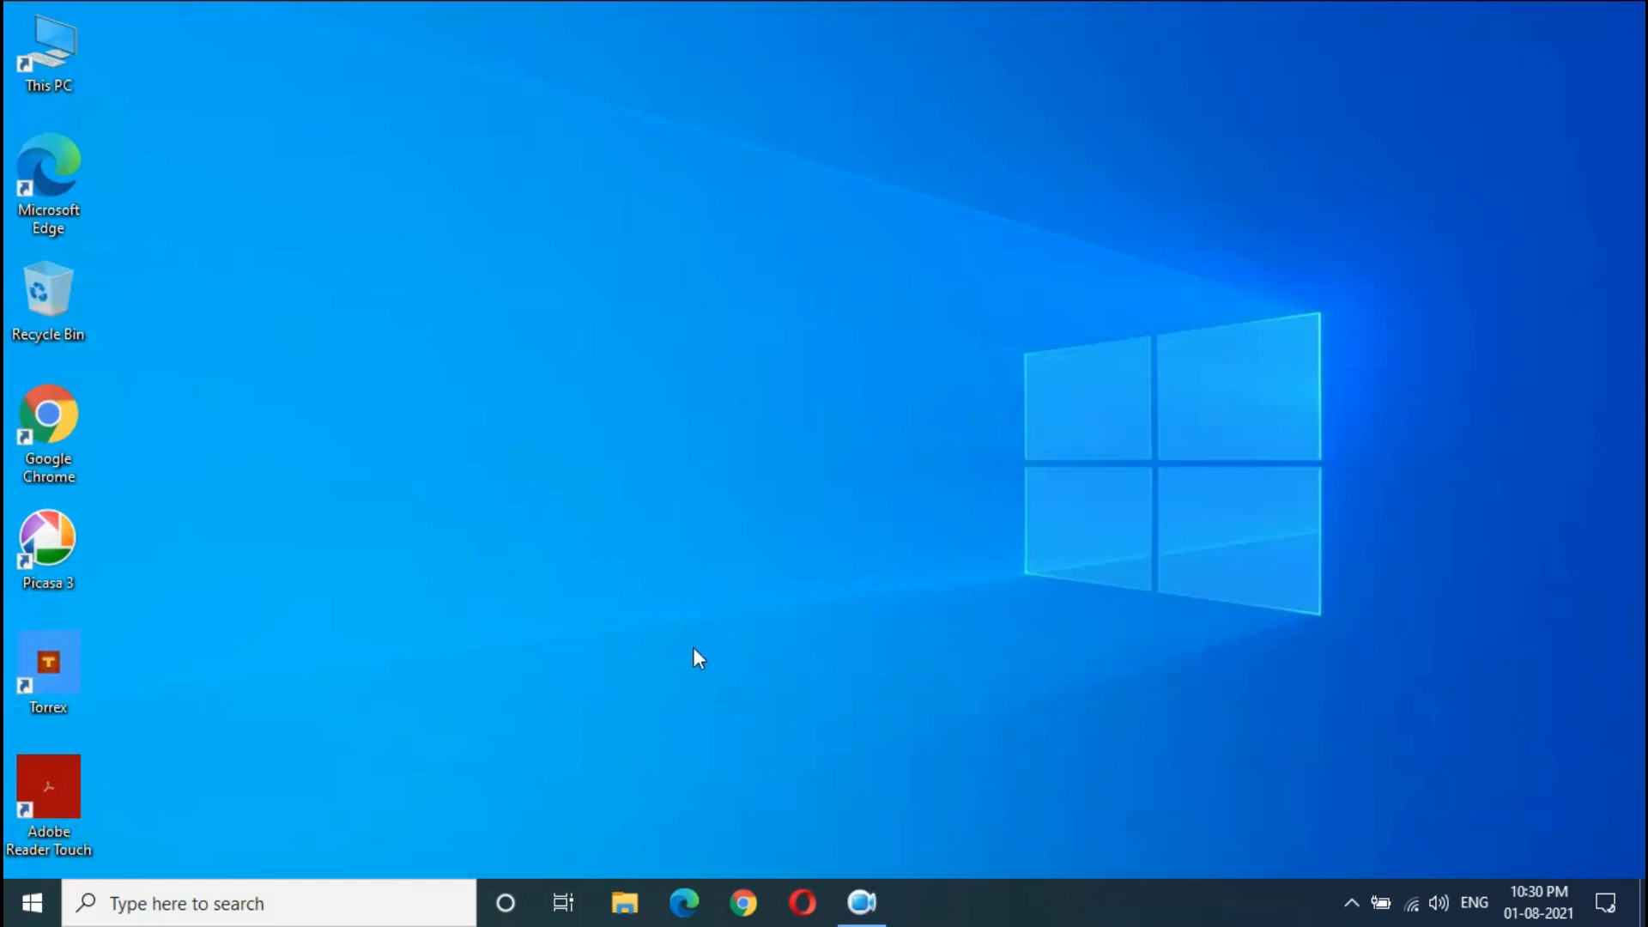
mouse_move(697, 609)
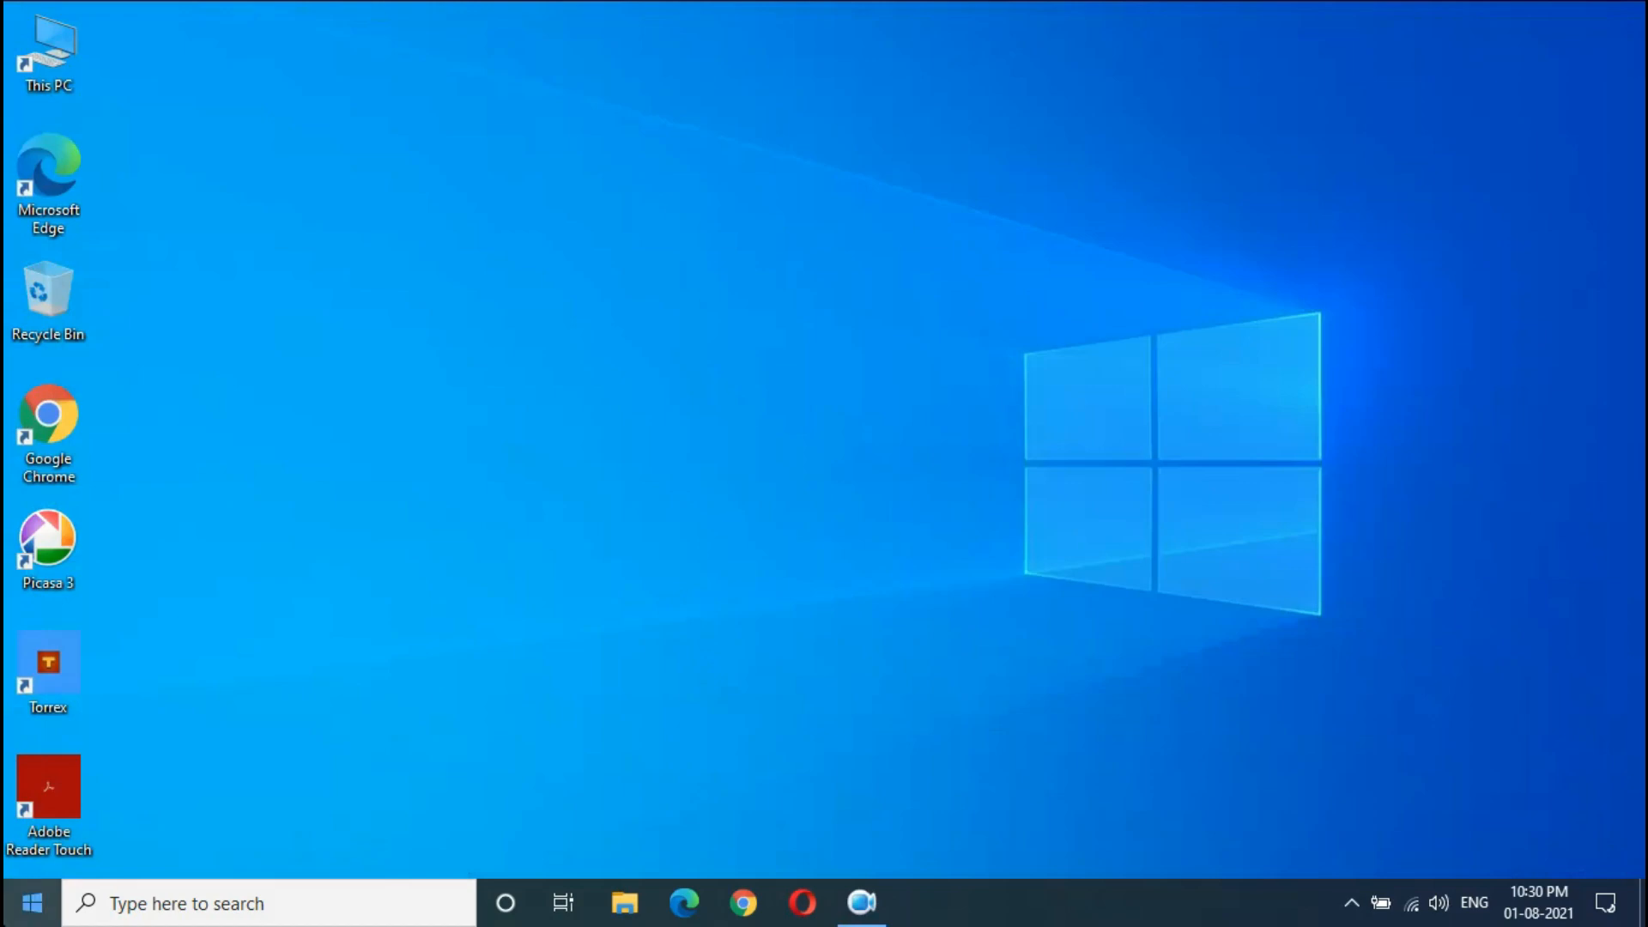
Open Settings from the taskbar and go to Update & Security's Windows Update page.
left_click(920, 903)
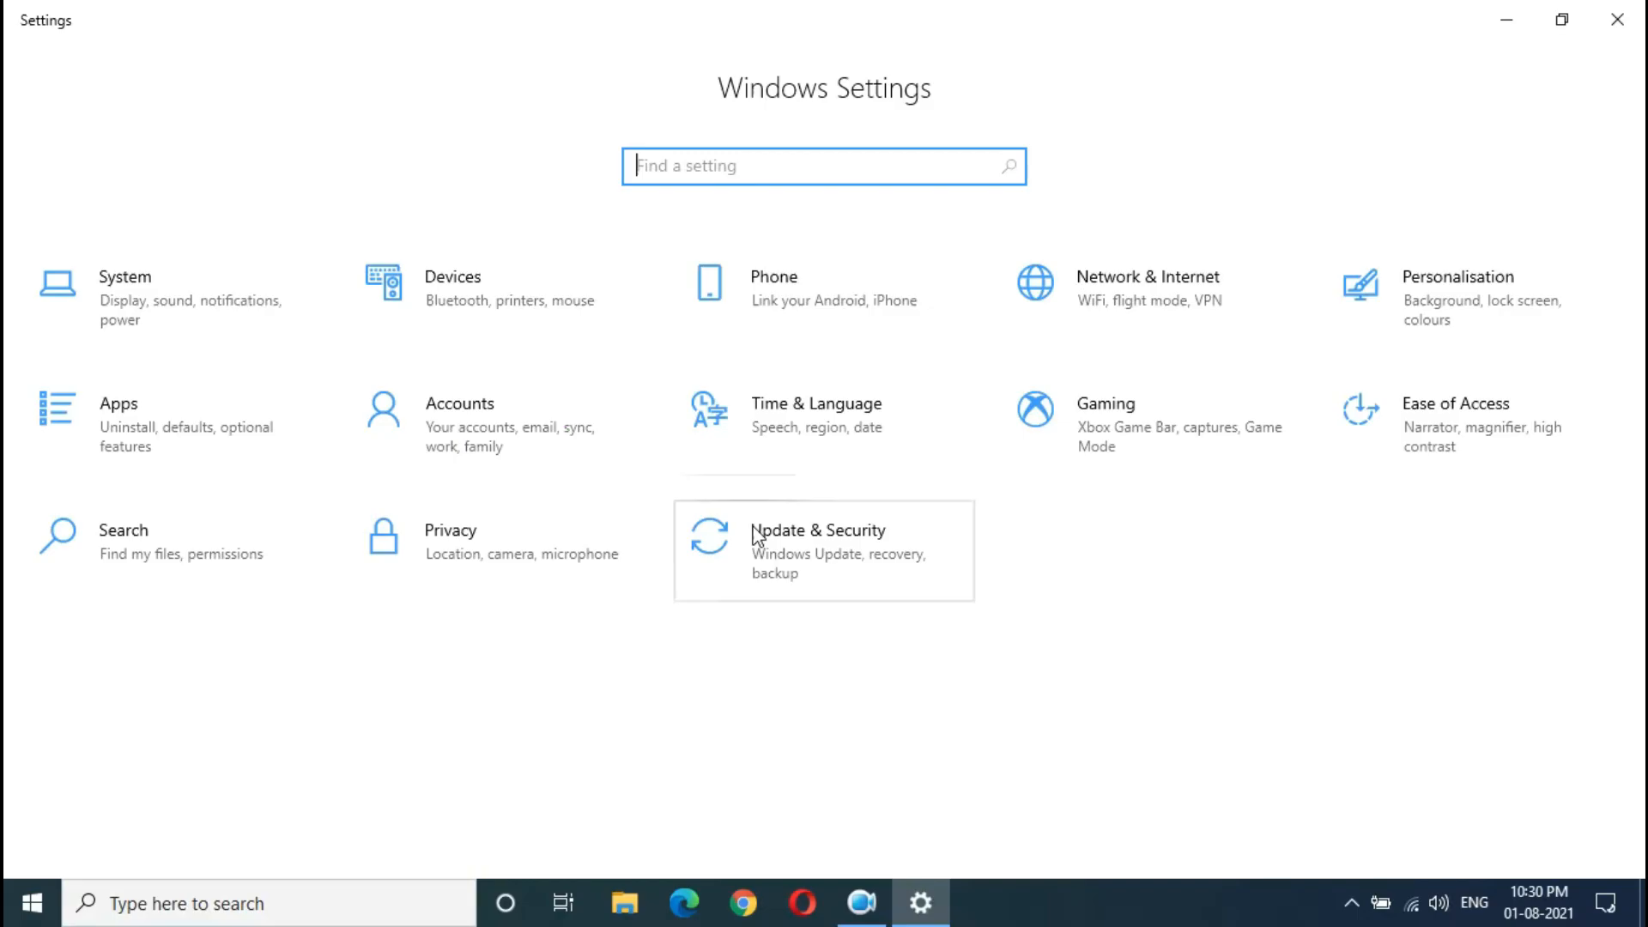
mouse_move(830, 552)
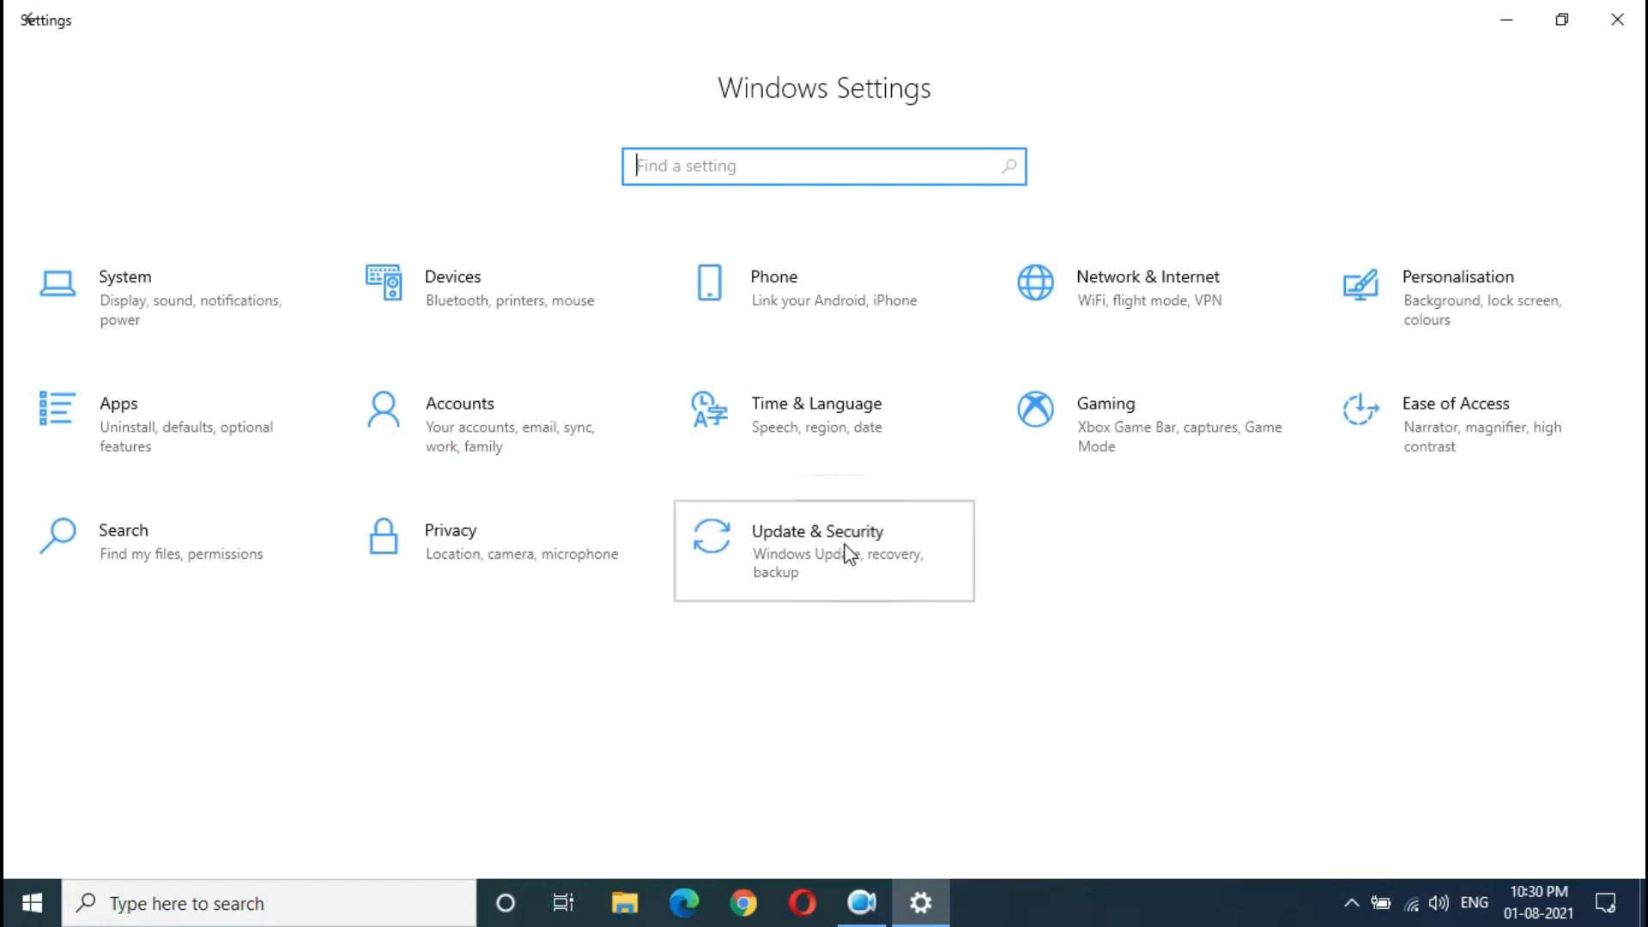
left_click(816, 530)
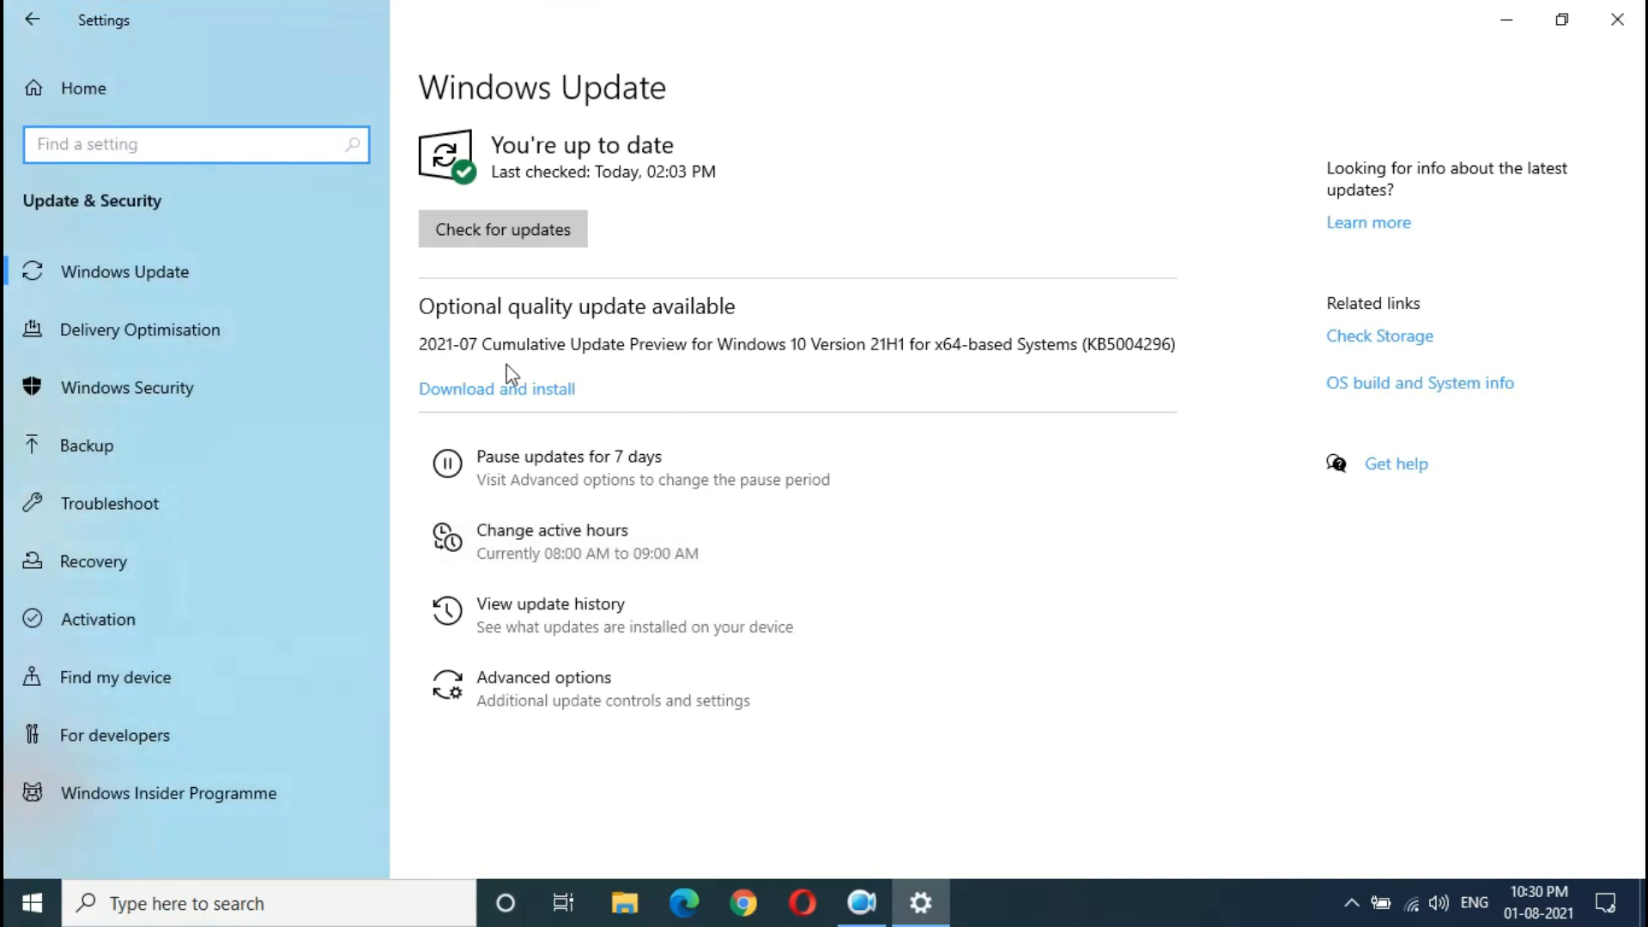
mouse_move(477, 334)
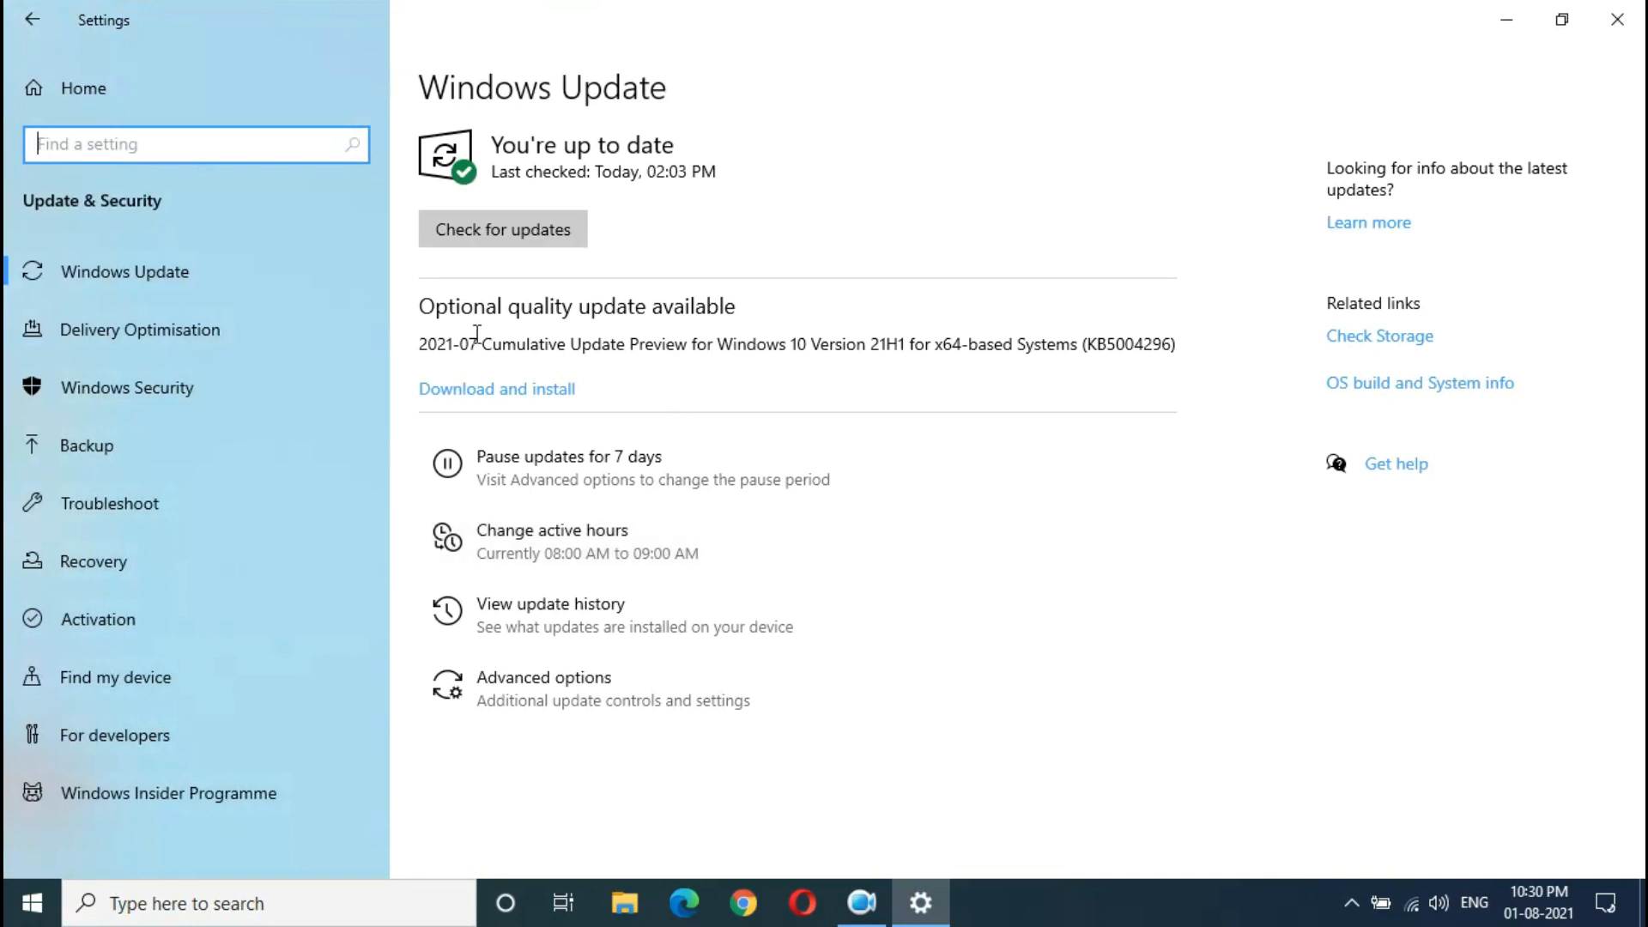
mouse_move(472, 370)
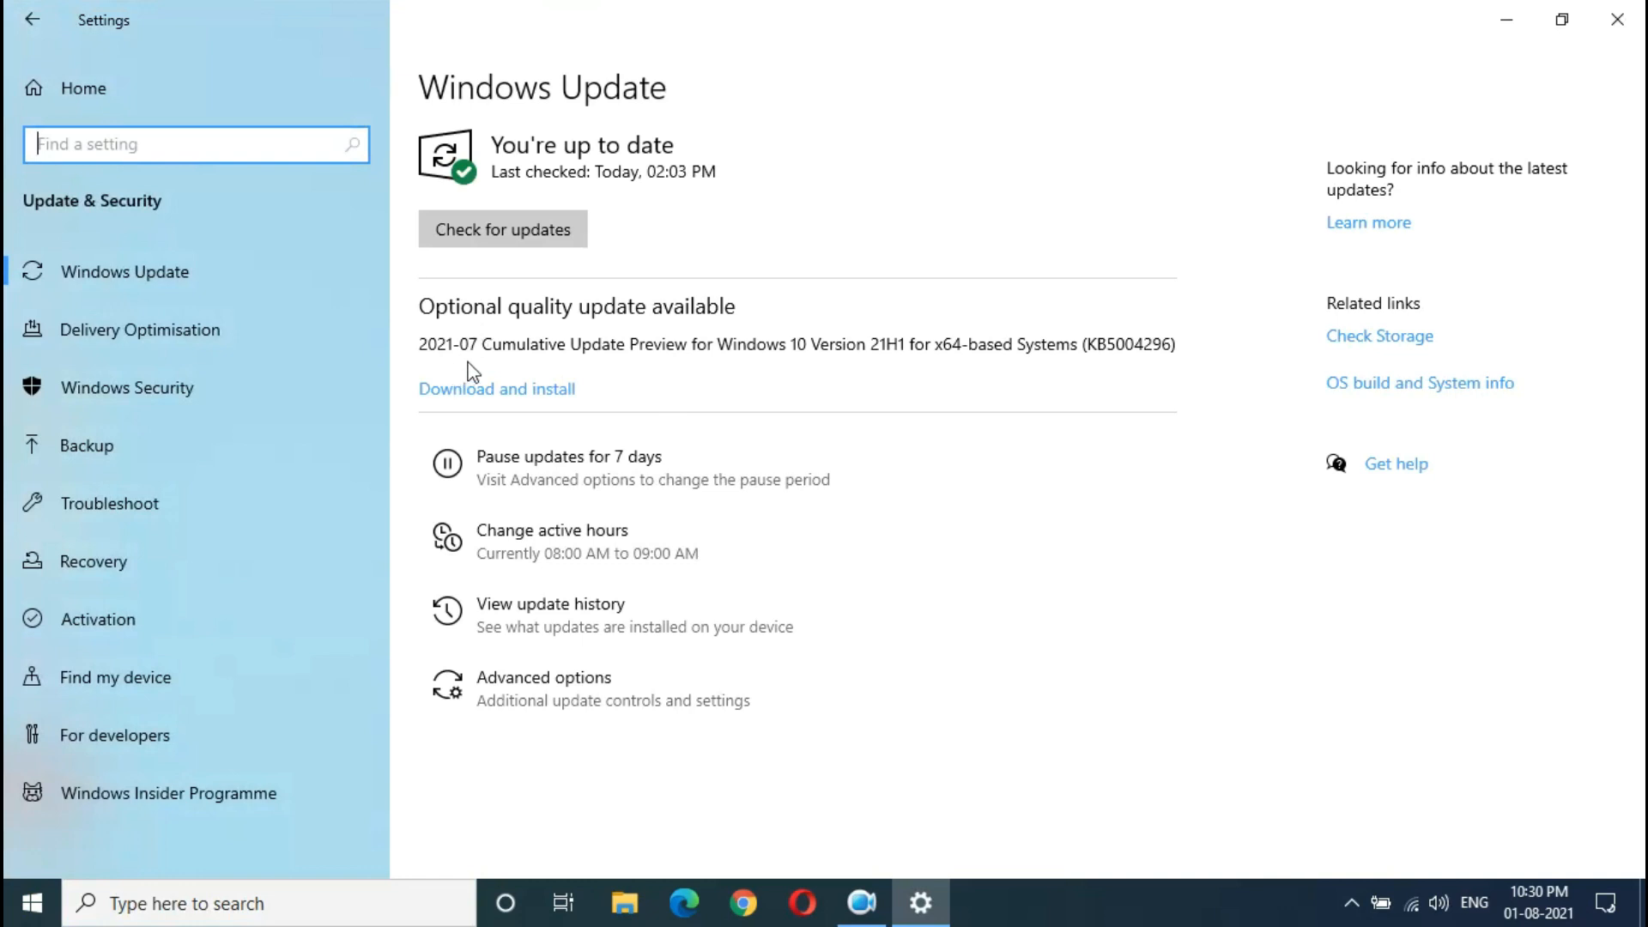
mouse_move(744, 380)
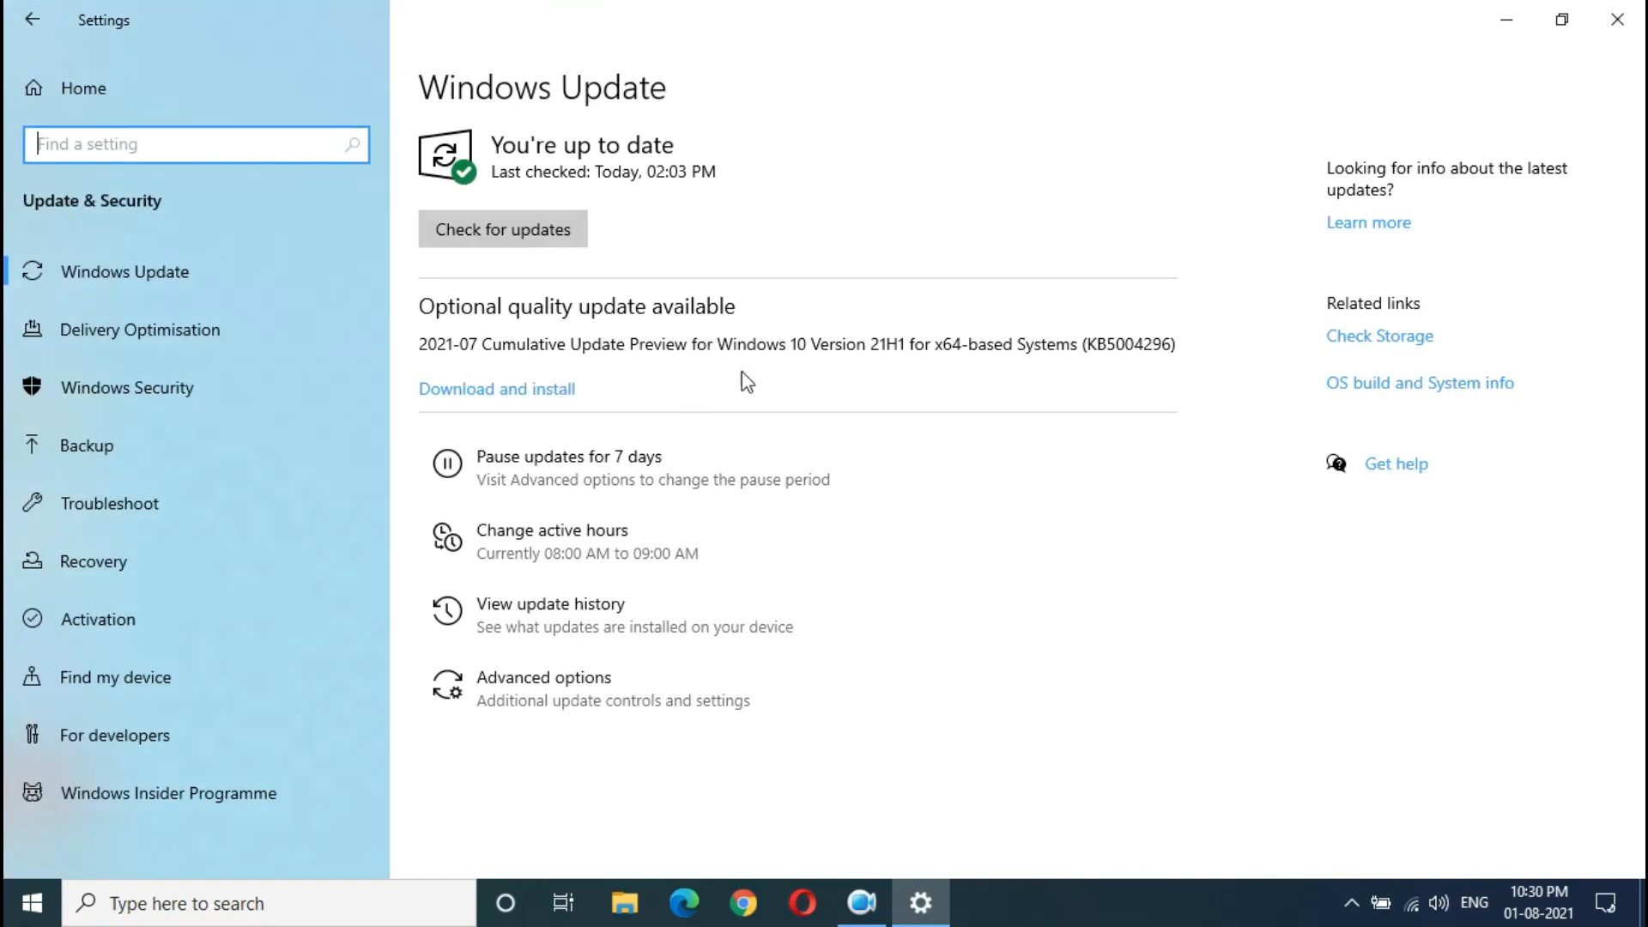
mouse_move(904, 372)
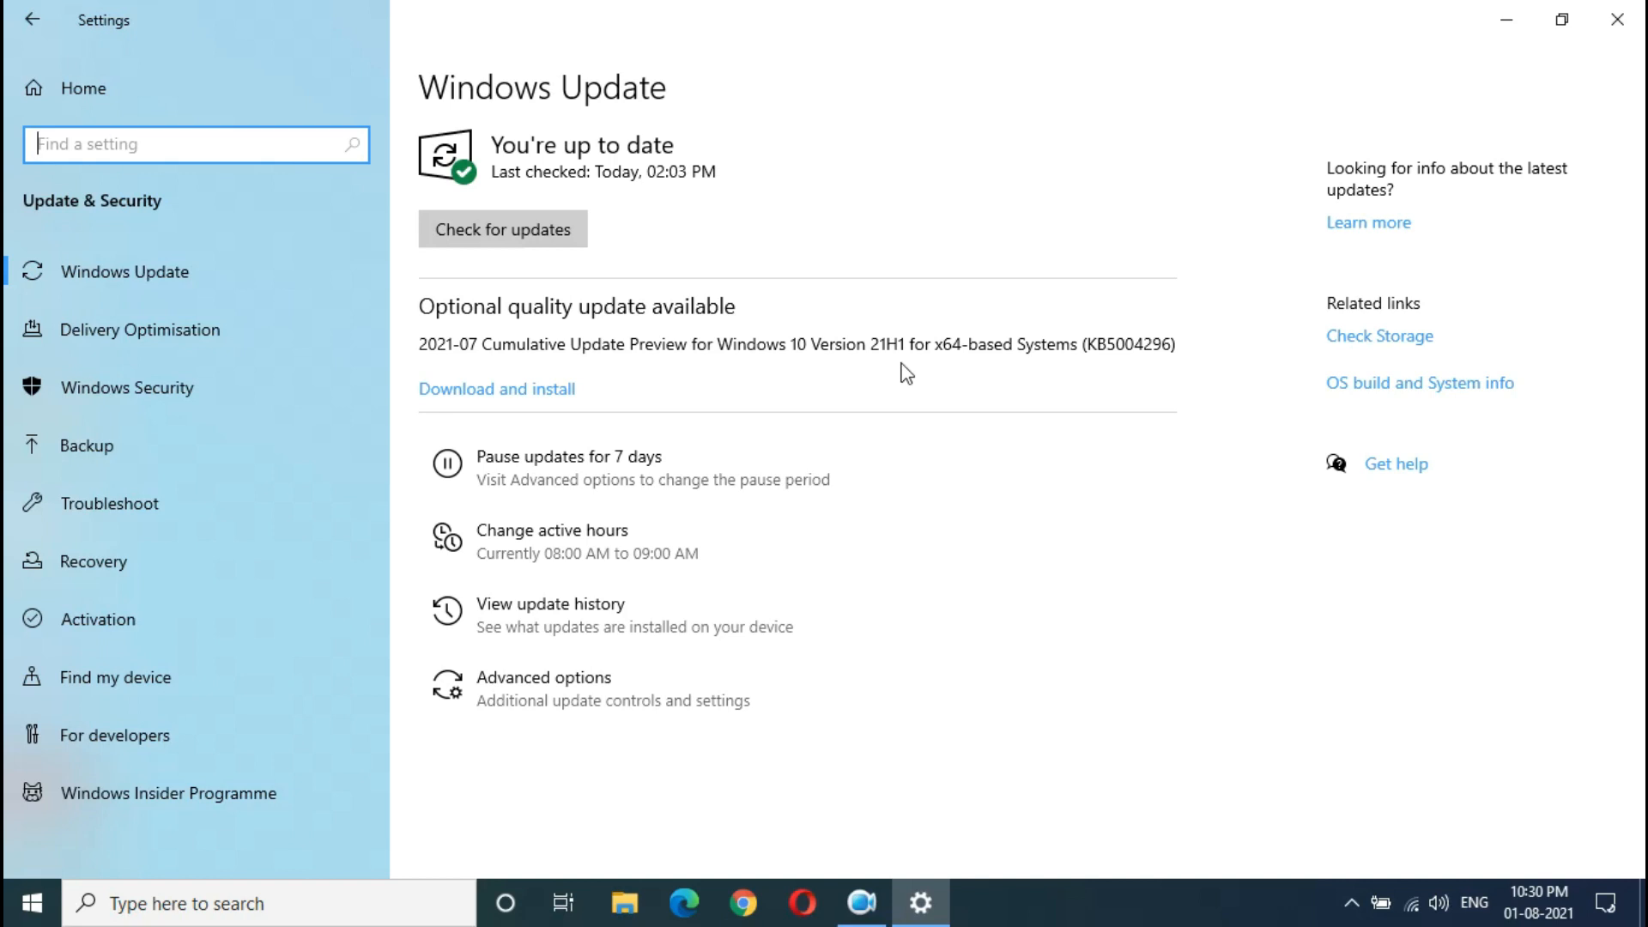
mouse_move(1063, 381)
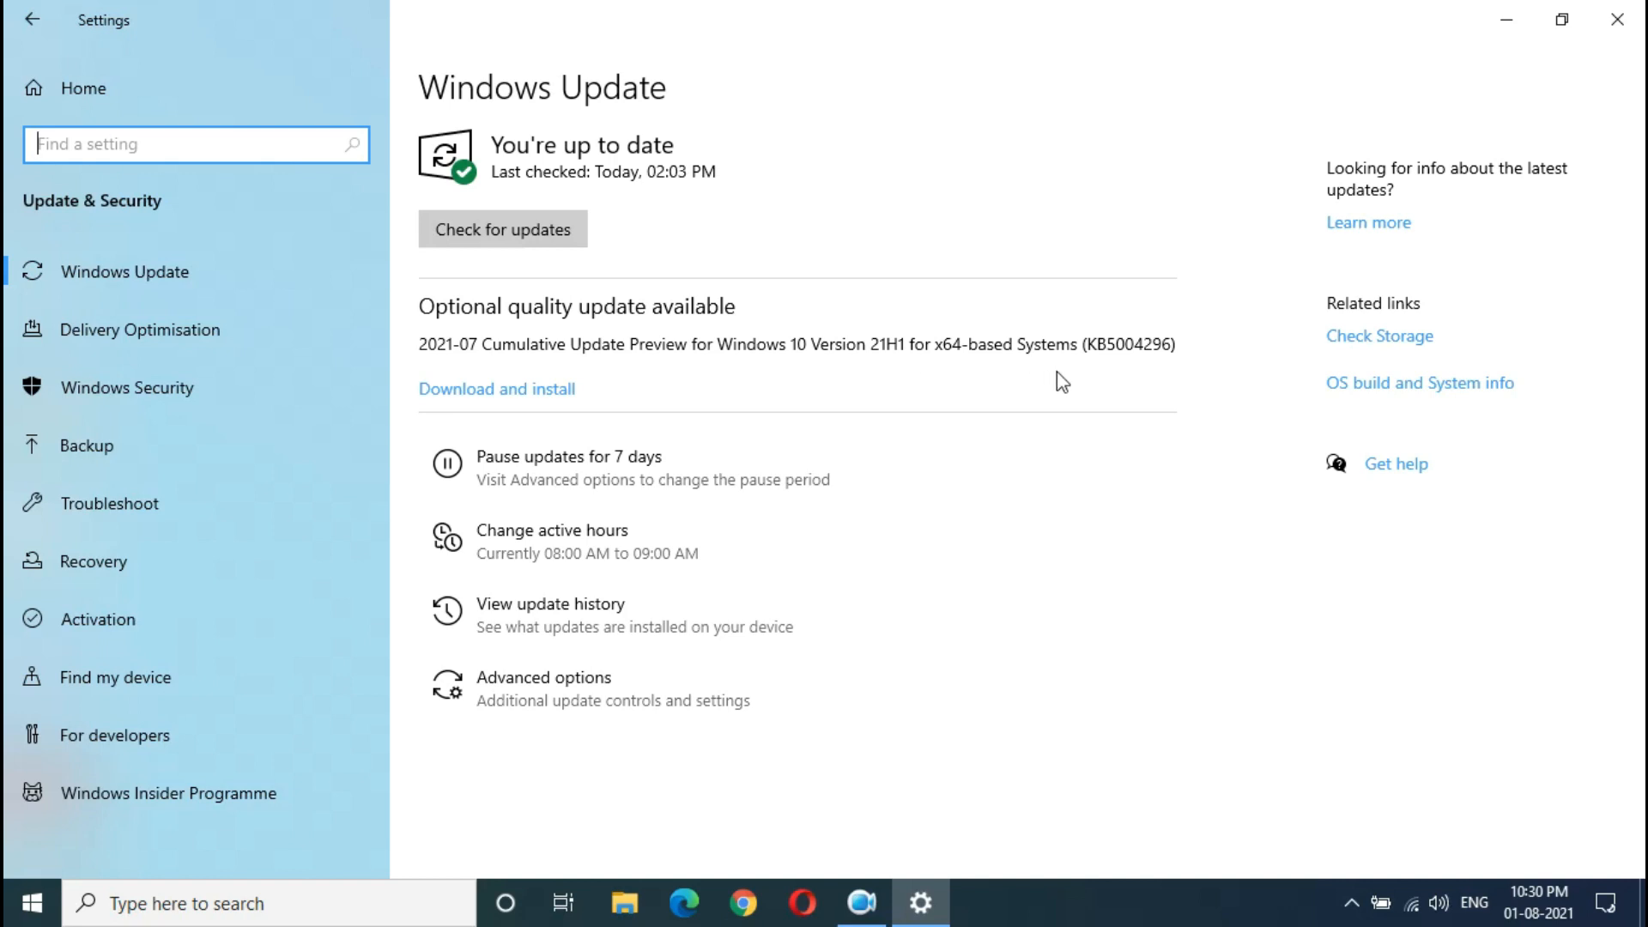
mouse_move(1150, 368)
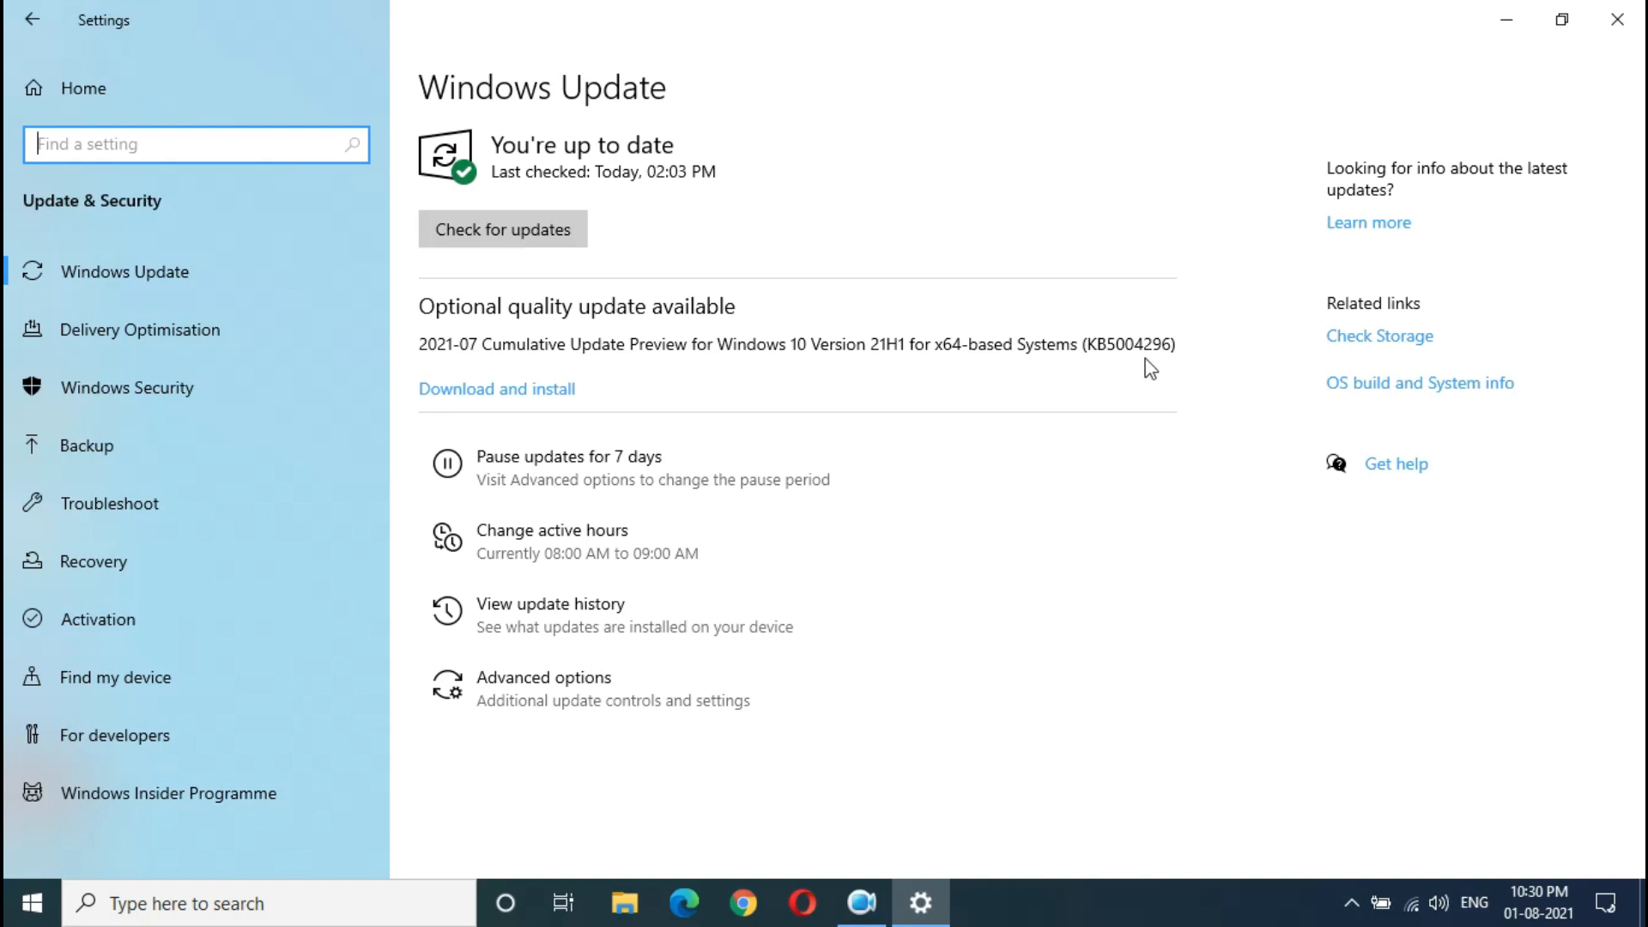
mouse_move(1243, 249)
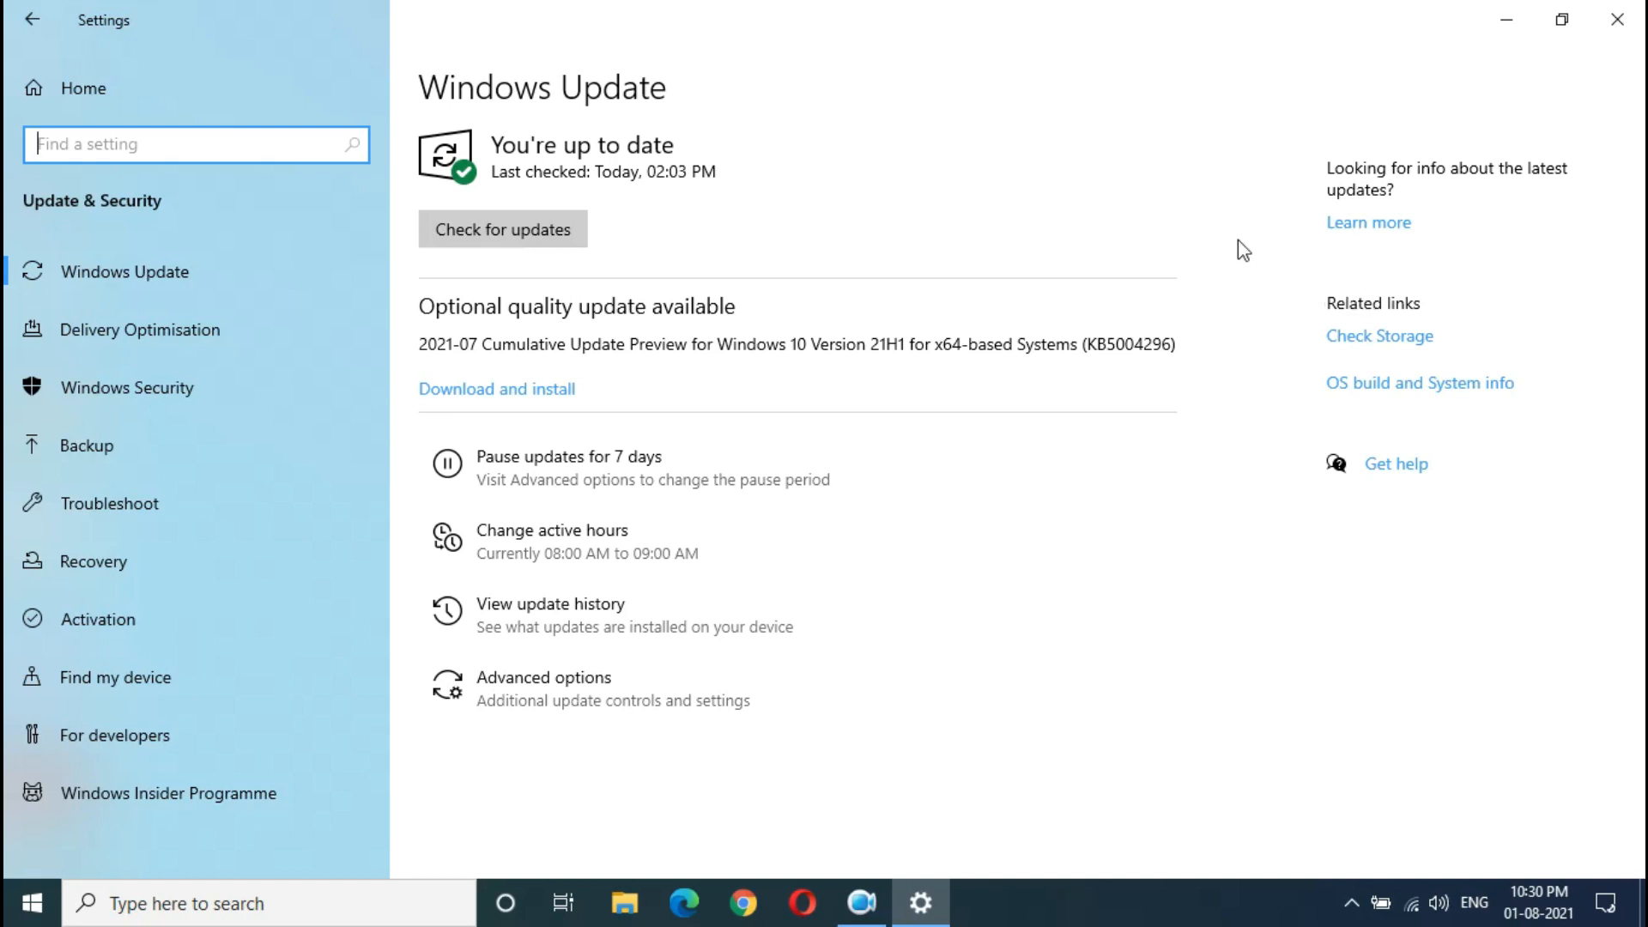
mouse_move(1368, 222)
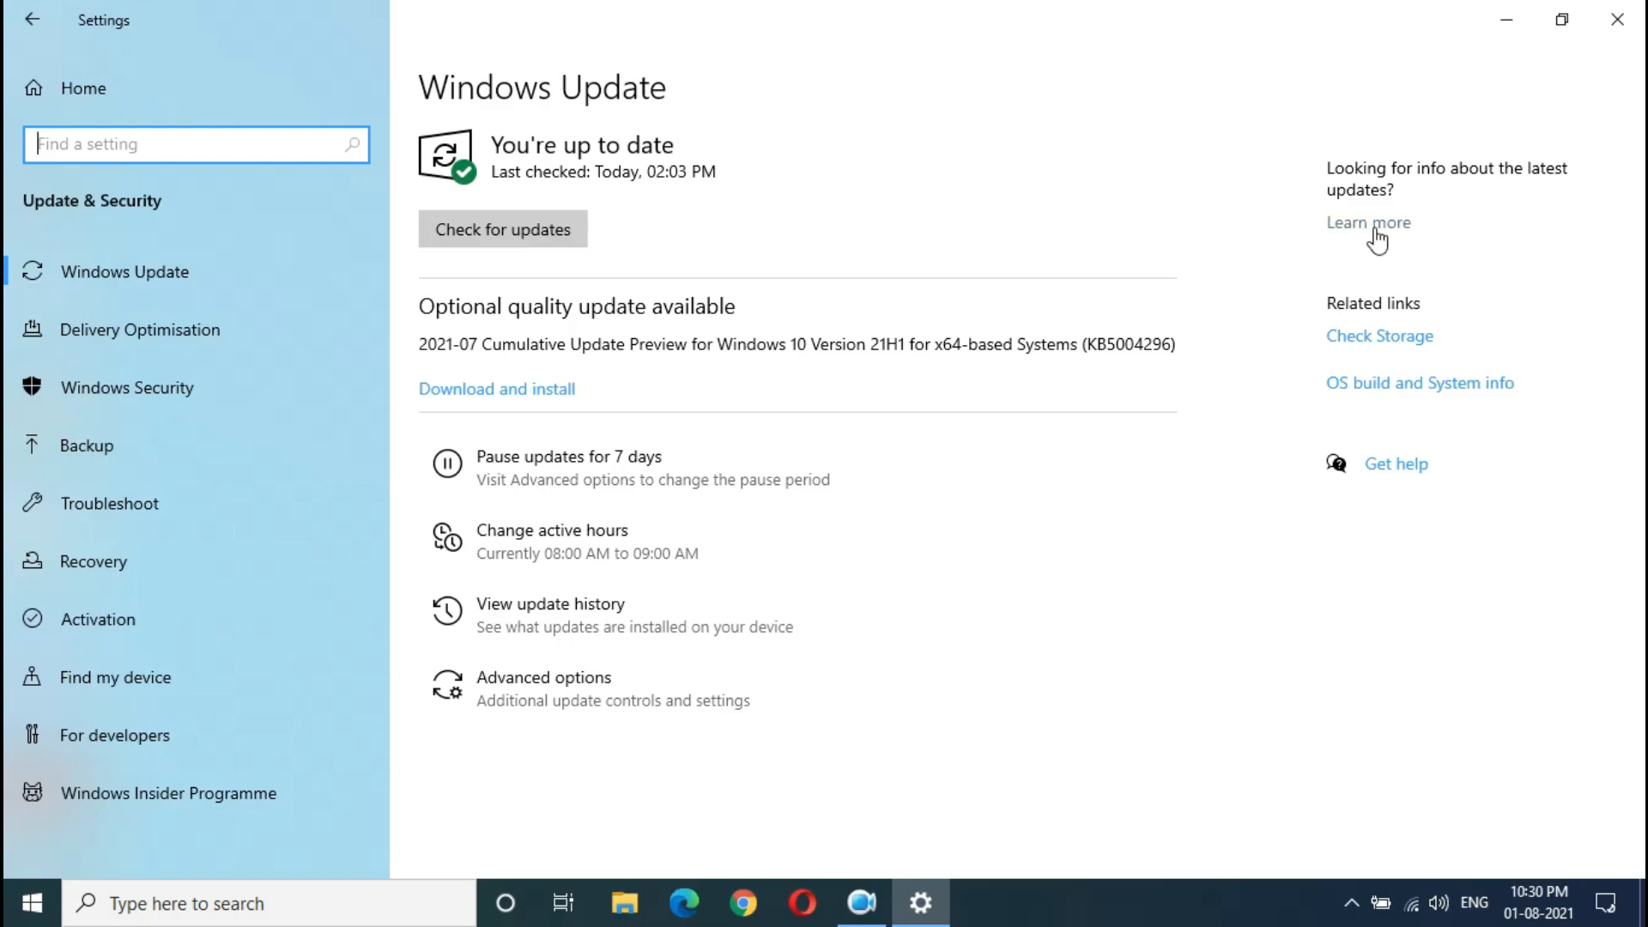
Open the Windows 10 21H1 update history and the July 29, 2021 KB5004296 notes.
left_click(1368, 221)
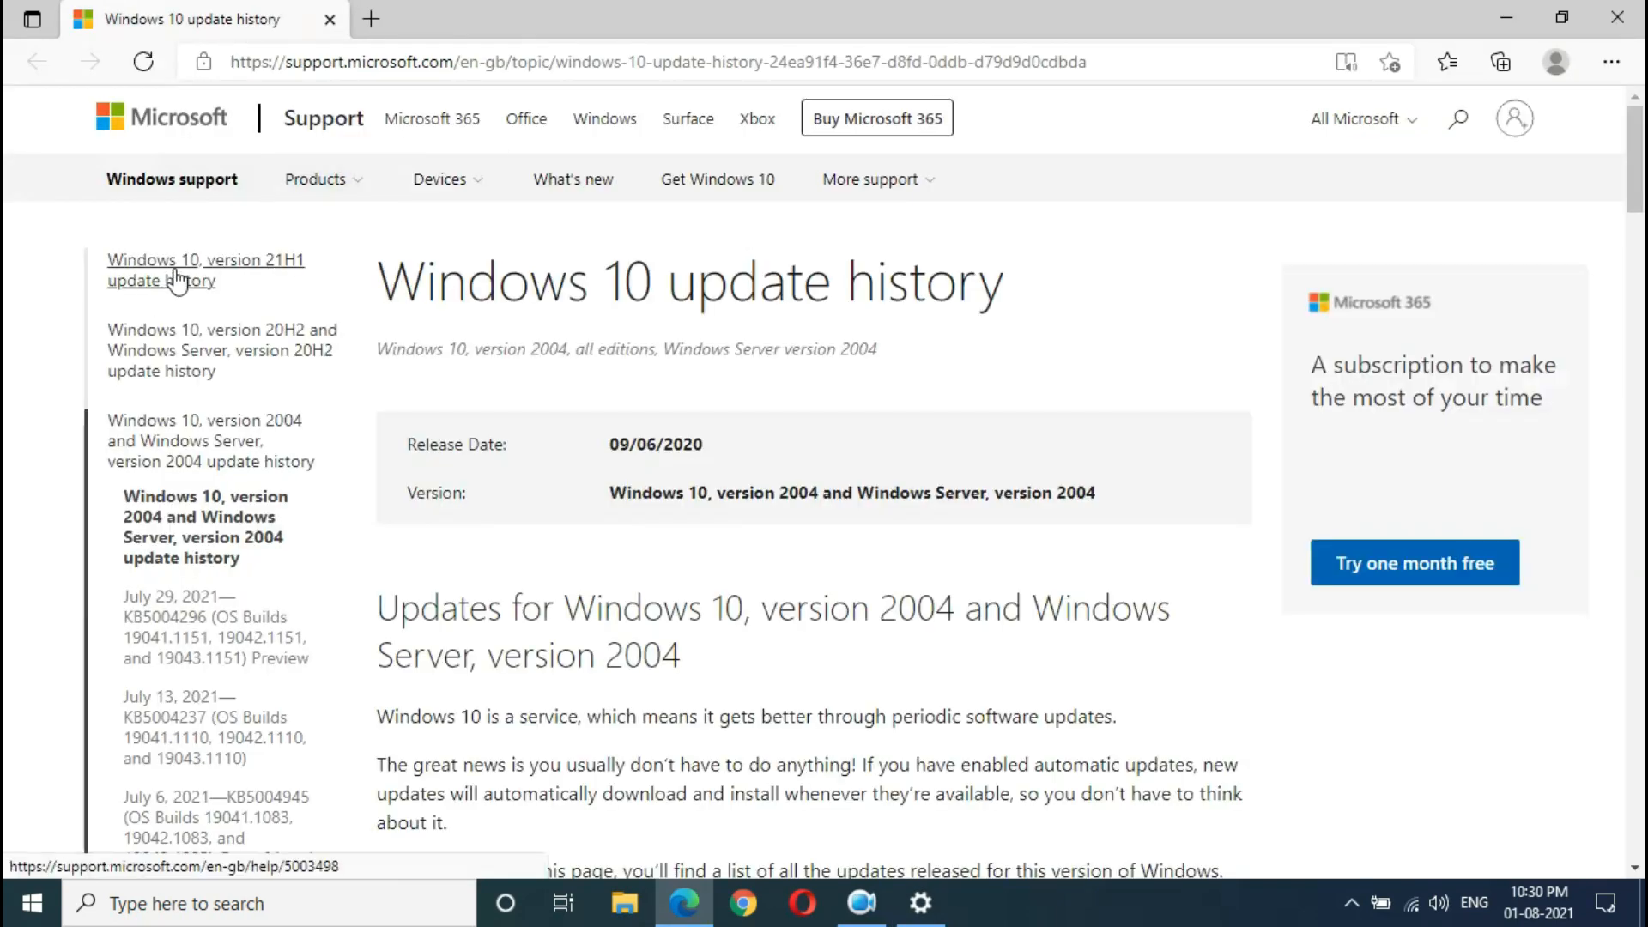
left_click(205, 269)
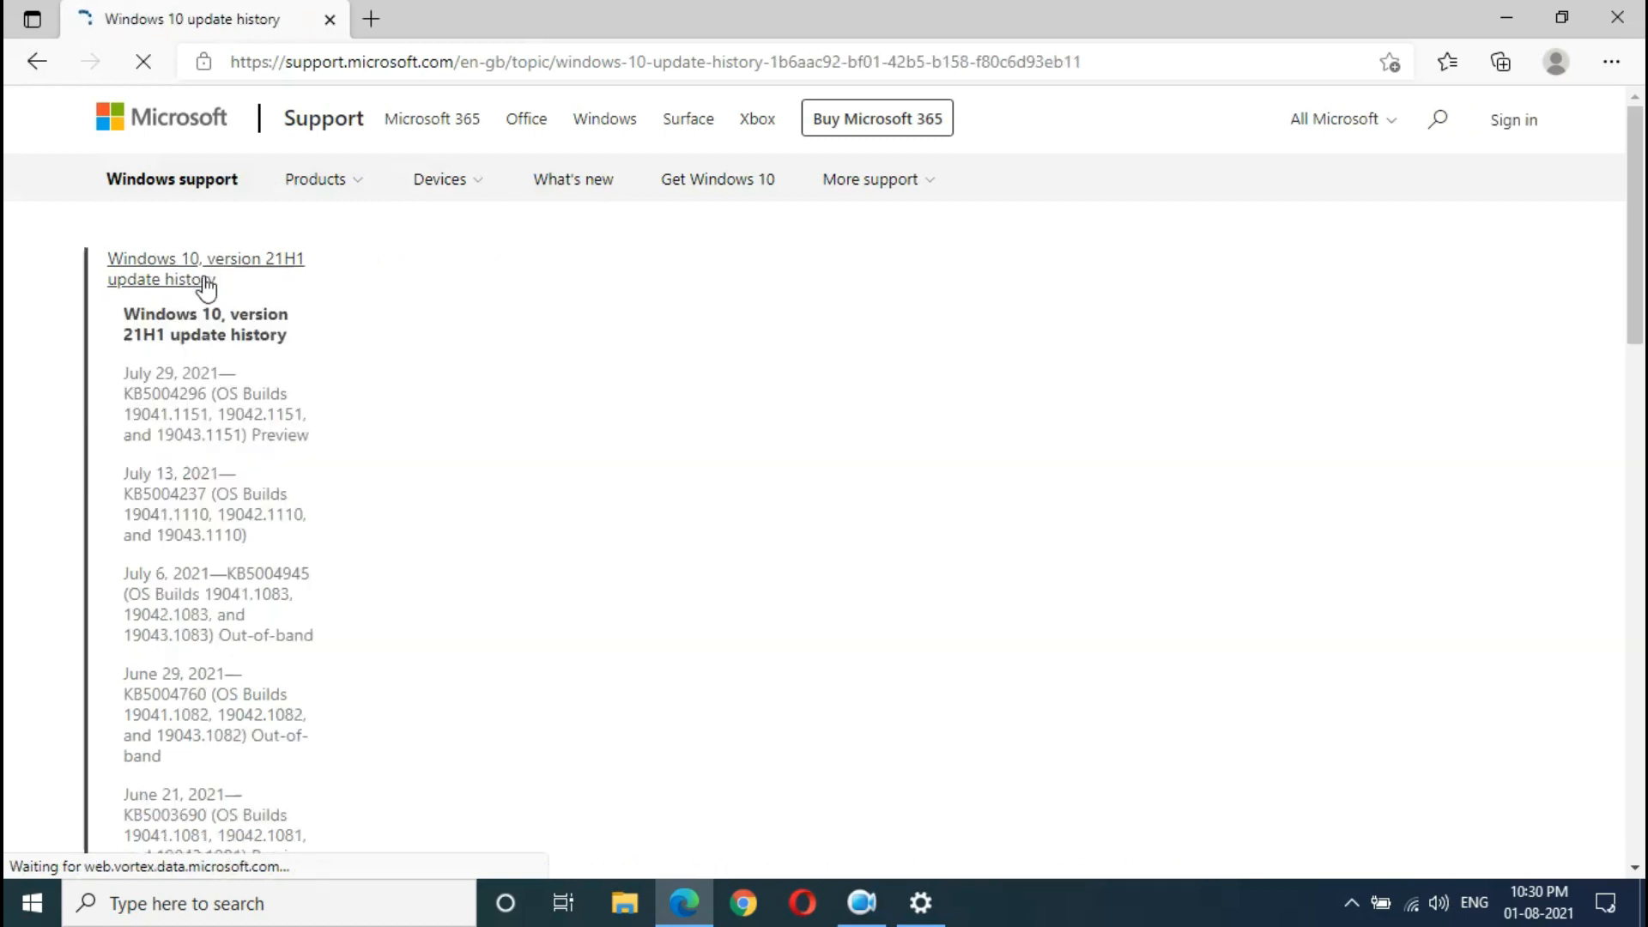
left_click(206, 267)
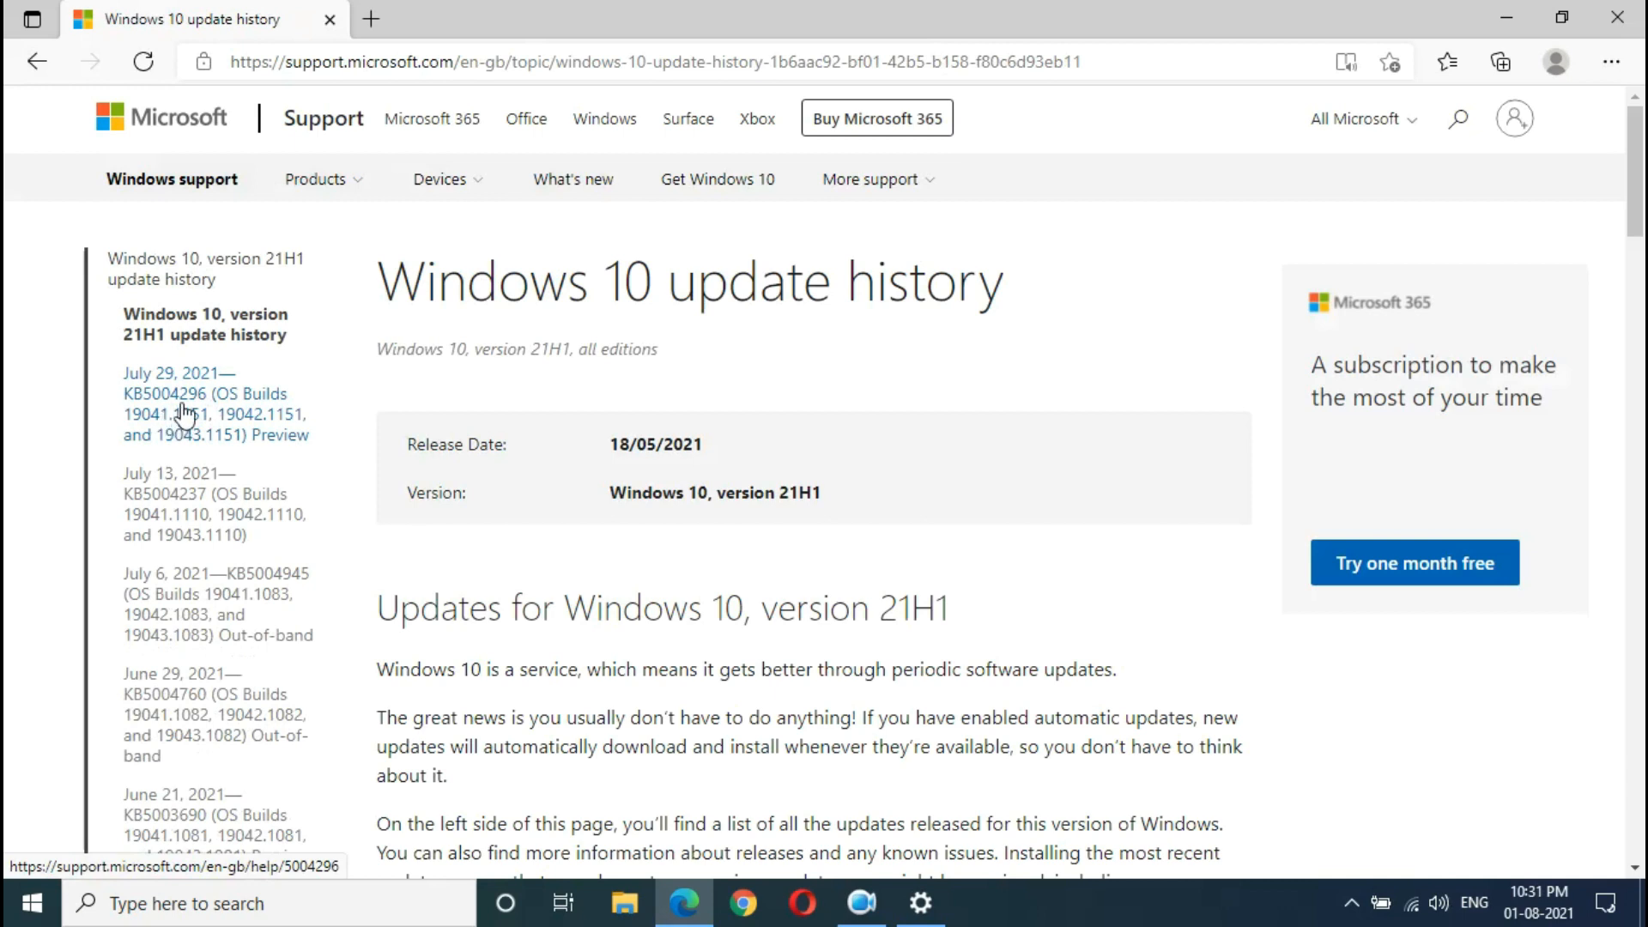
left_click(204, 402)
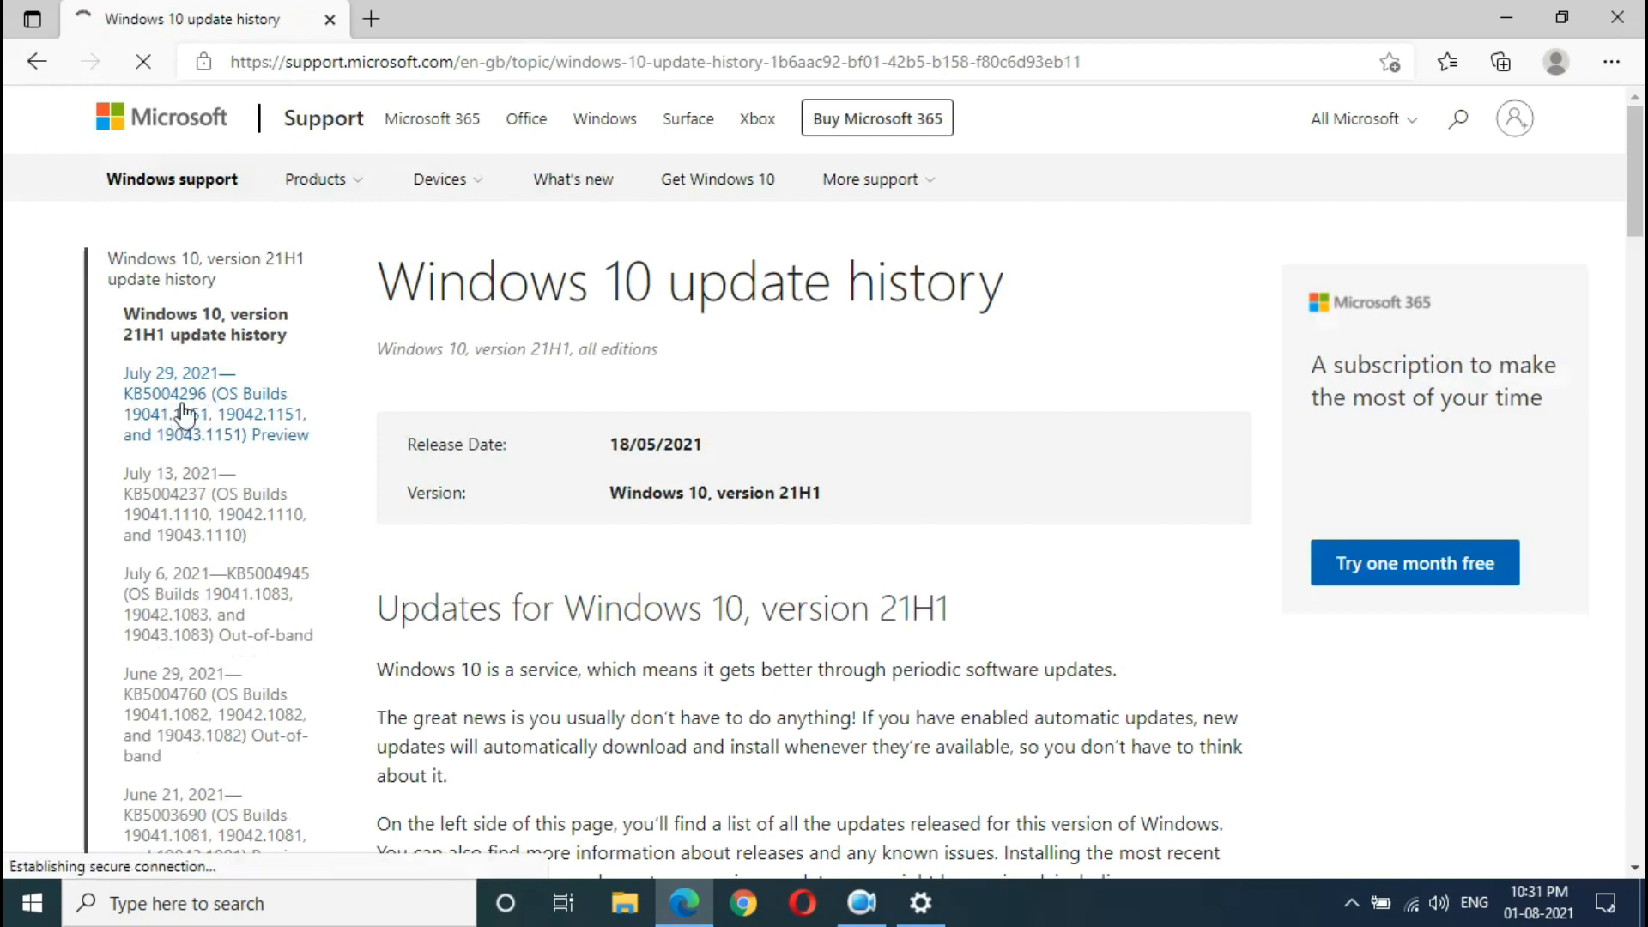
left_click(216, 404)
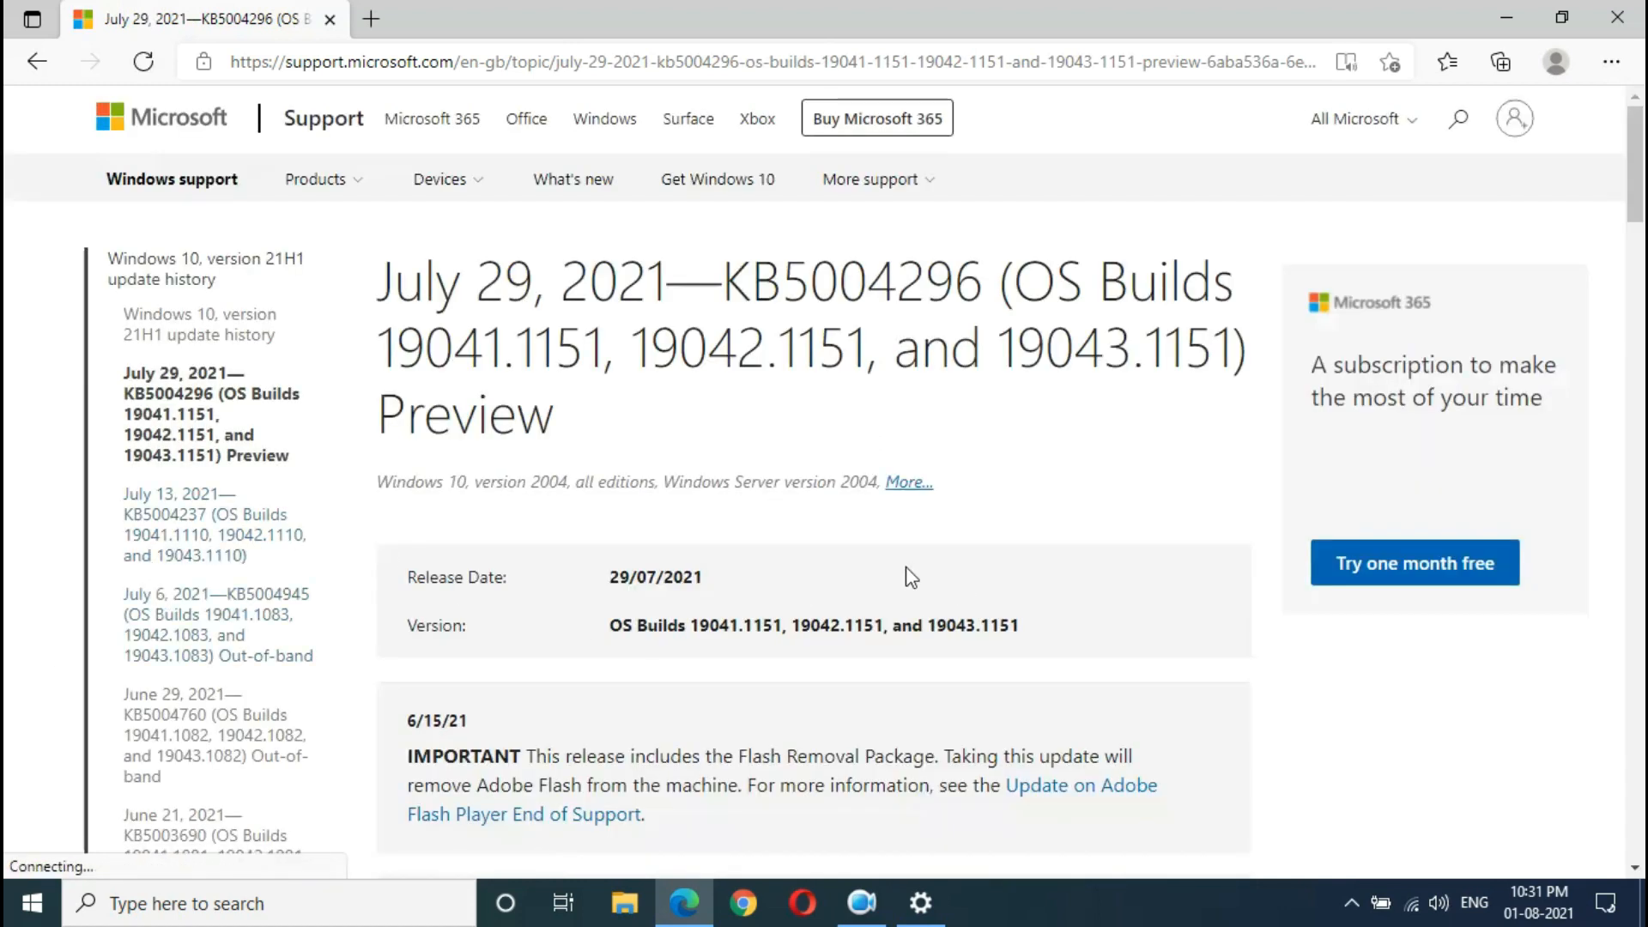
scroll("down", 3)
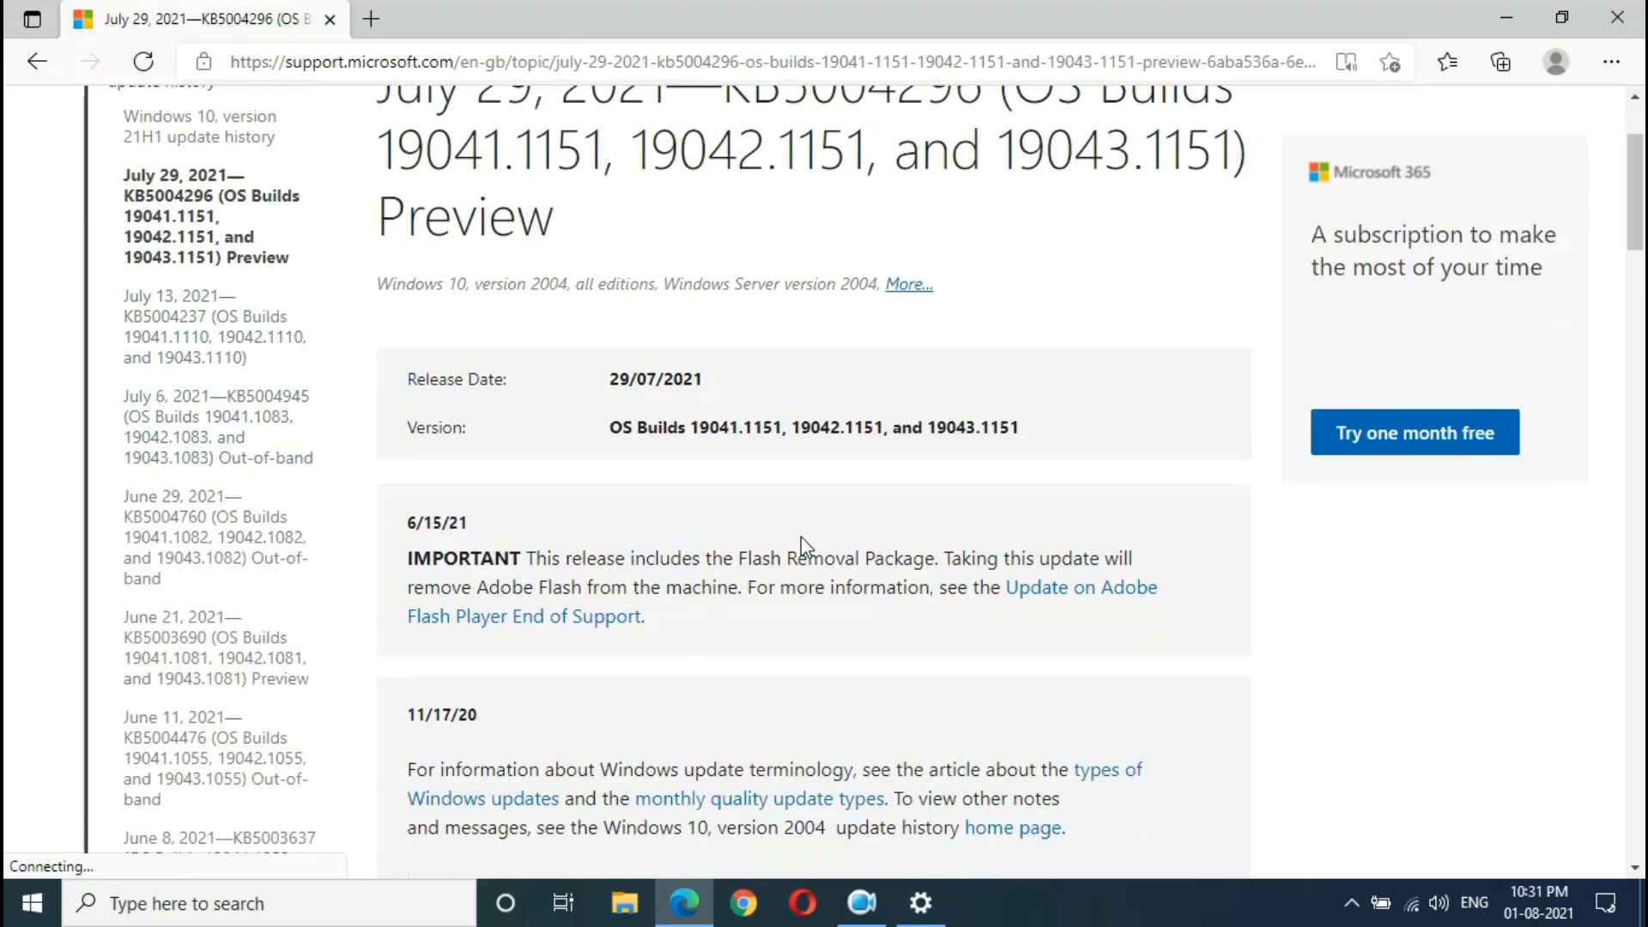
scroll("down", 3)
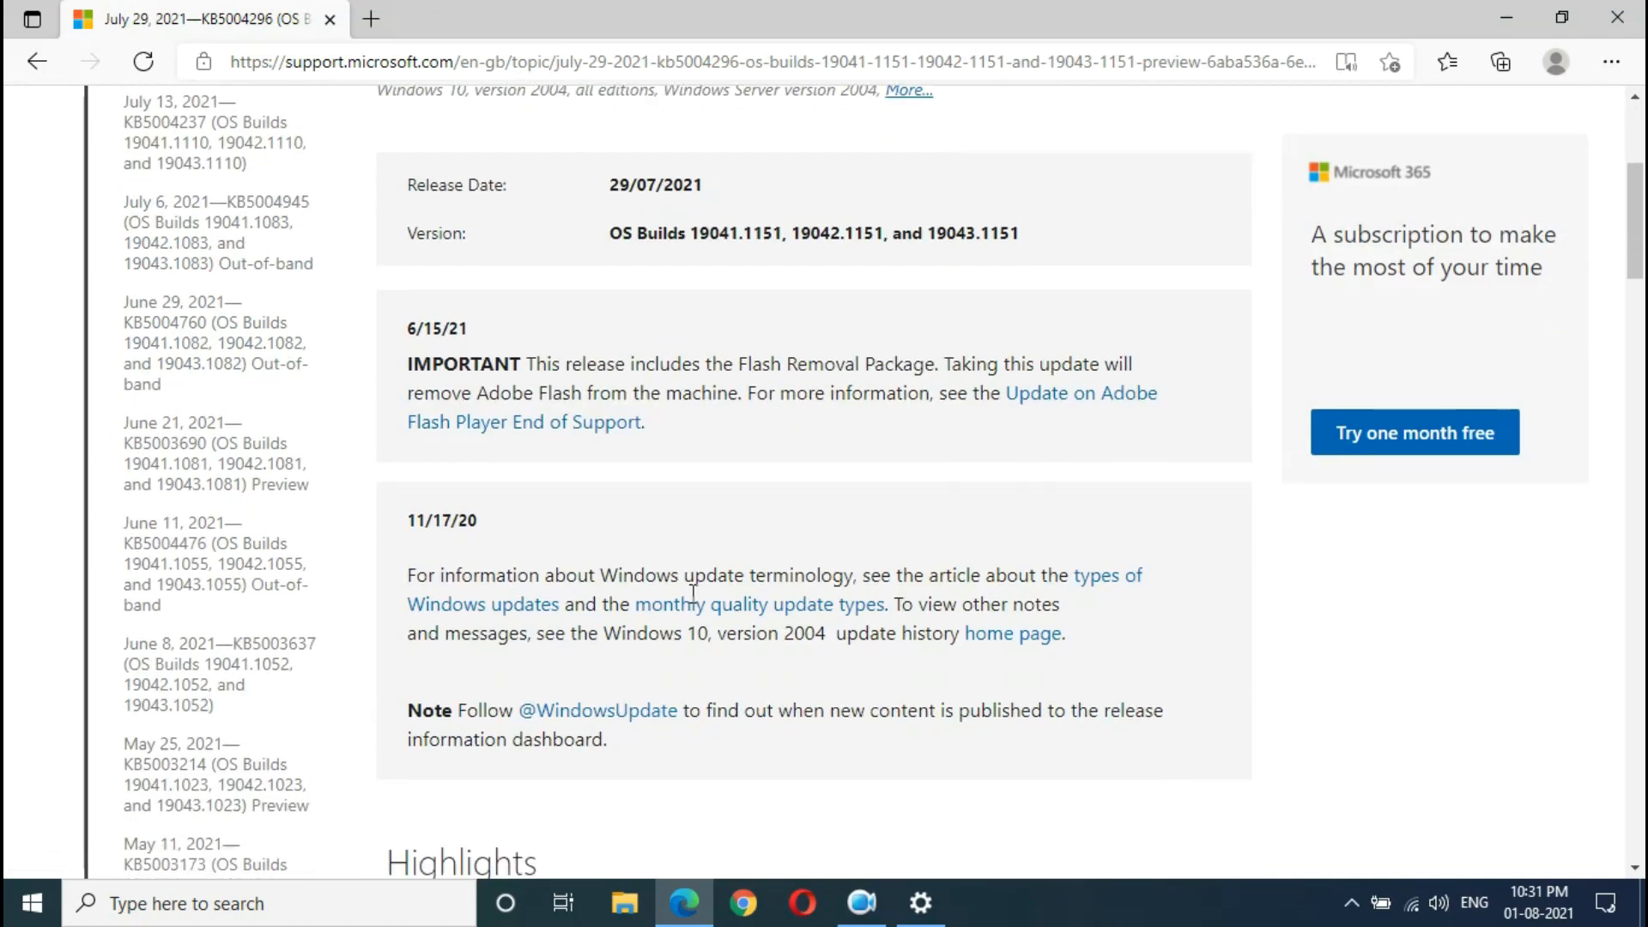
scroll("down", 3)
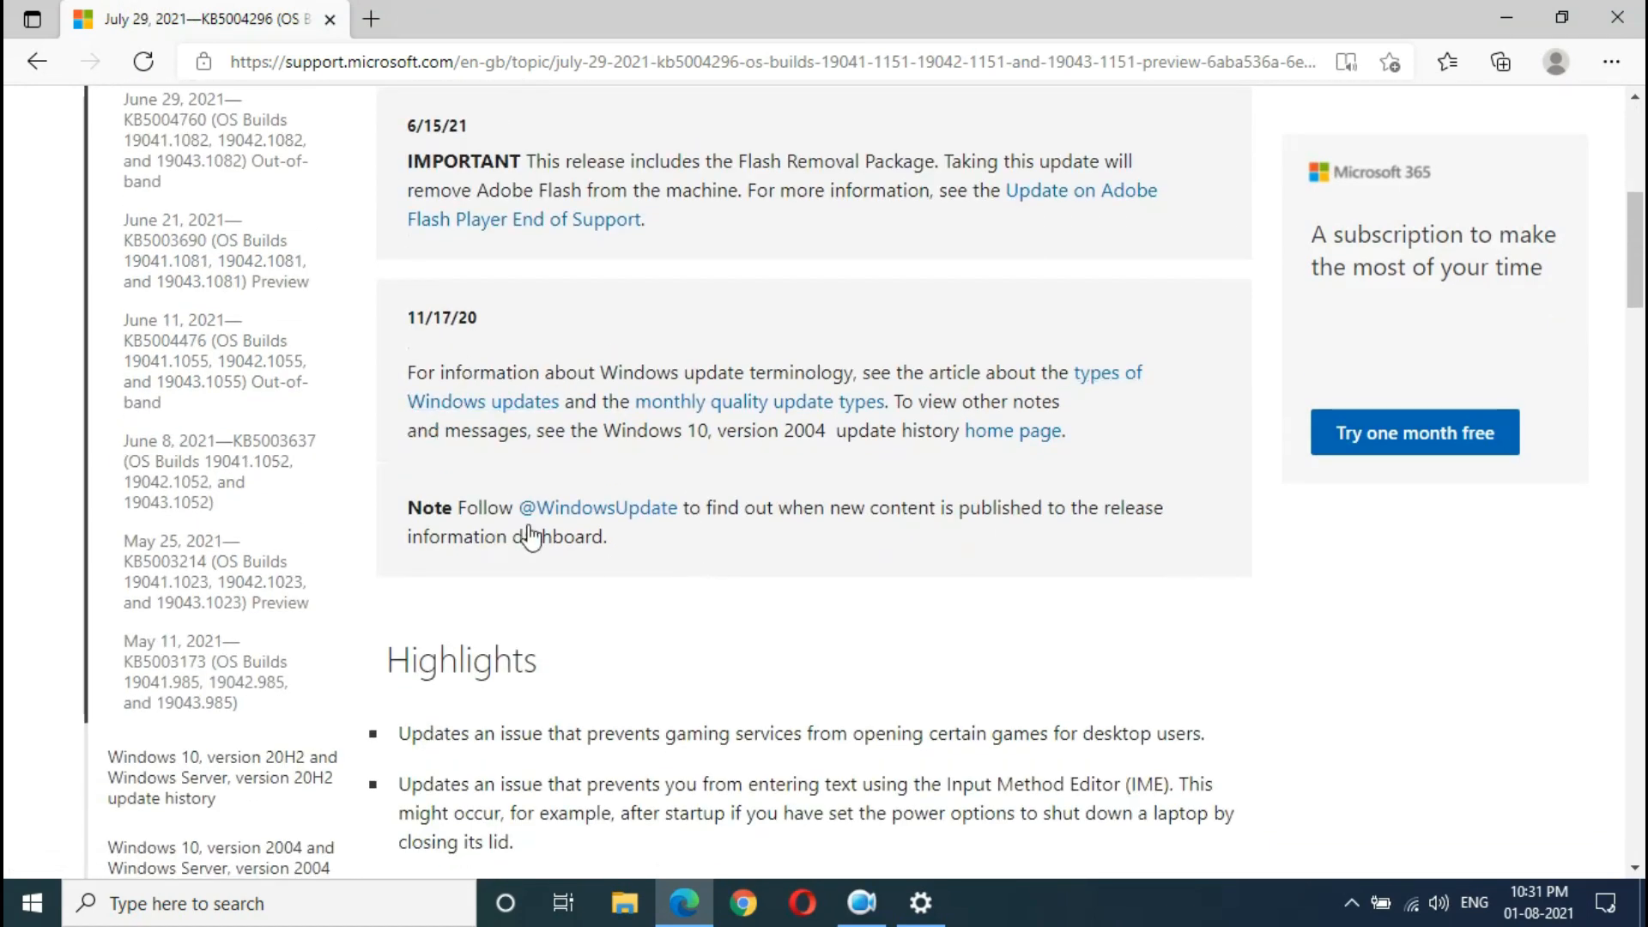
scroll("down", 3)
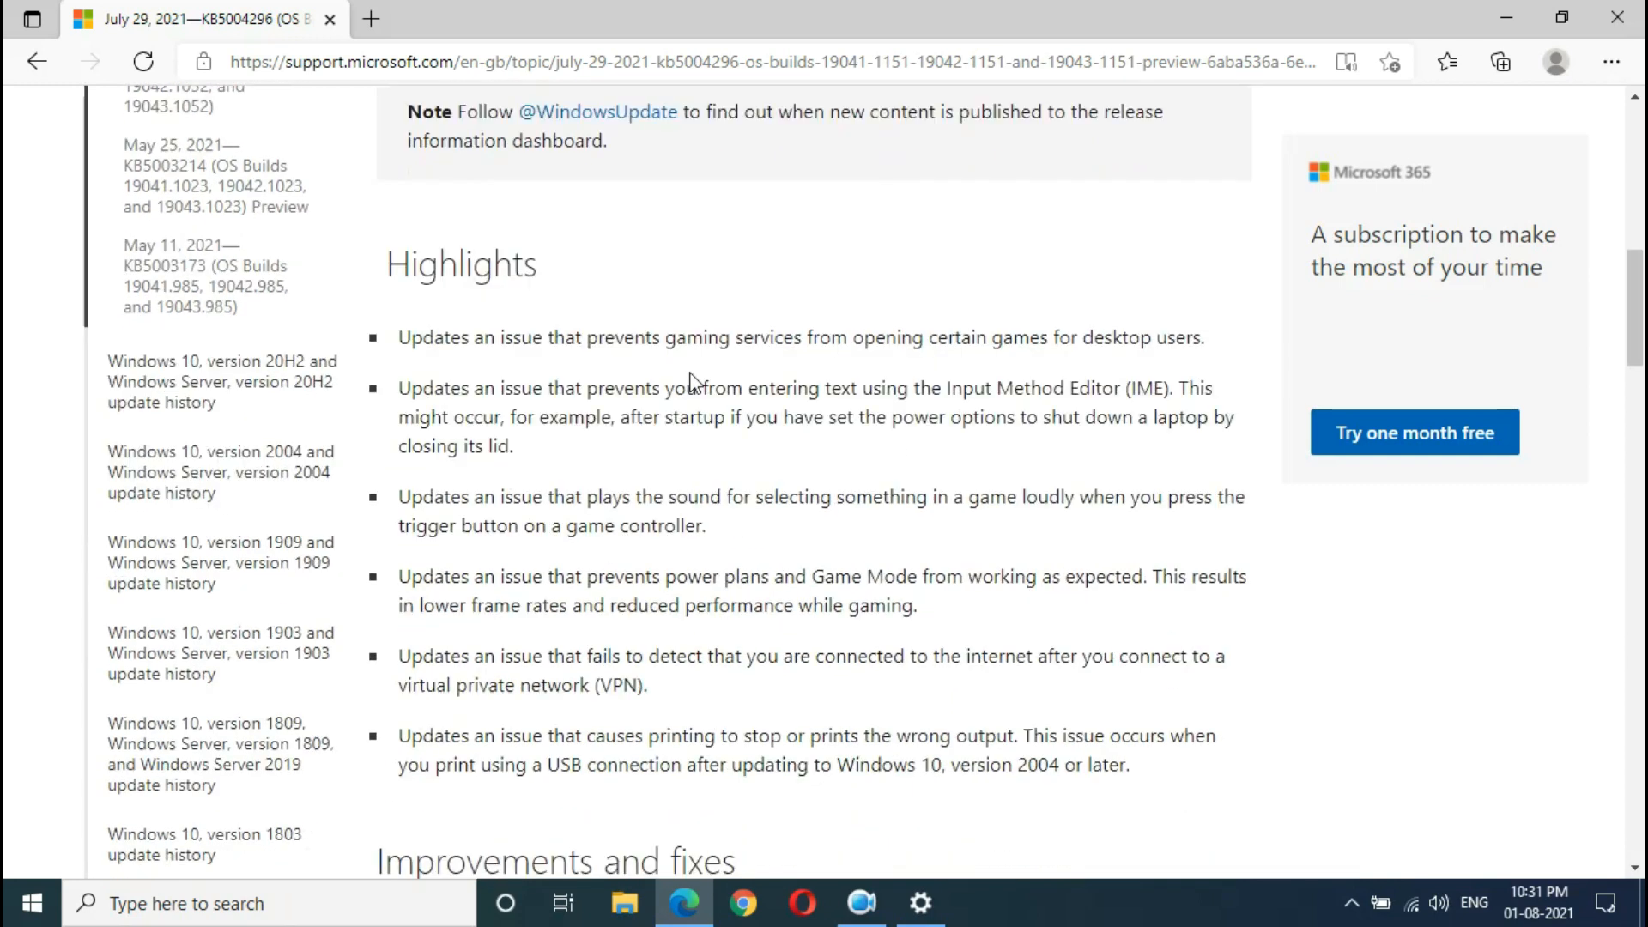
mouse_move(833, 373)
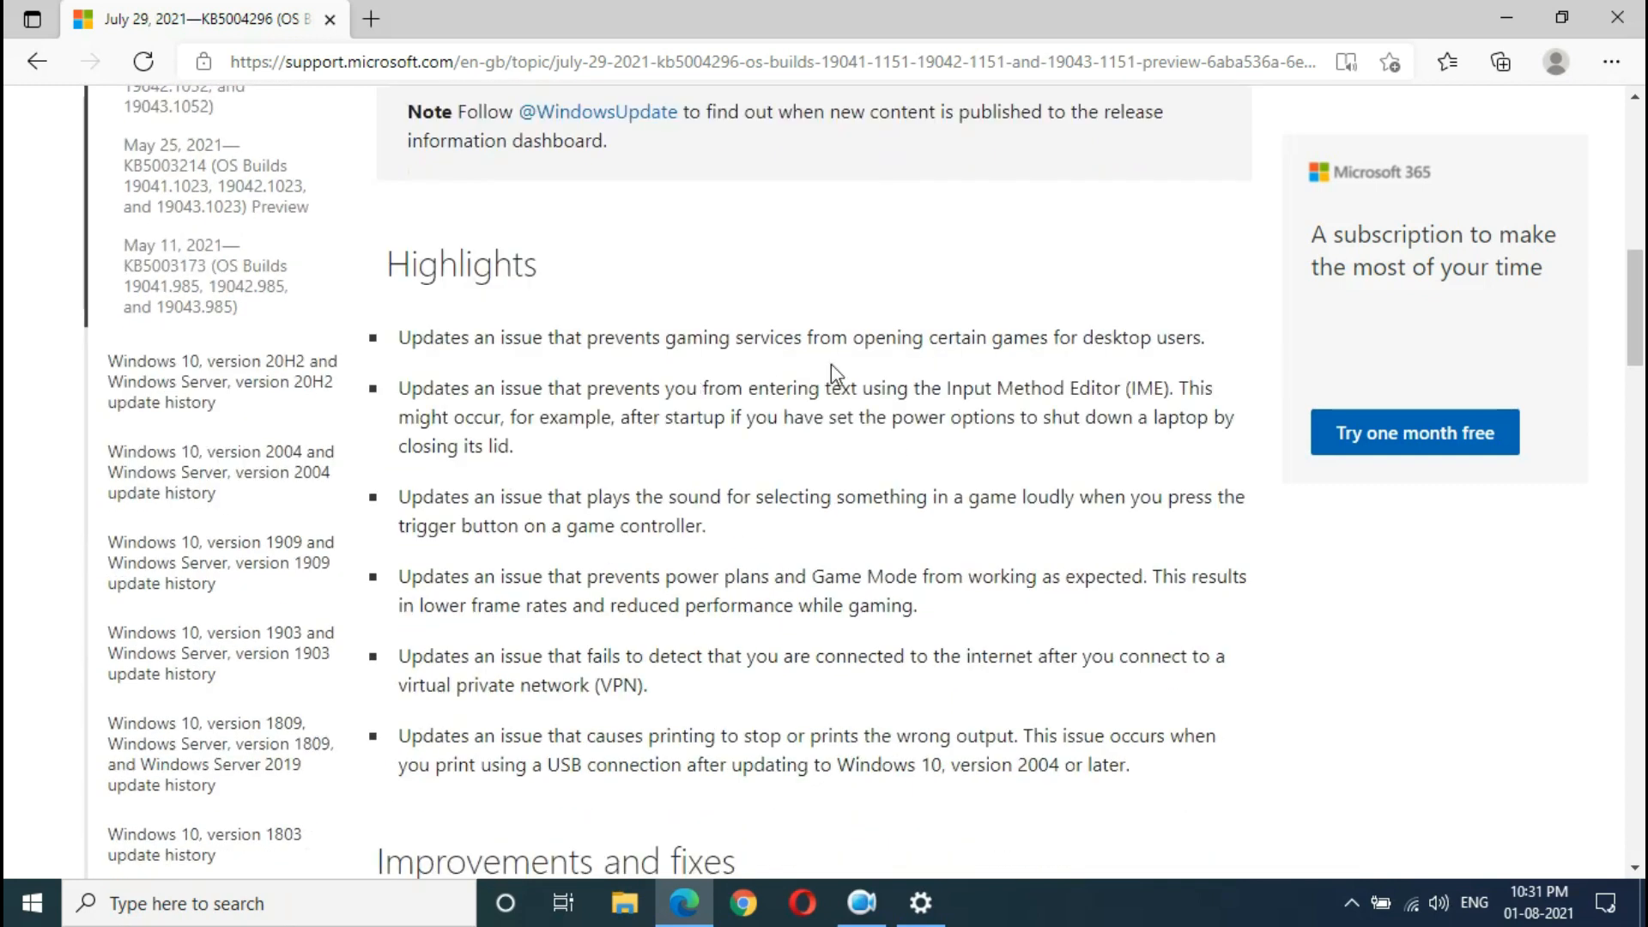
mouse_move(1092, 359)
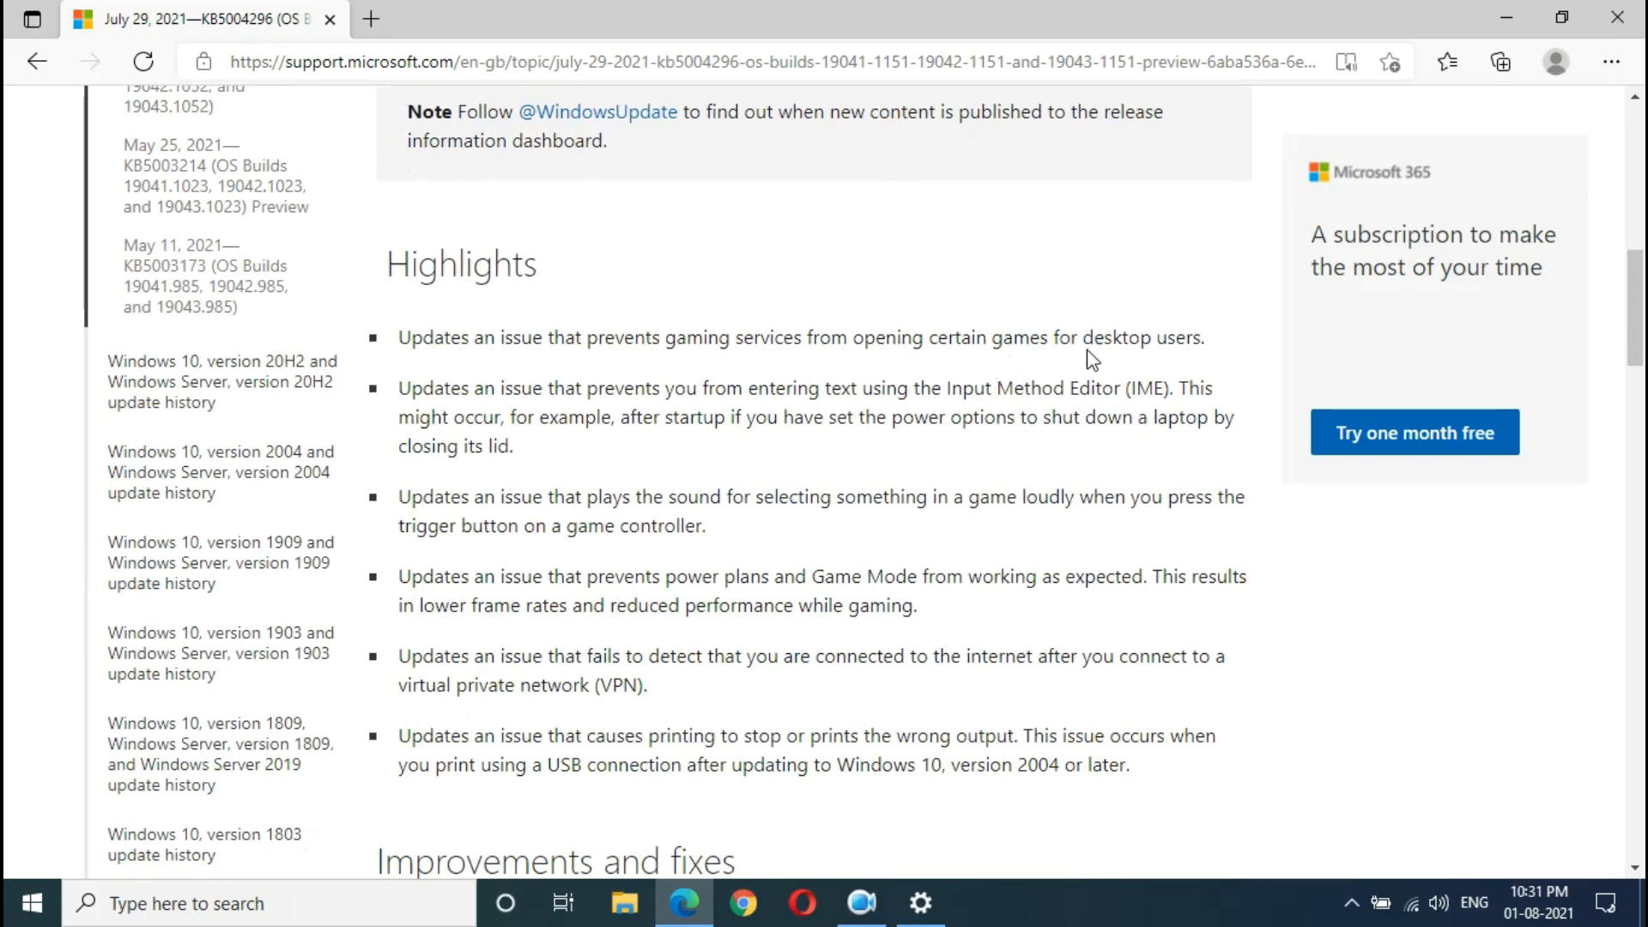
mouse_move(465, 410)
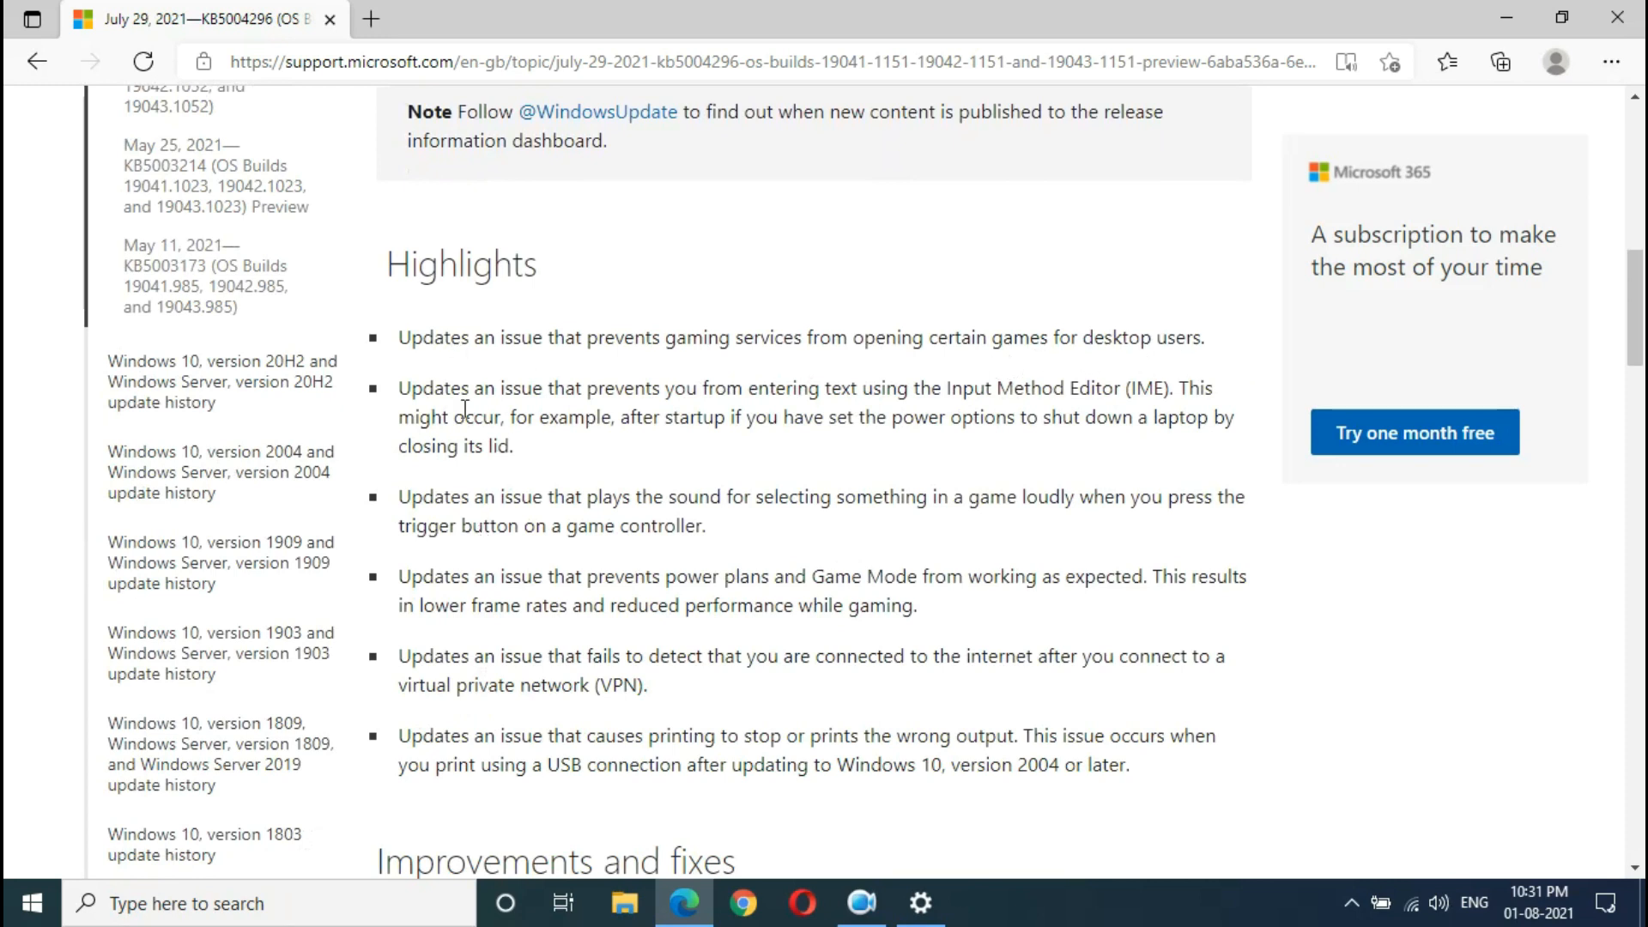
scroll("down", 3)
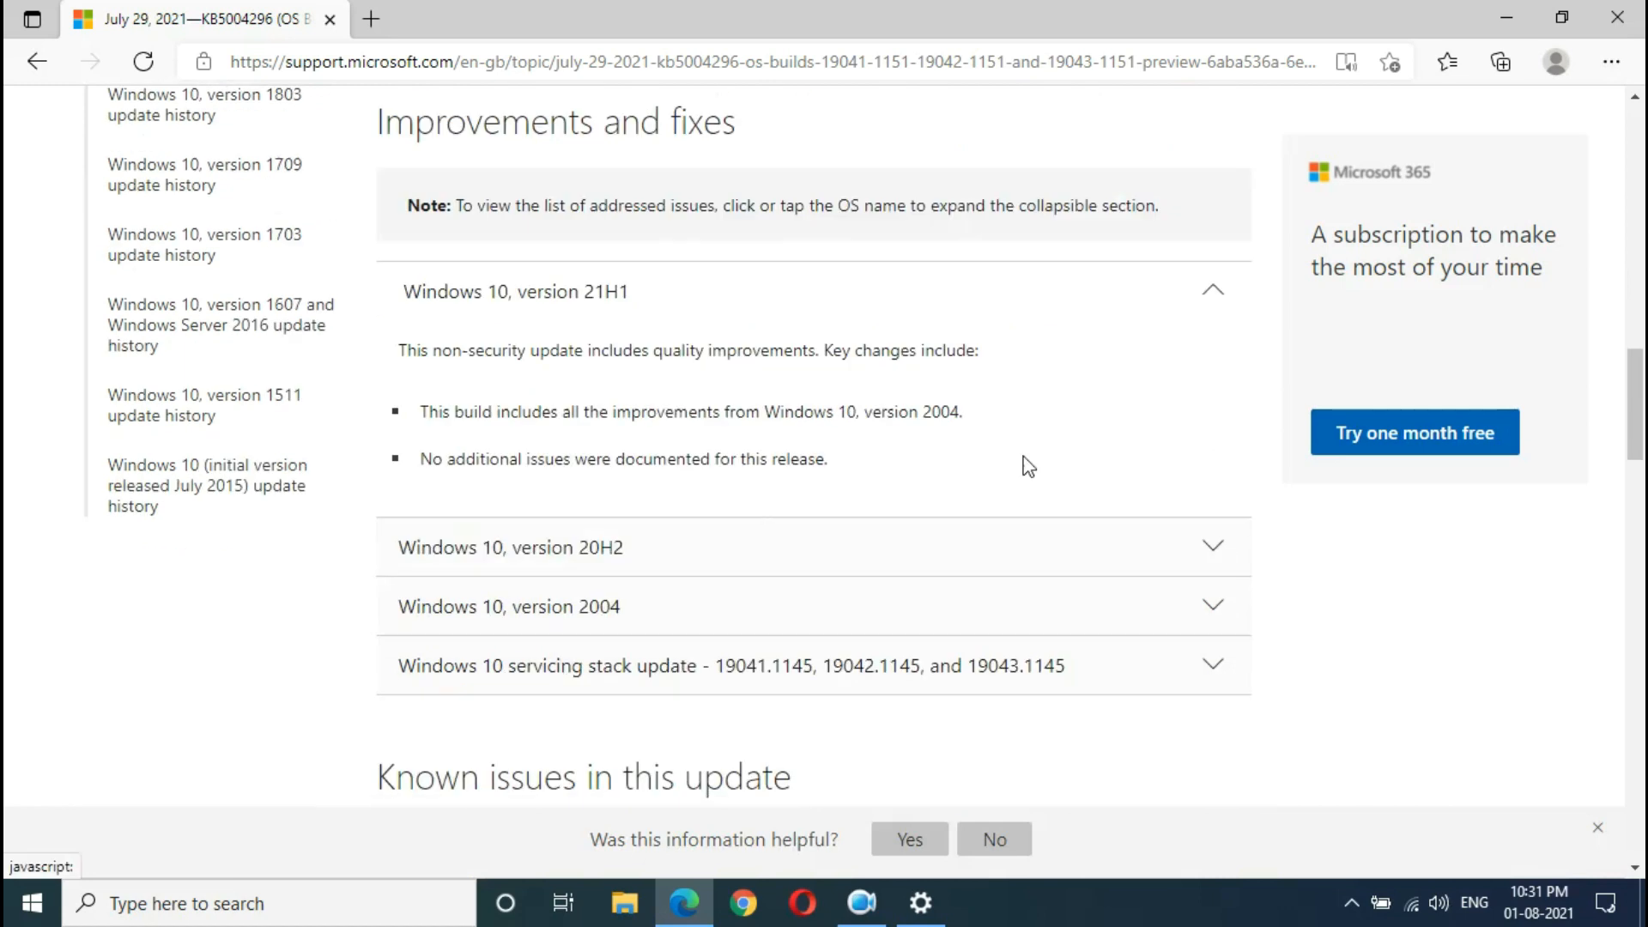
scroll("down", 3)
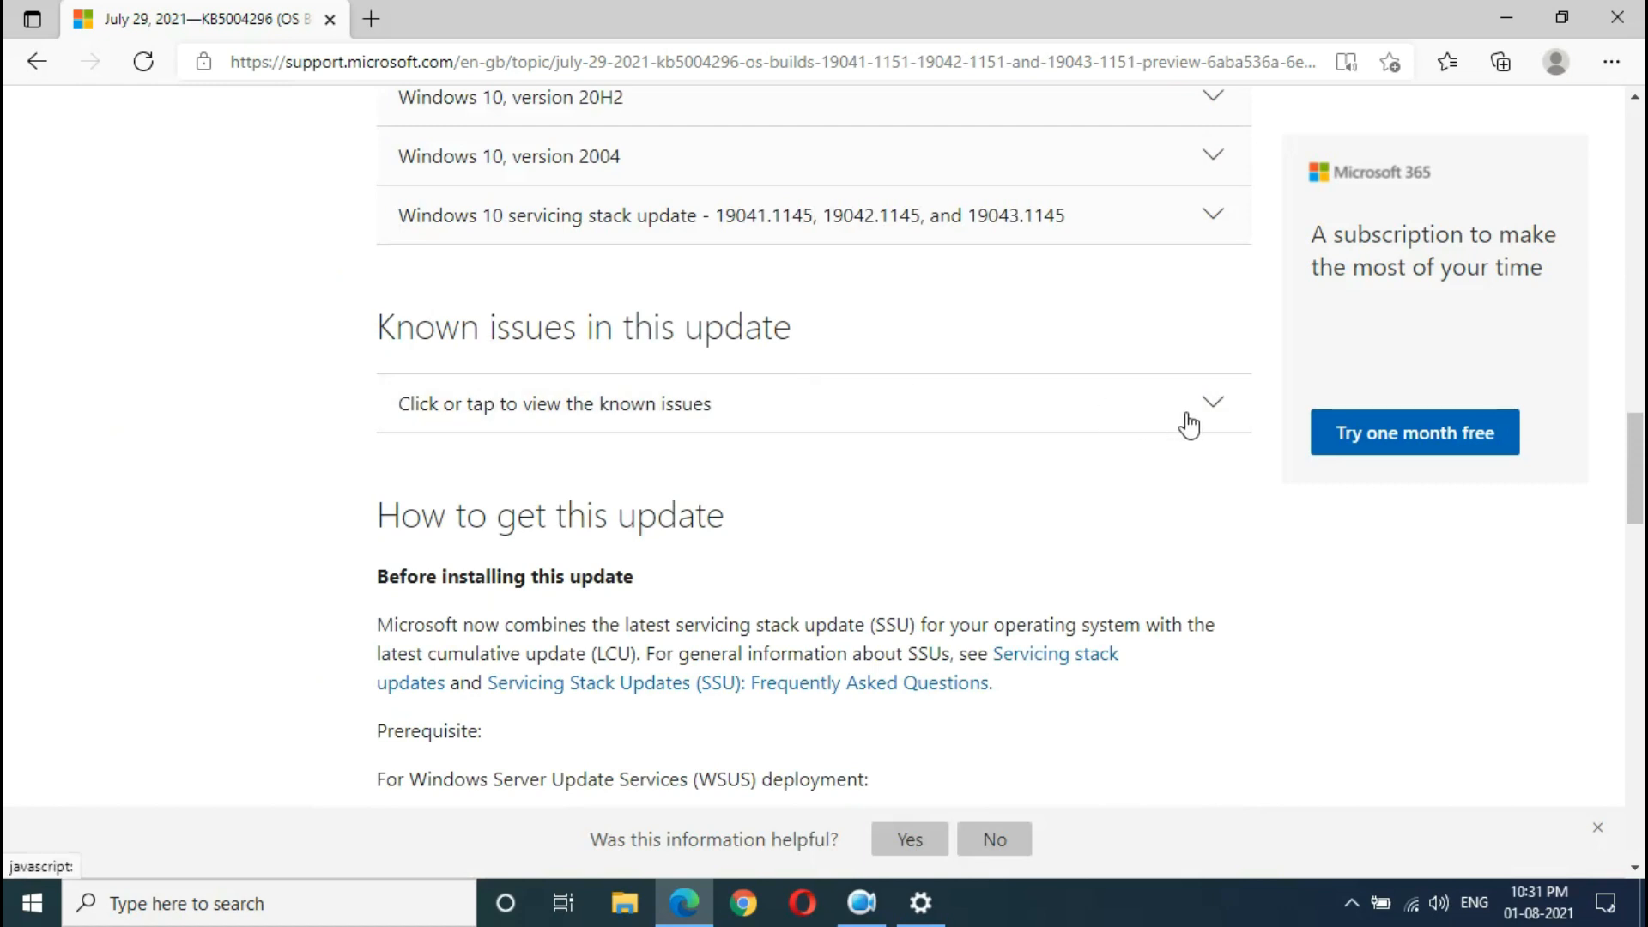
scroll("down", 3)
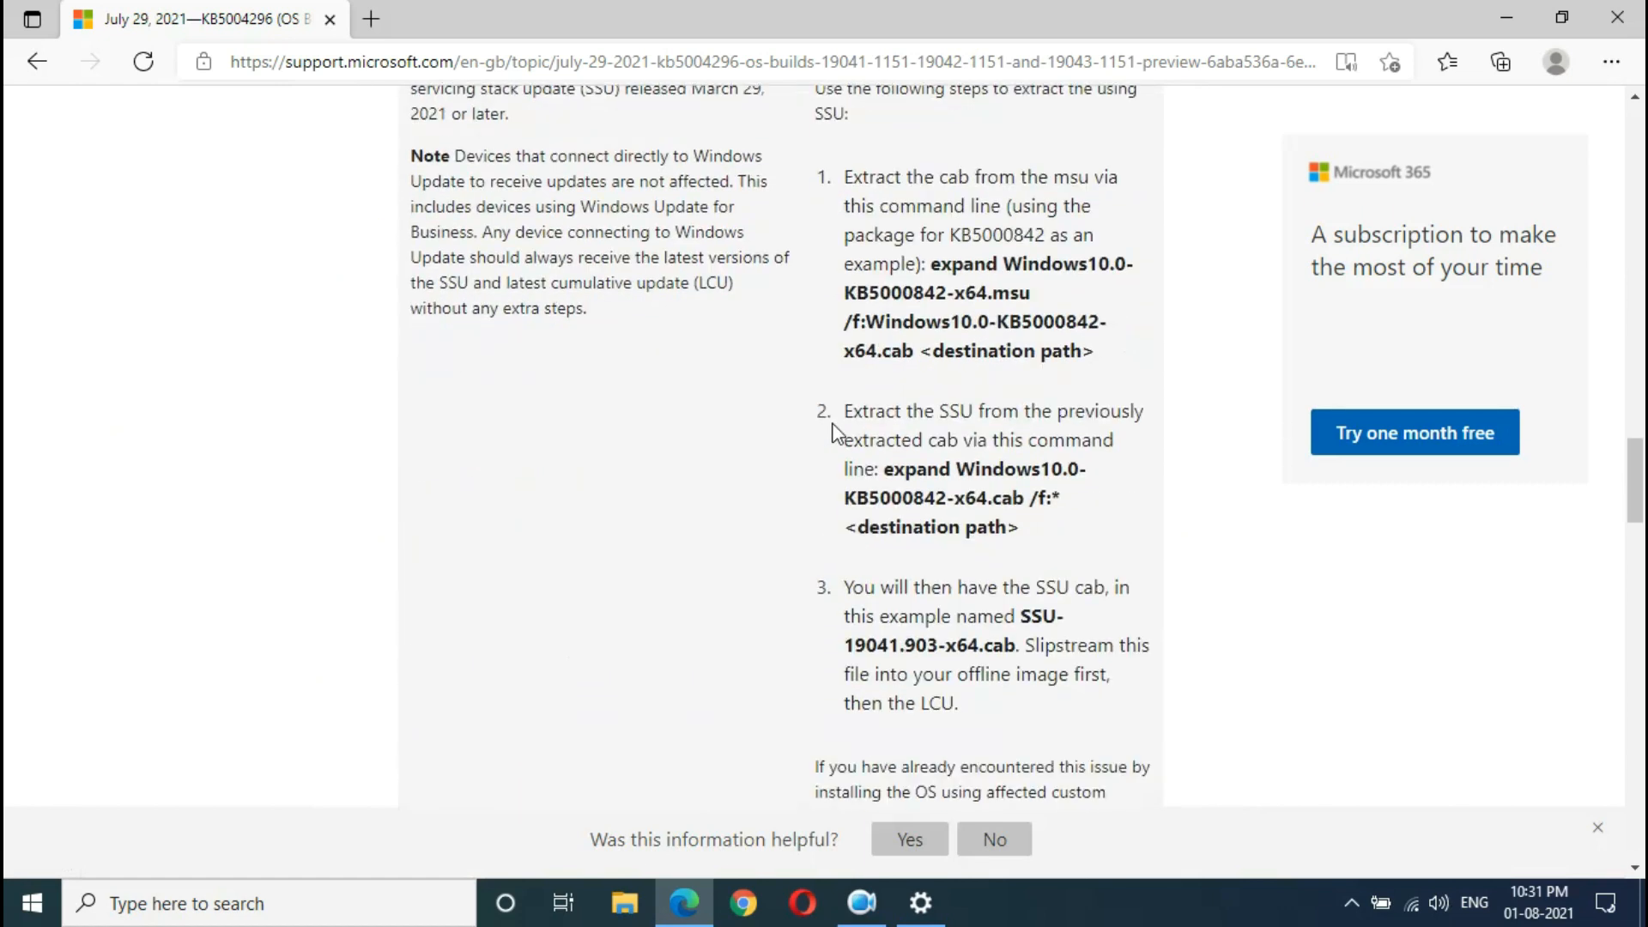
scroll("down", 3)
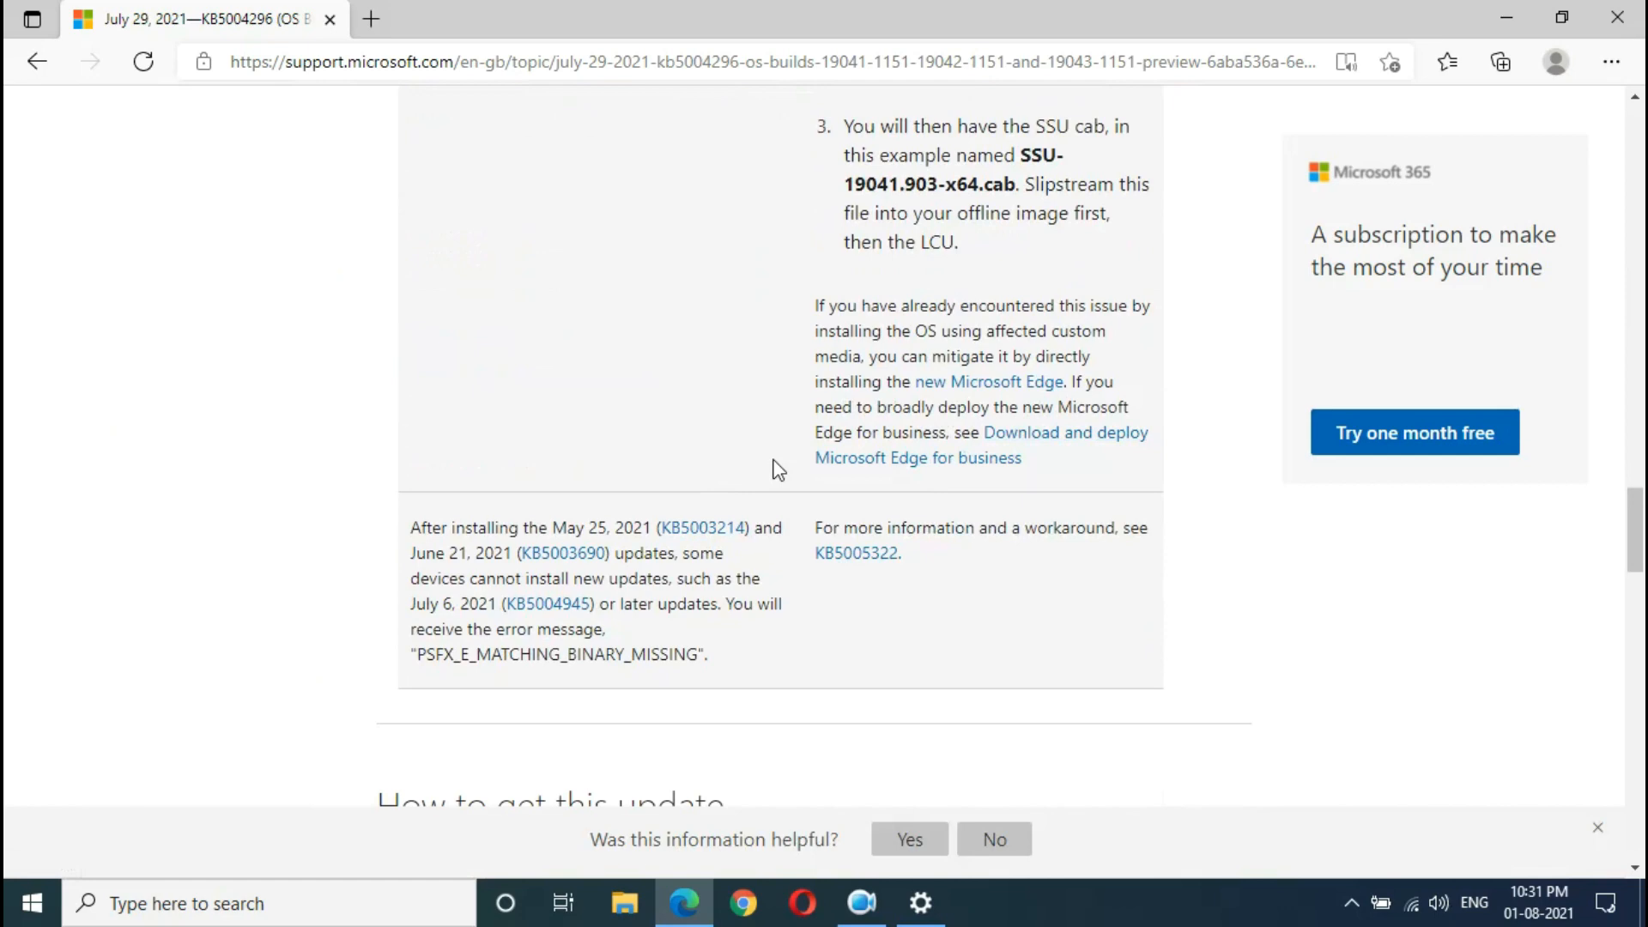
scroll("down", 3)
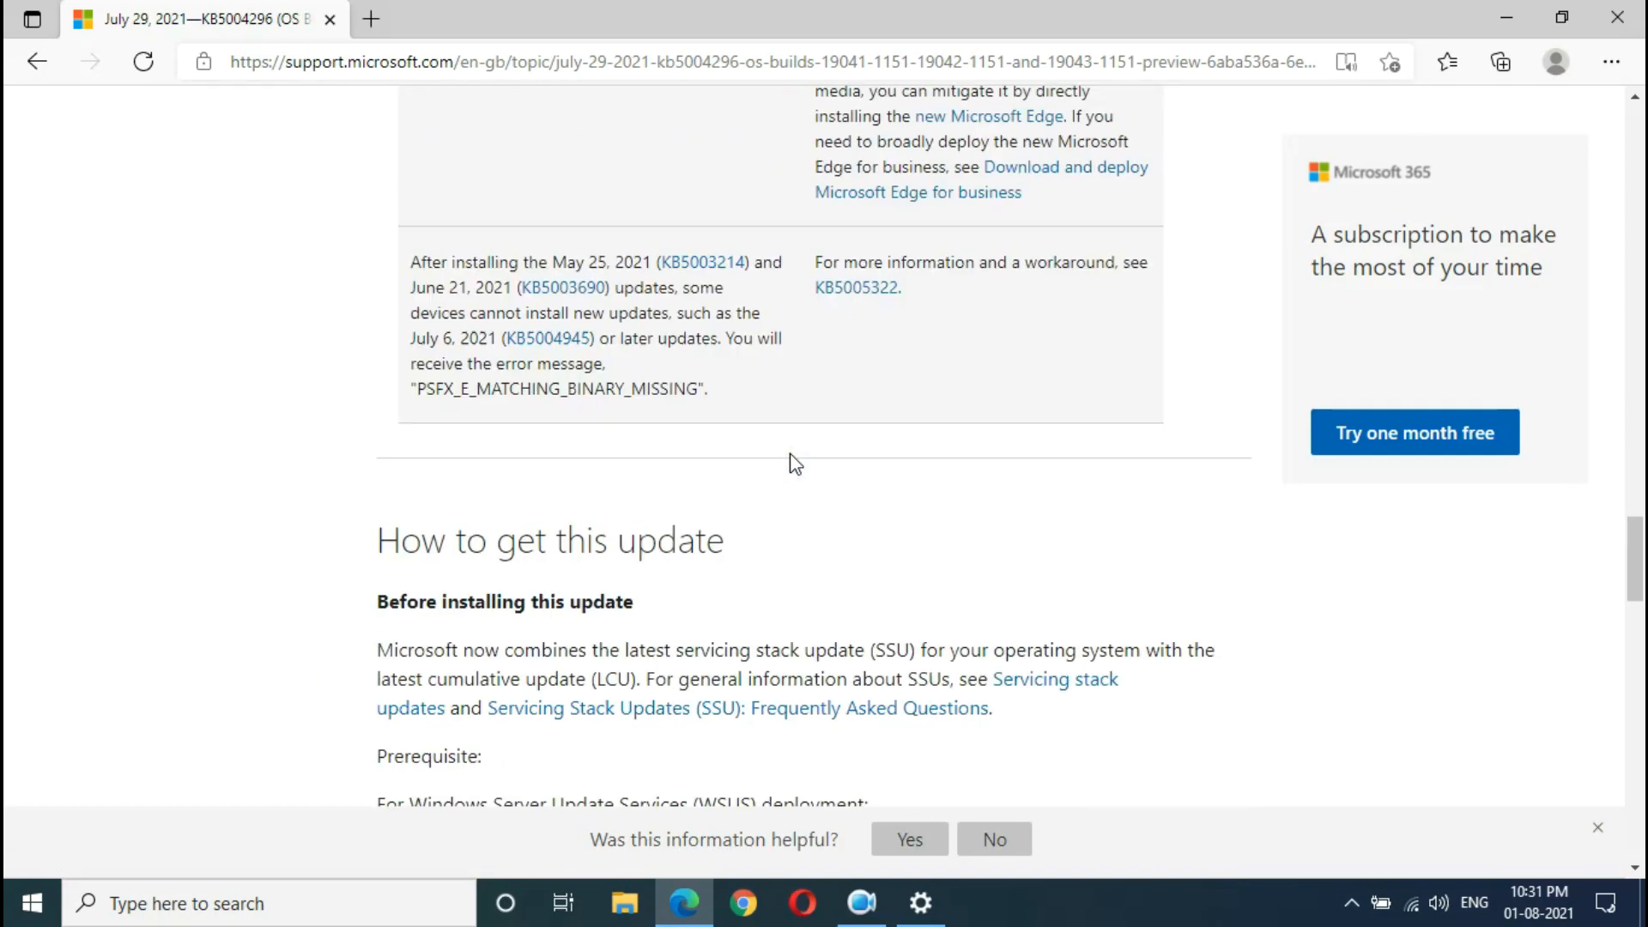
scroll("up", 3)
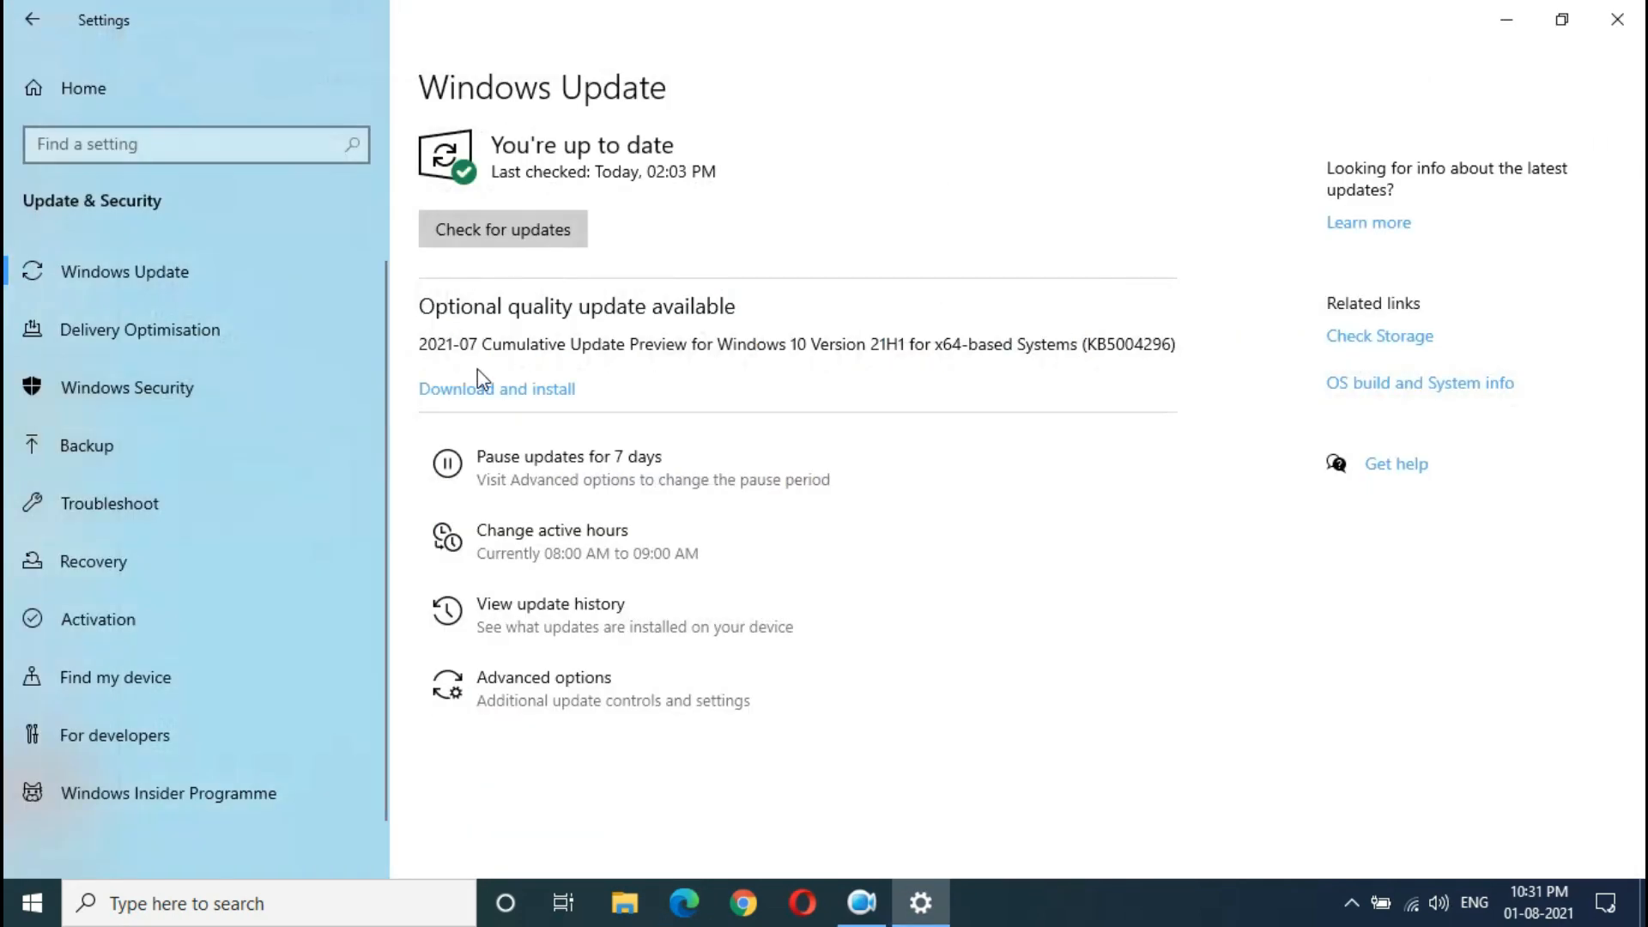
mouse_move(500, 391)
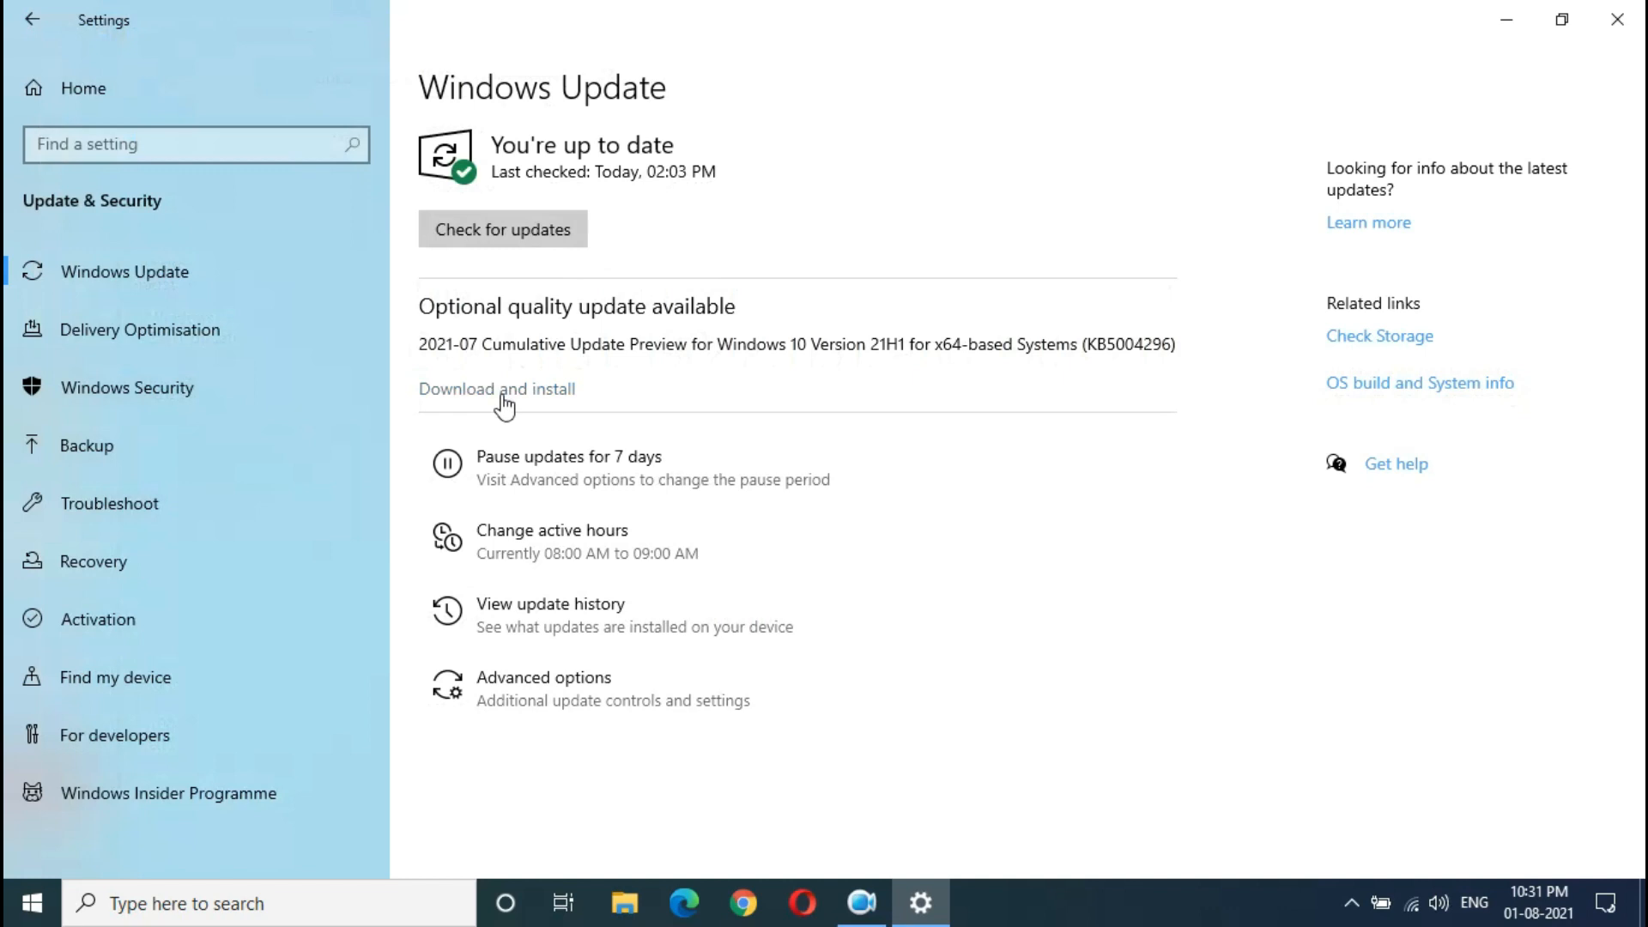
mouse_move(500, 387)
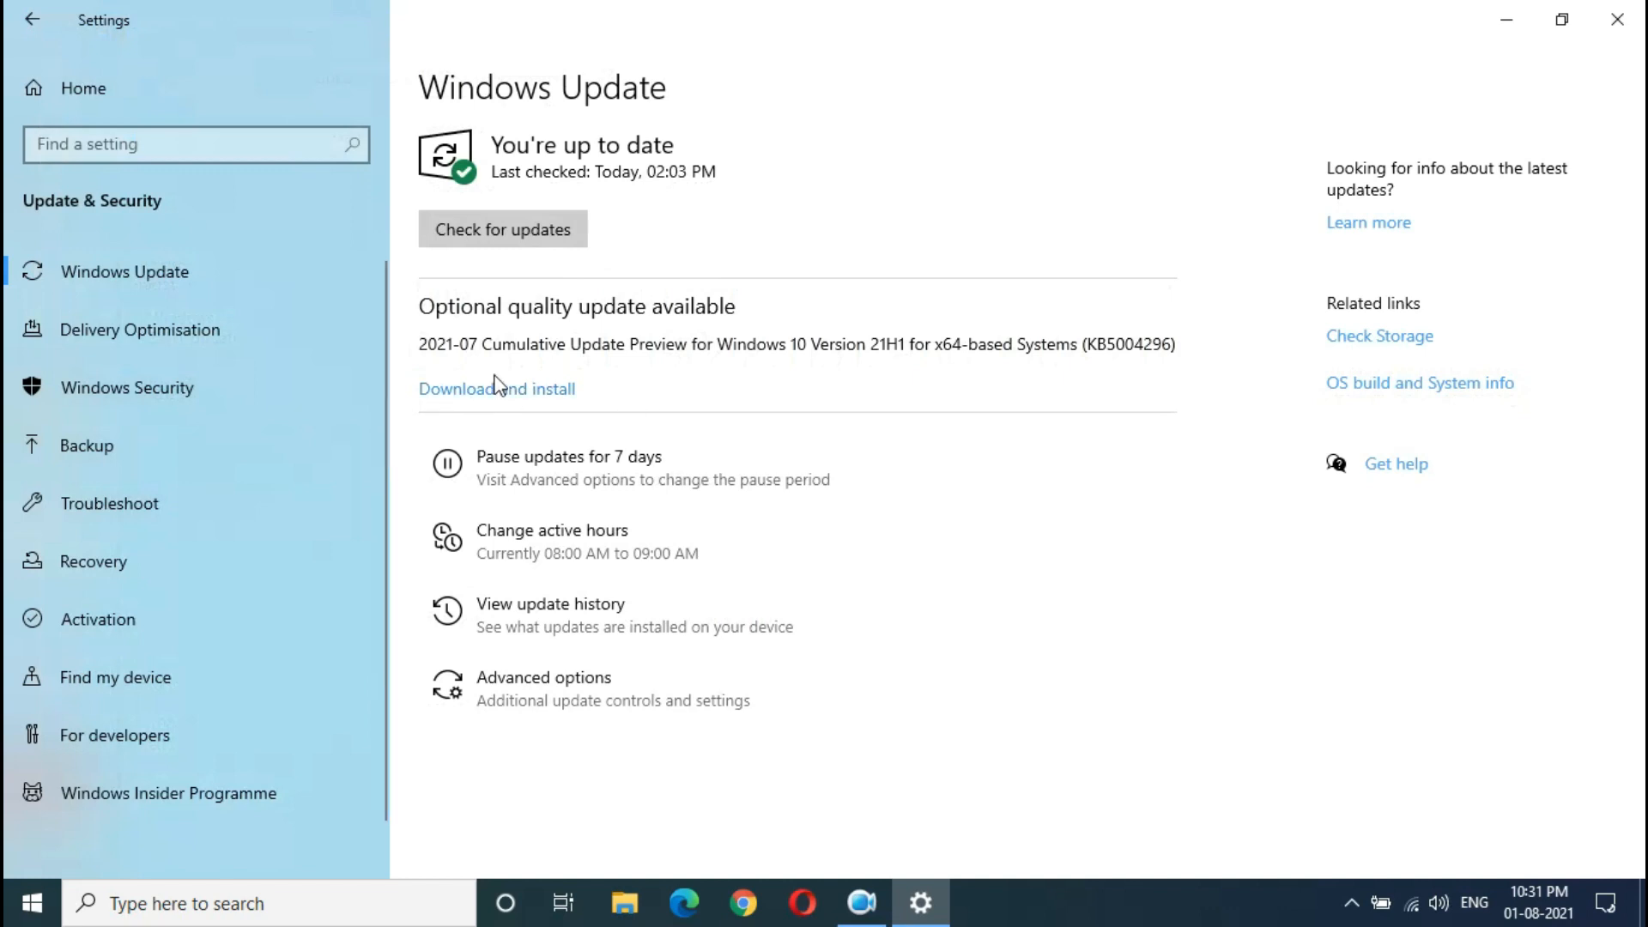
mouse_move(515, 394)
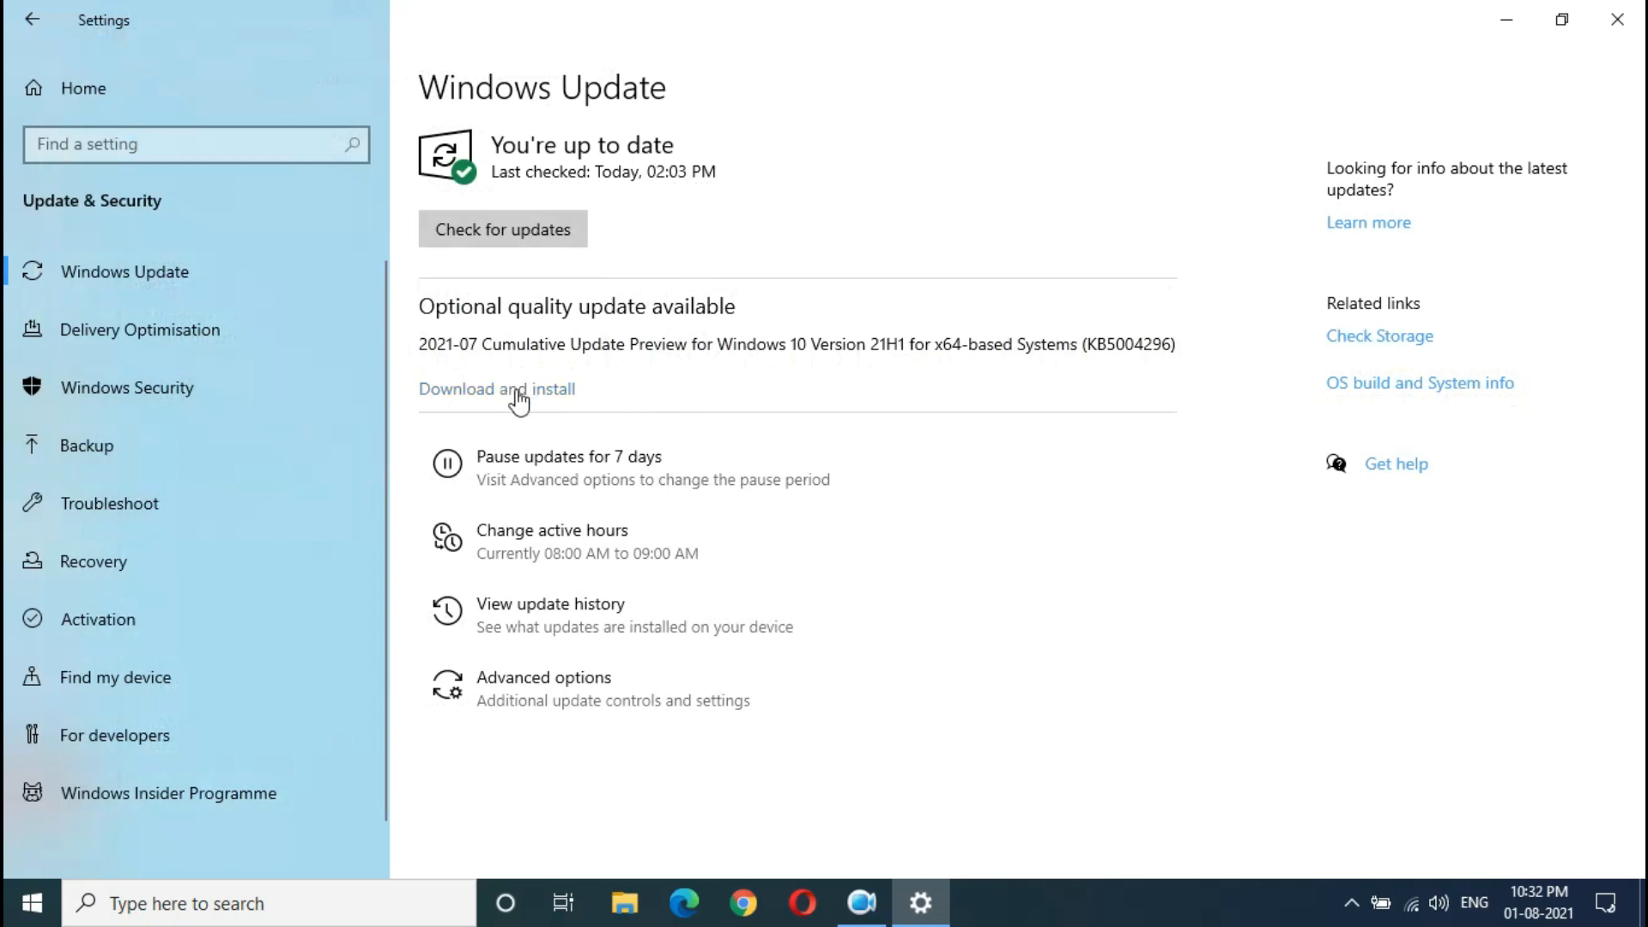
mouse_move(529, 403)
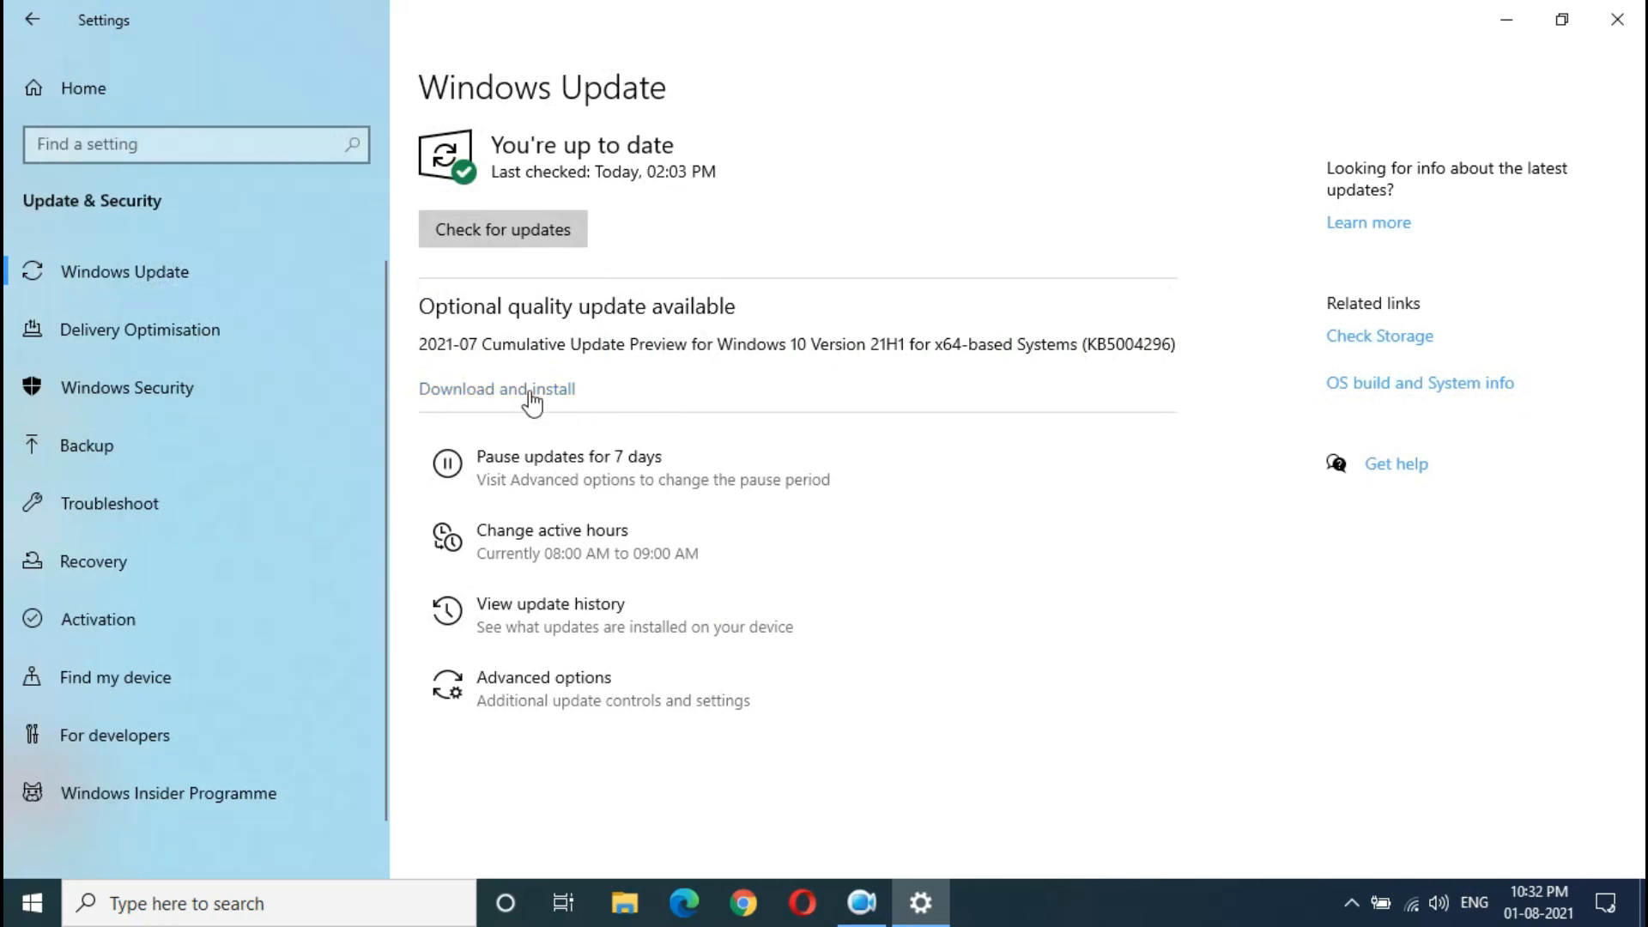
Start 'Download and install' for the optional 2021-07 cumulative update preview KB5004296.
left_click(496, 389)
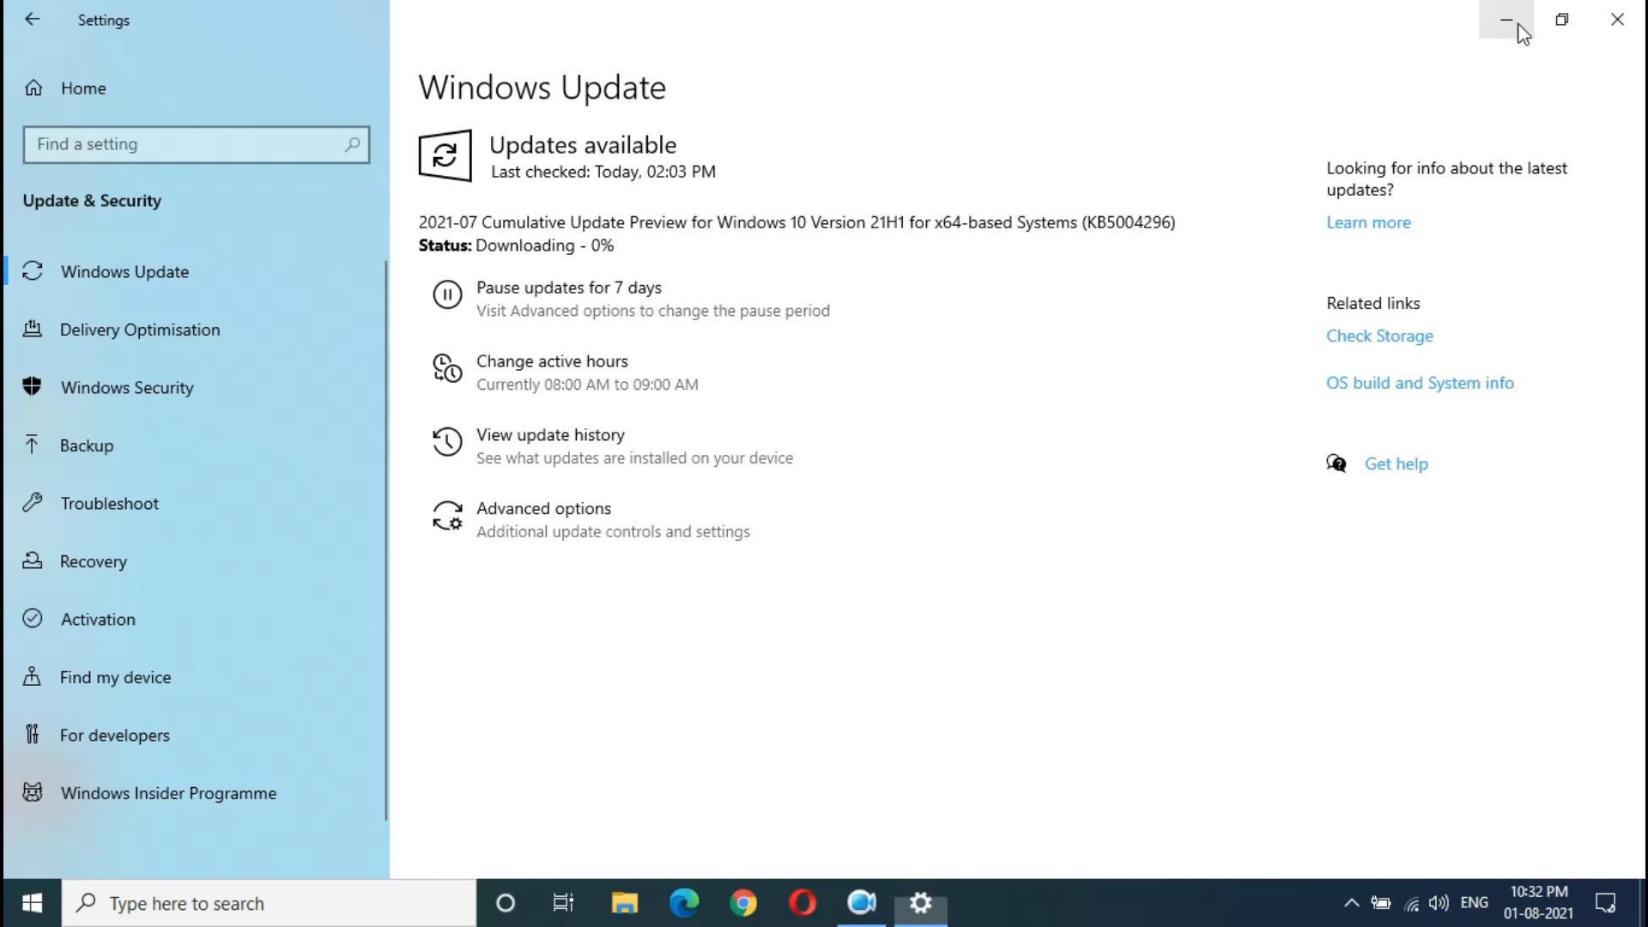
Minimize Settings to the desktop, then restore the Windows Update page from the taskbar.
left_click(1506, 19)
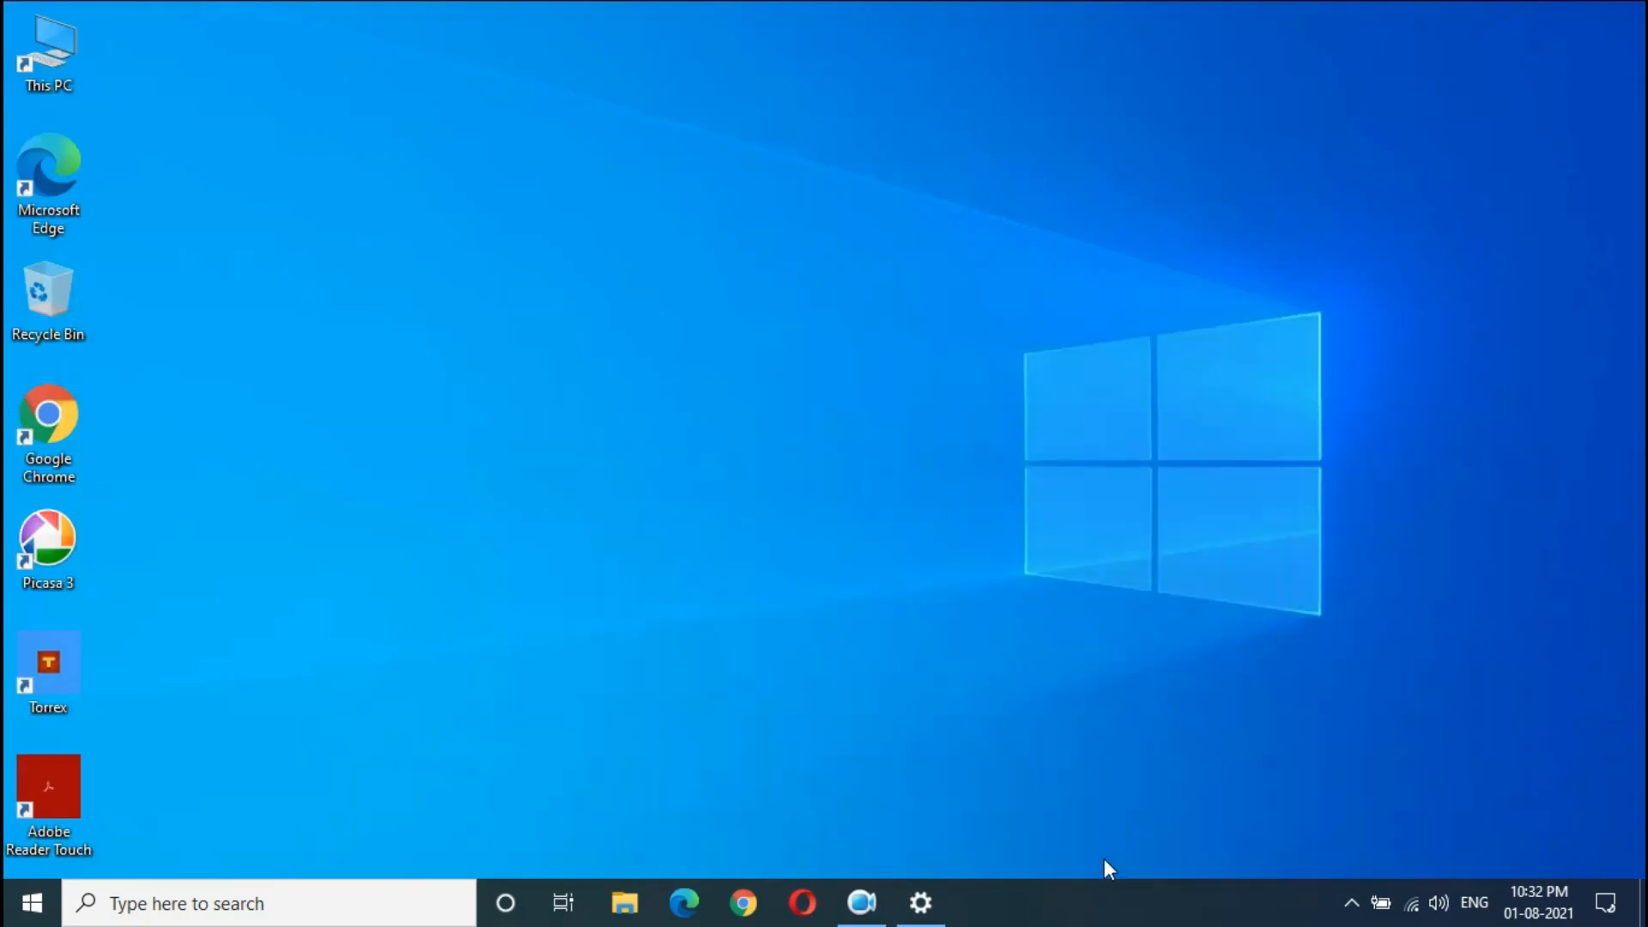
left_click(919, 903)
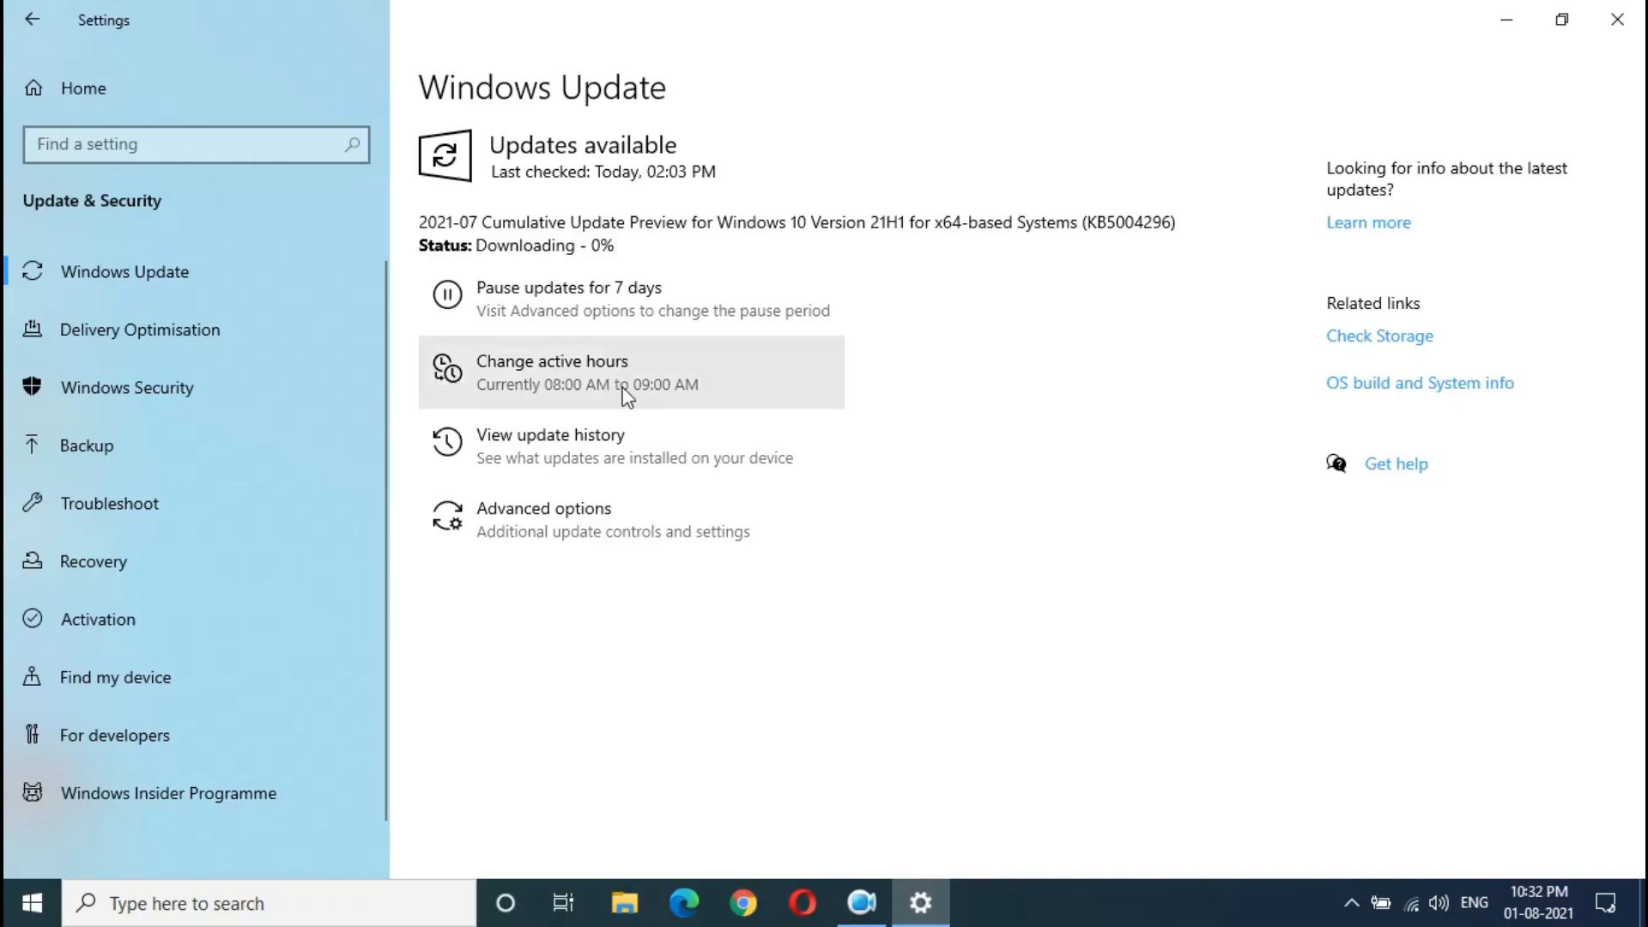
mouse_move(740, 249)
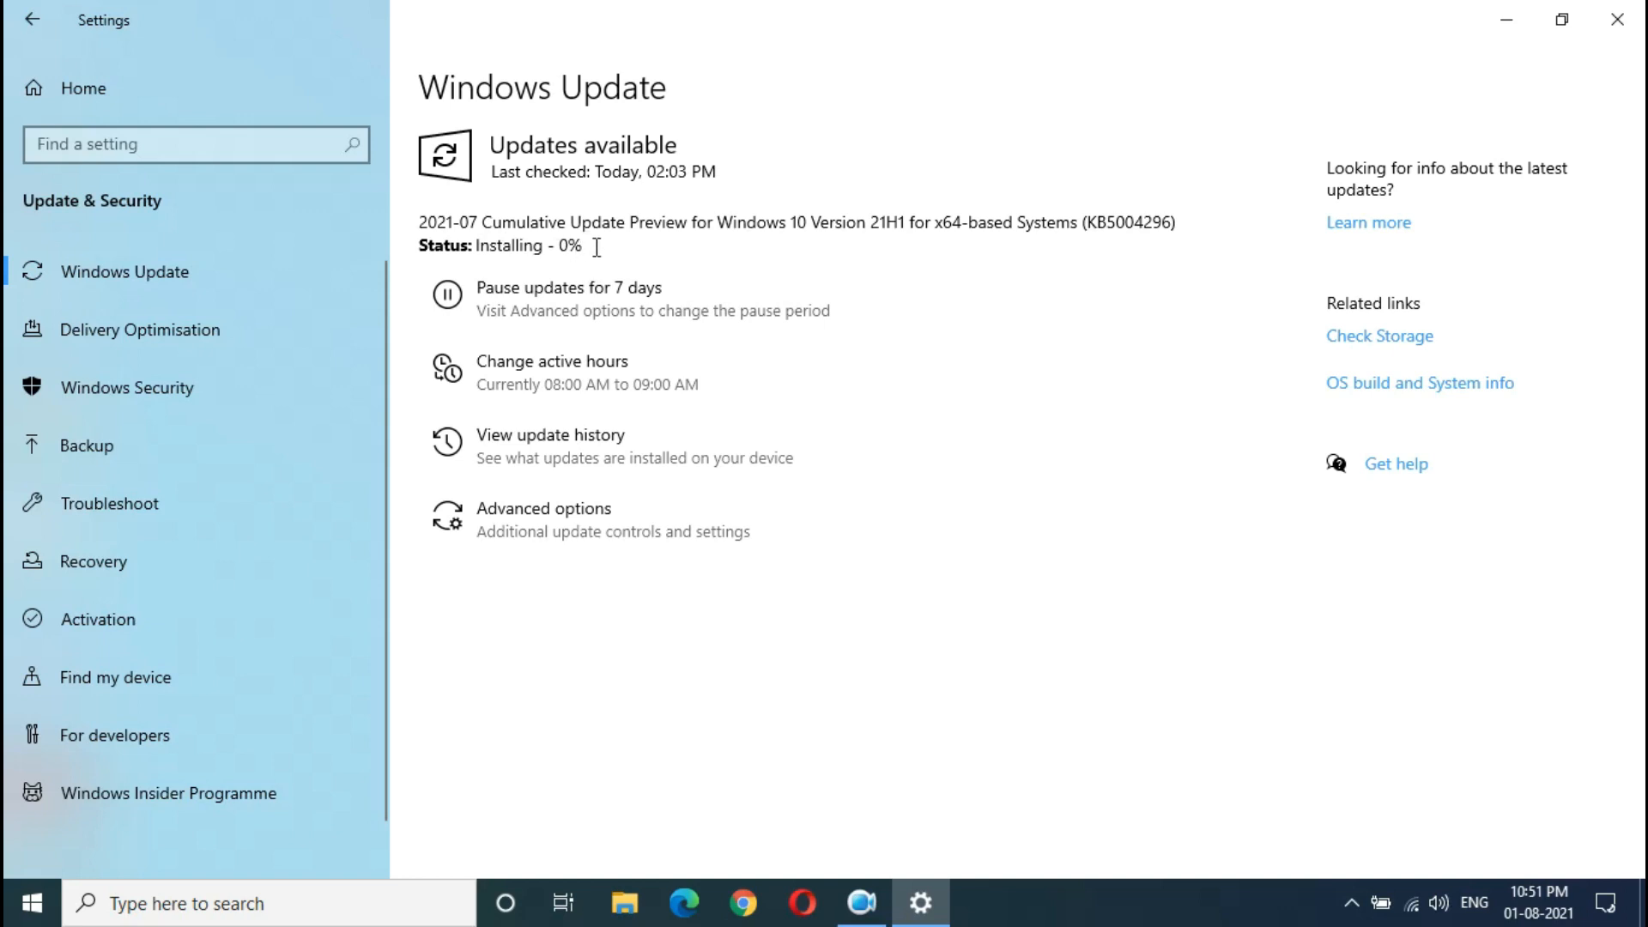
mouse_move(802, 274)
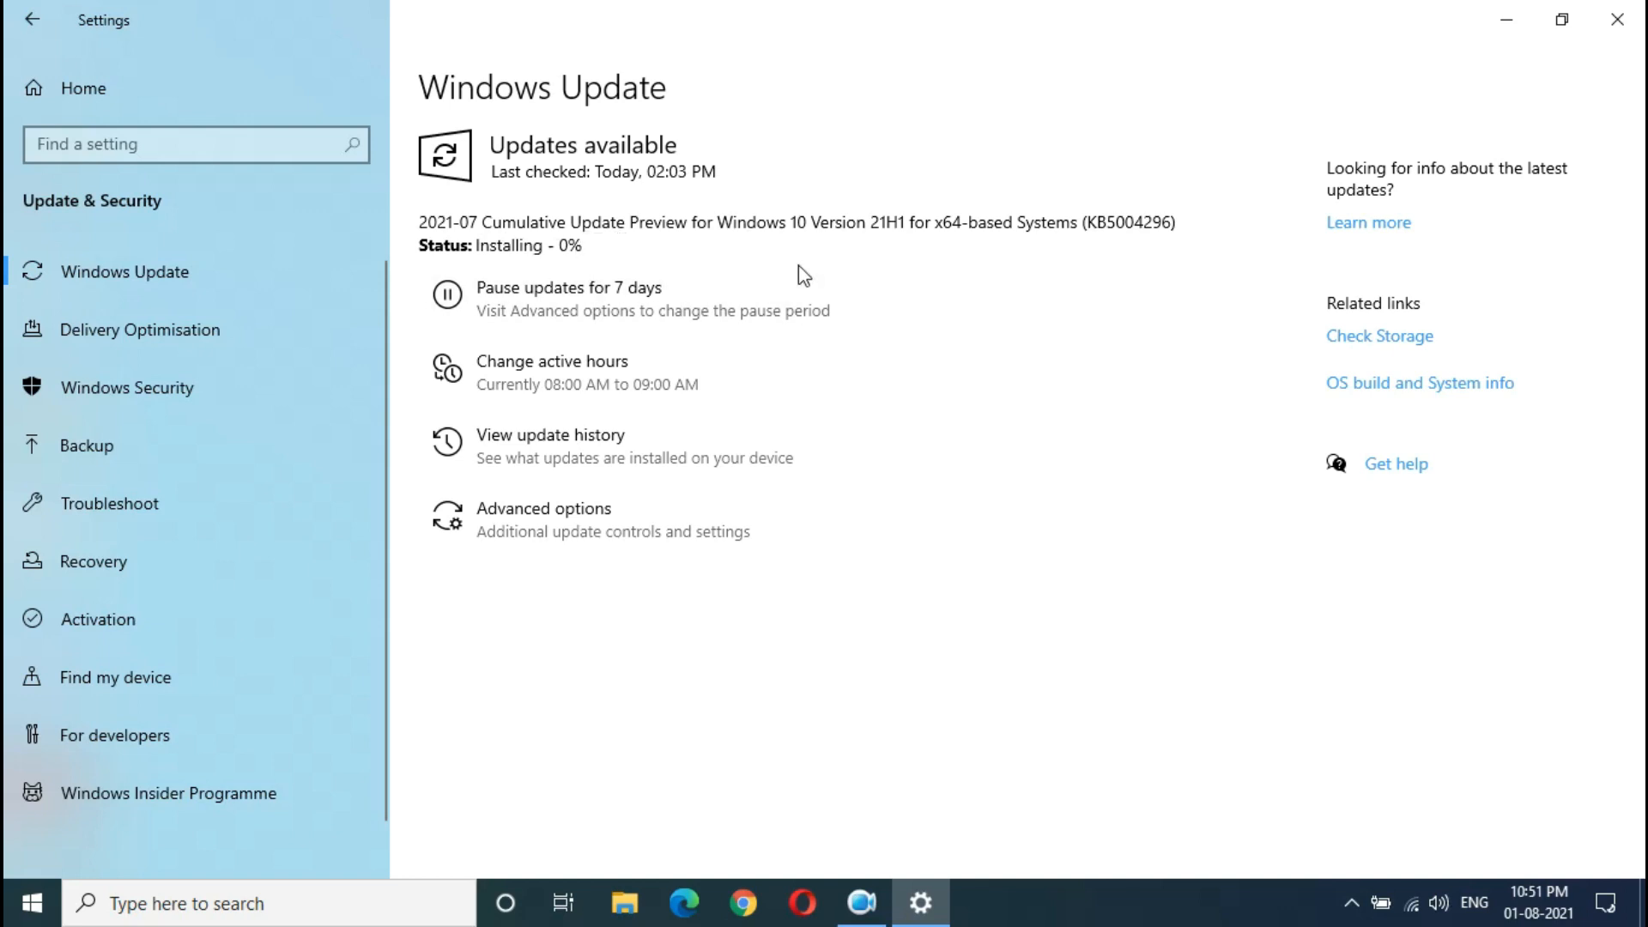
left_click(1616, 19)
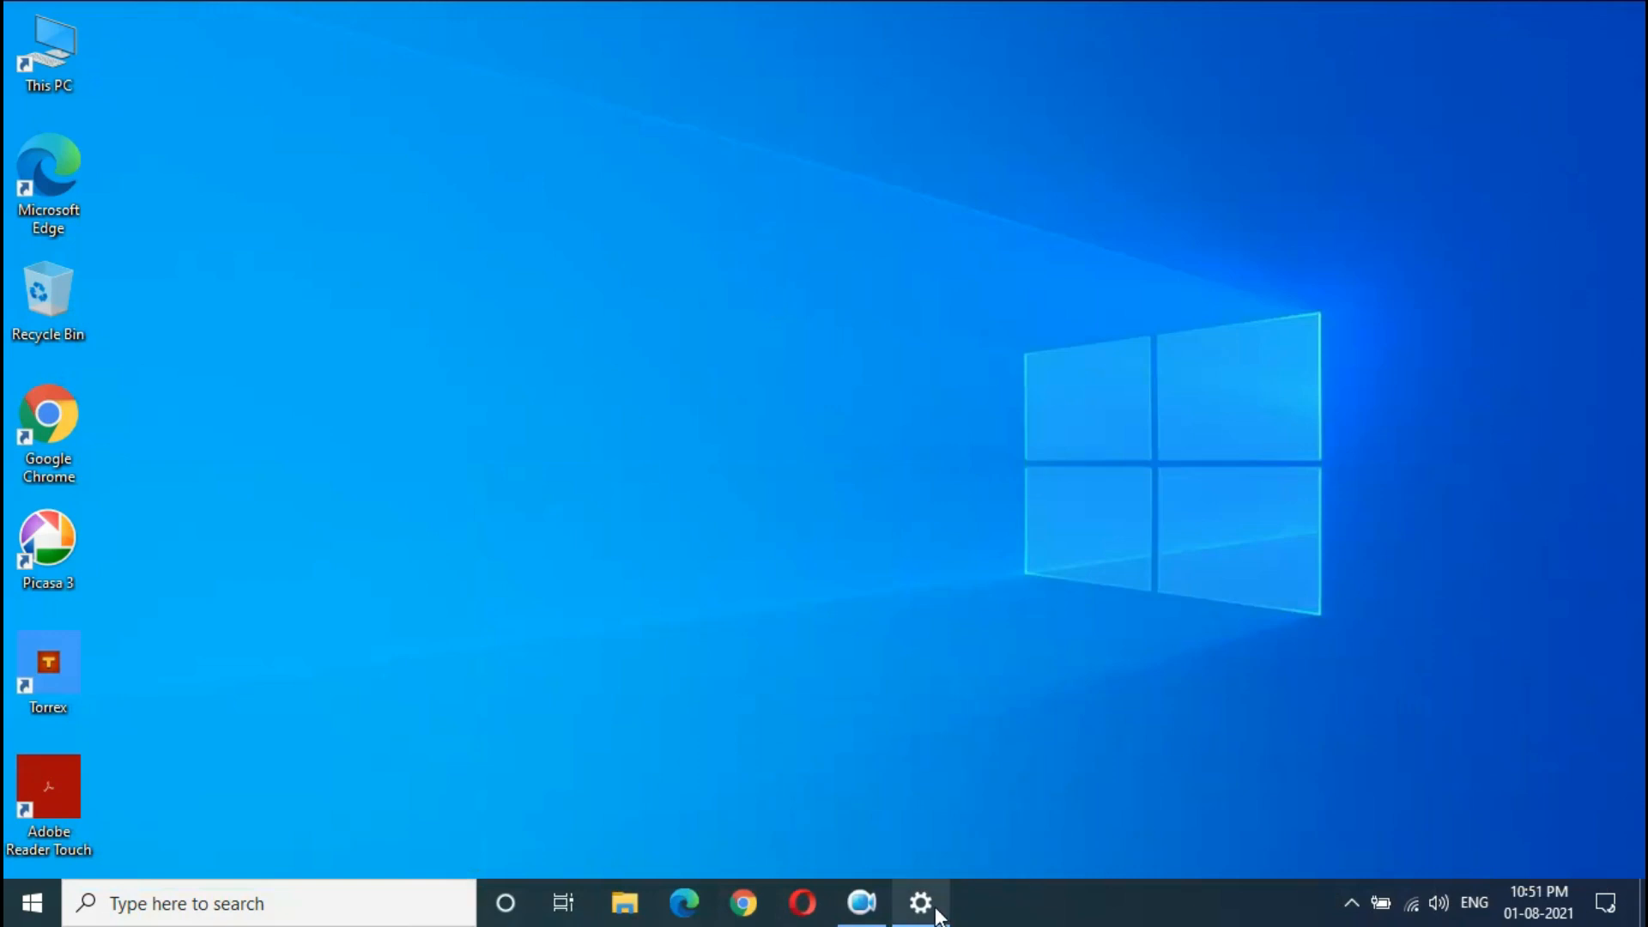
left_click(919, 903)
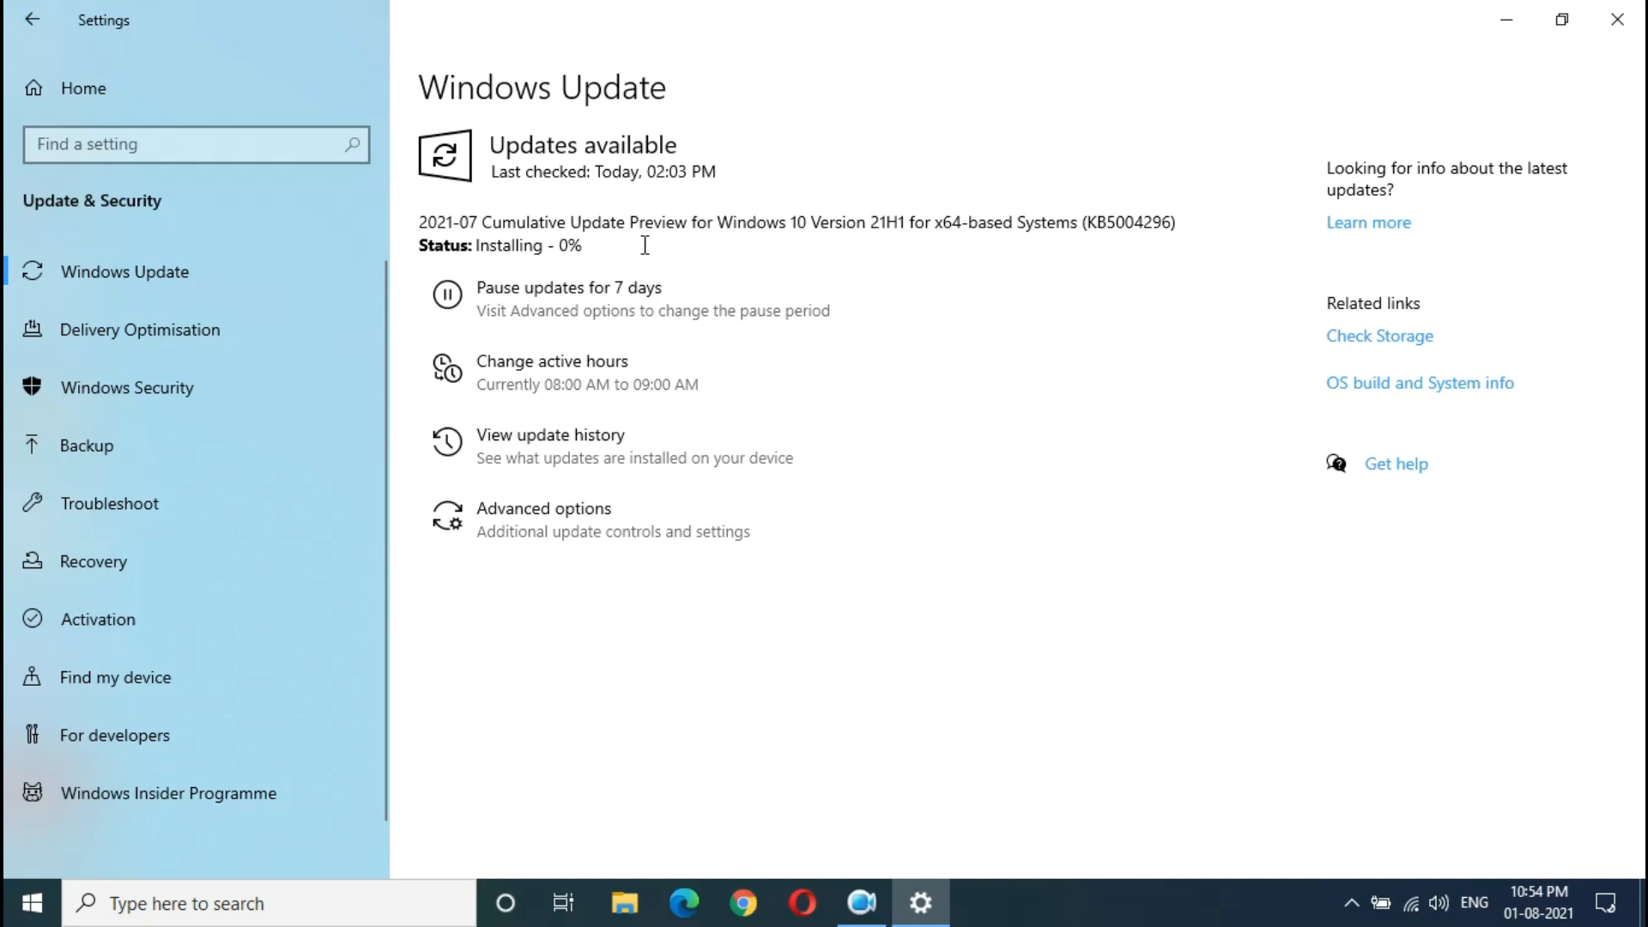
mouse_move(1474, 39)
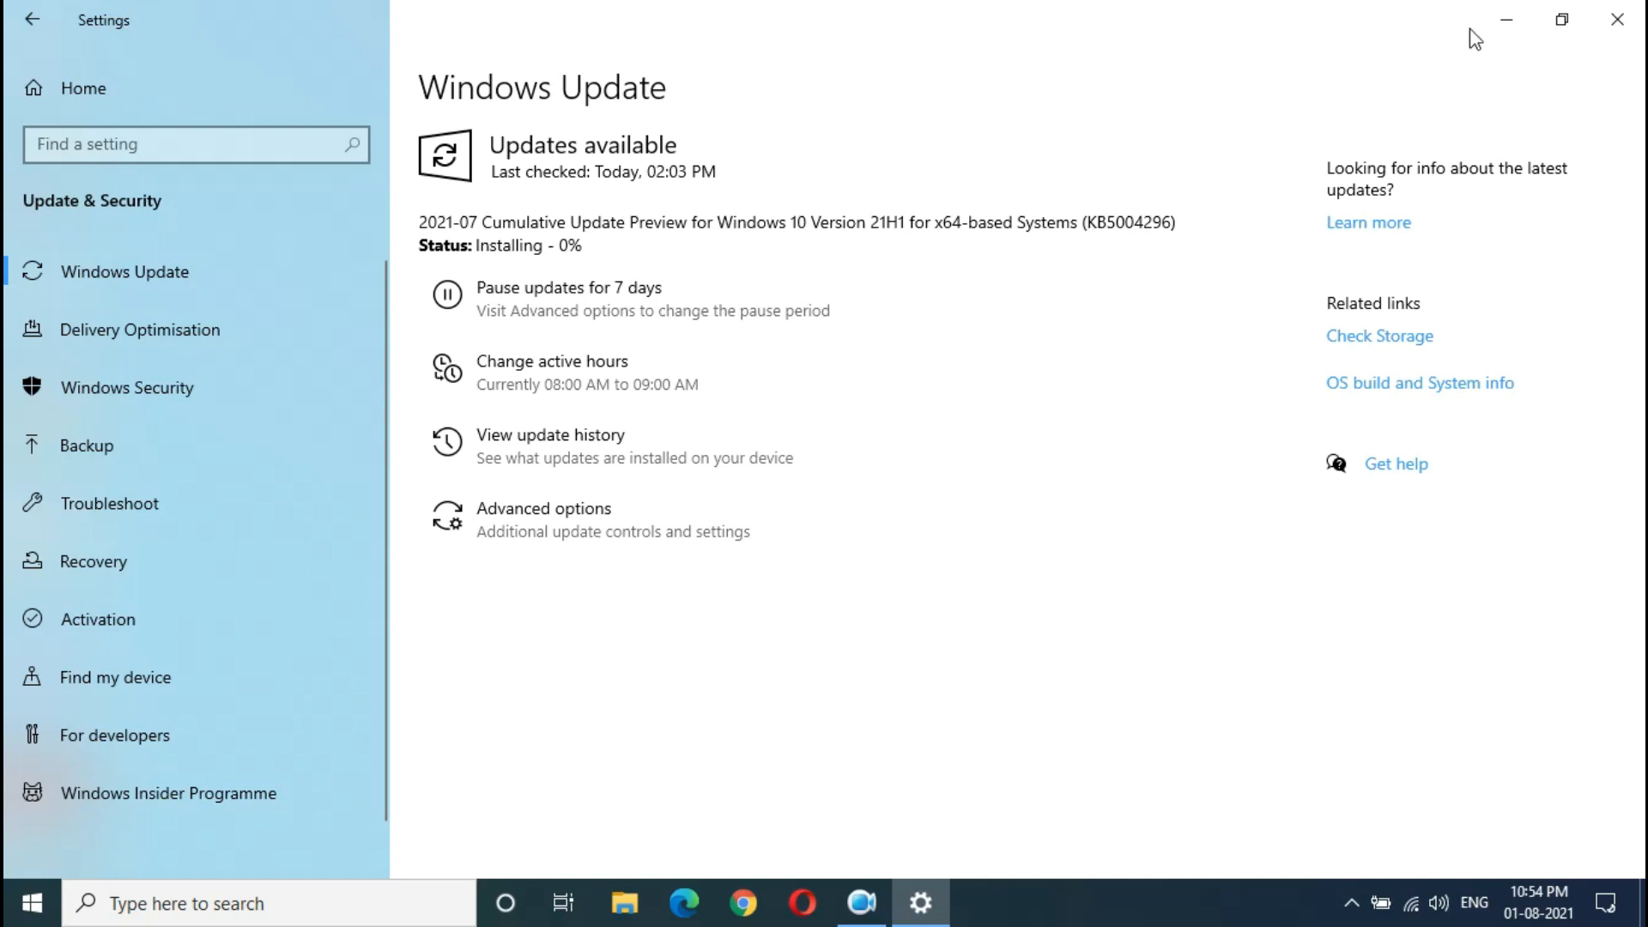
left_click(1616, 19)
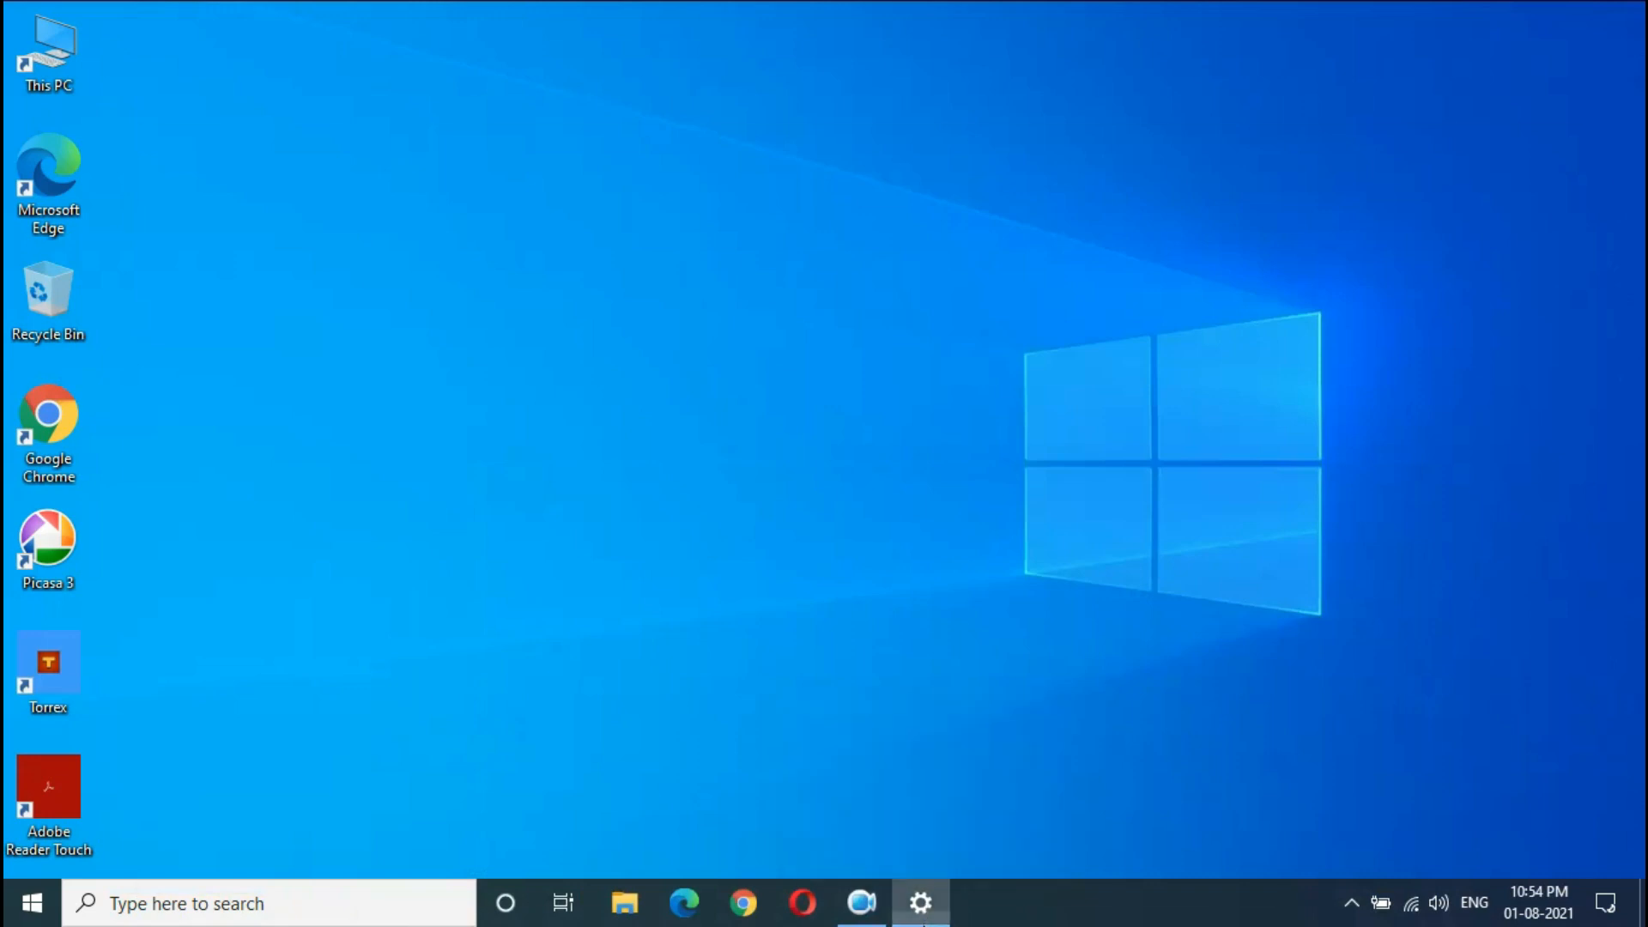
left_click(919, 903)
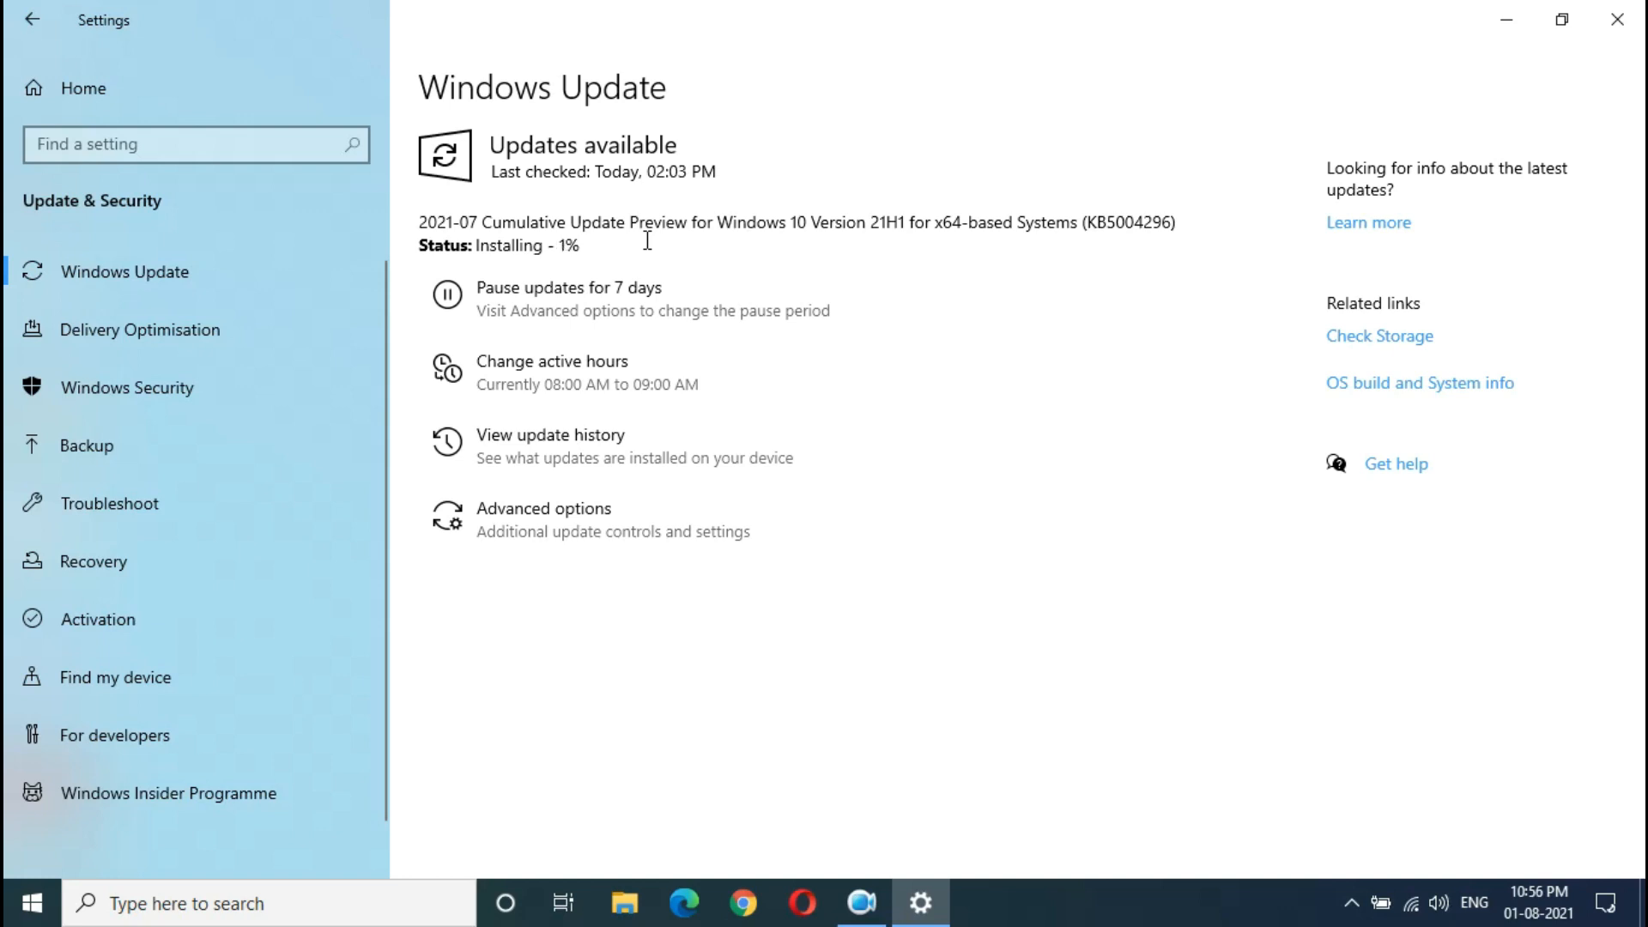
mouse_move(625, 268)
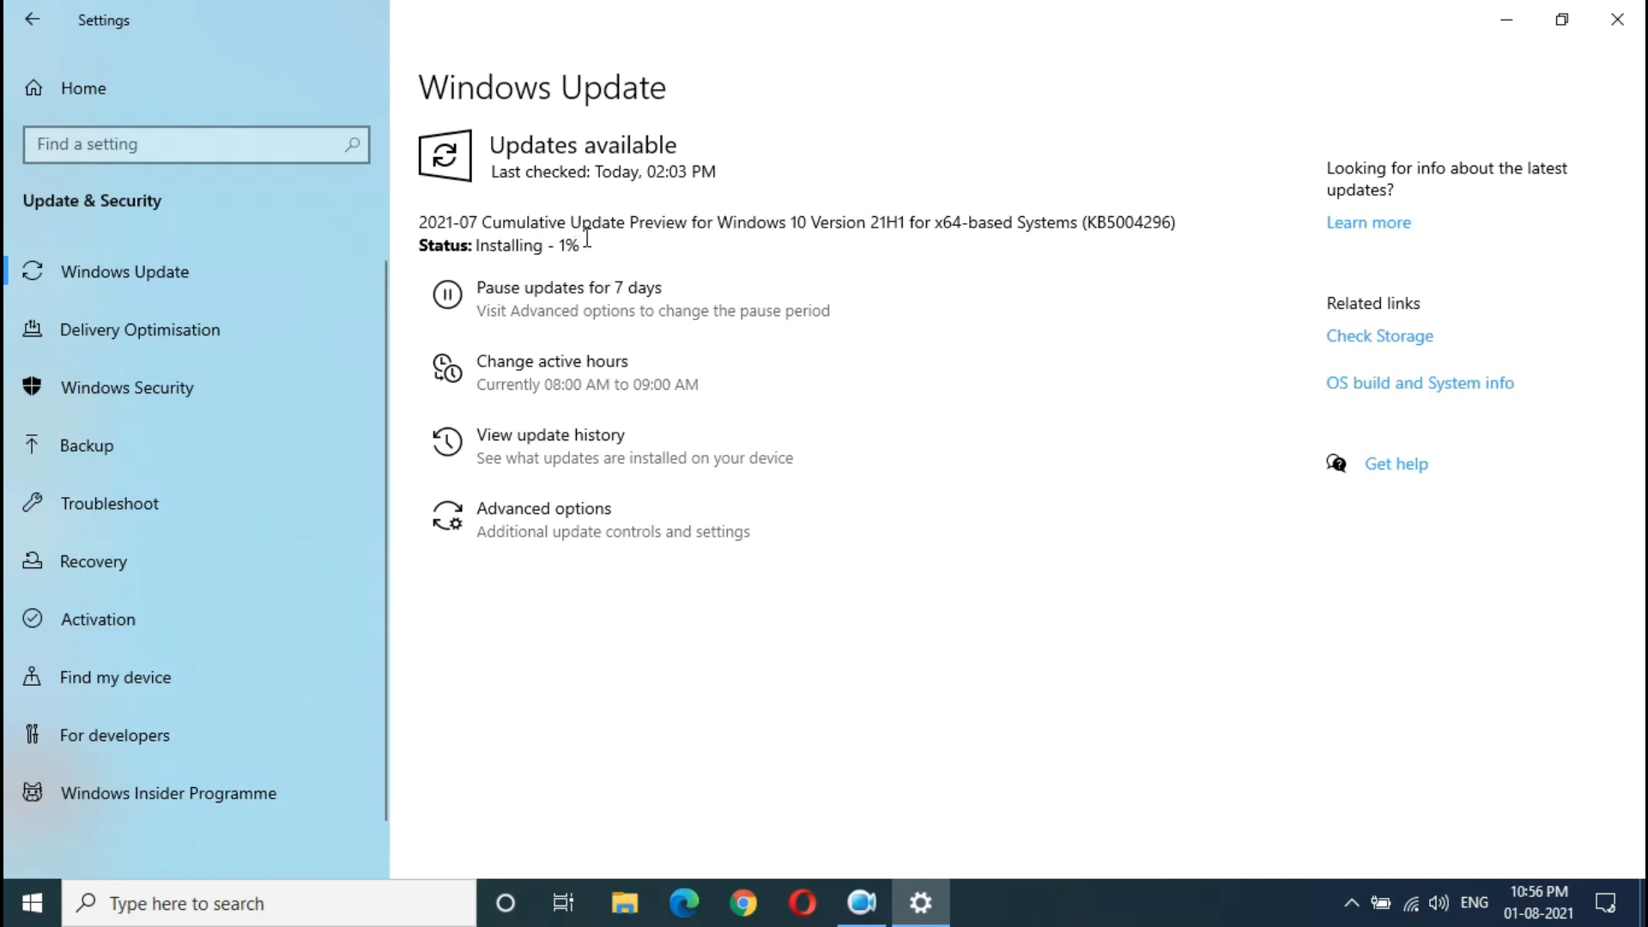
mouse_move(584, 239)
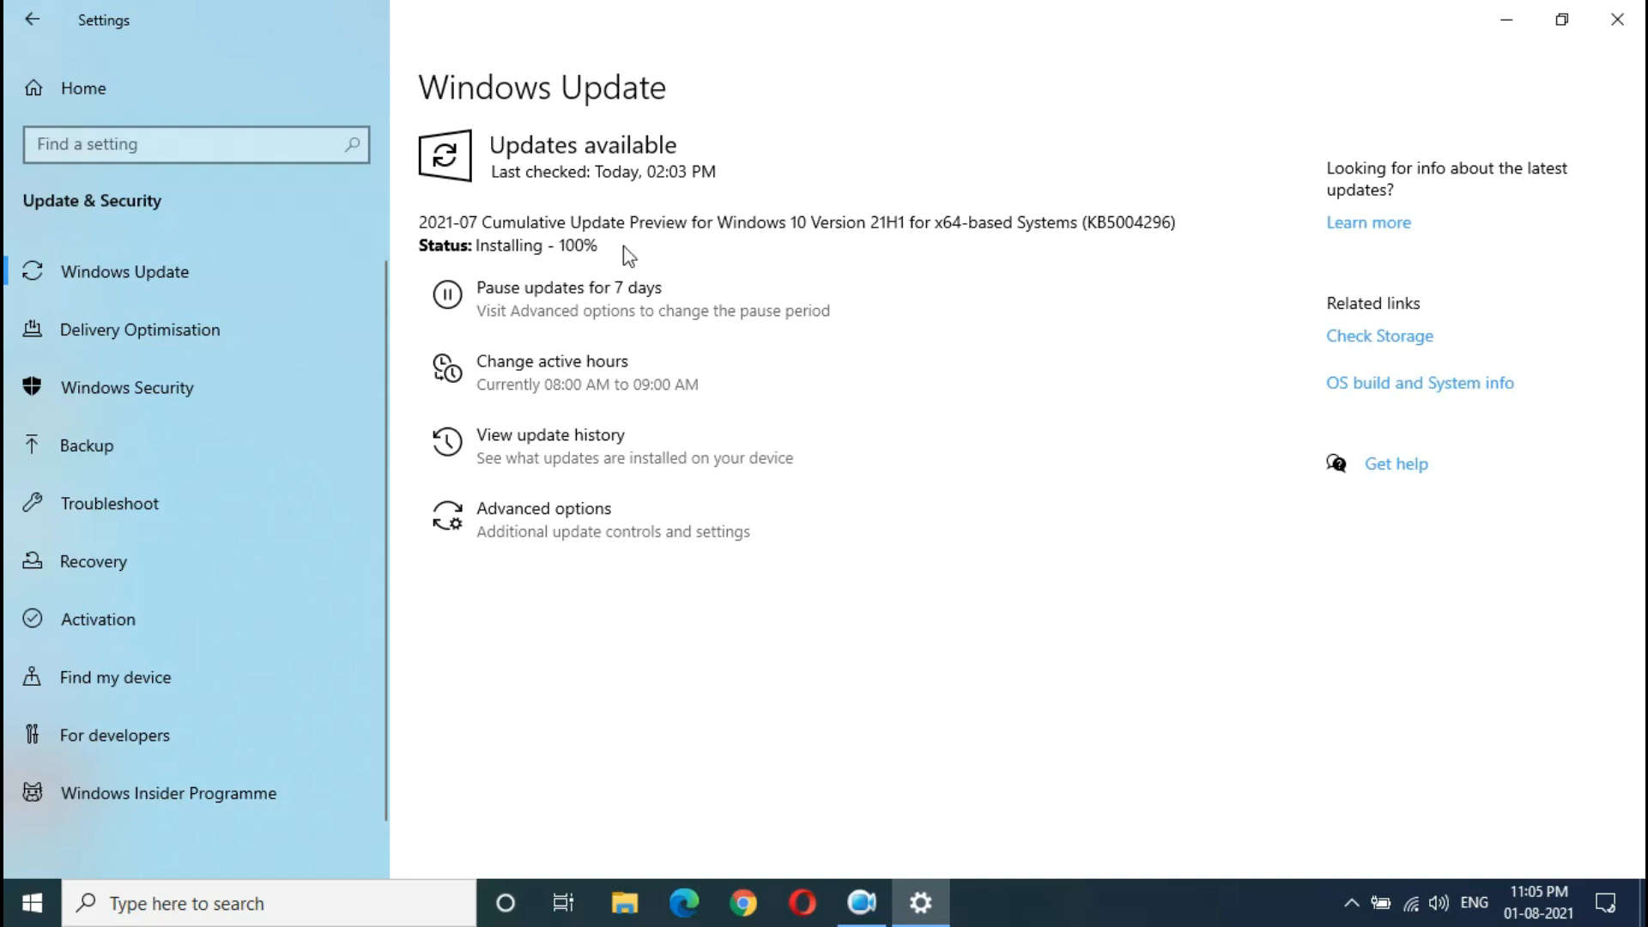
mouse_move(625, 247)
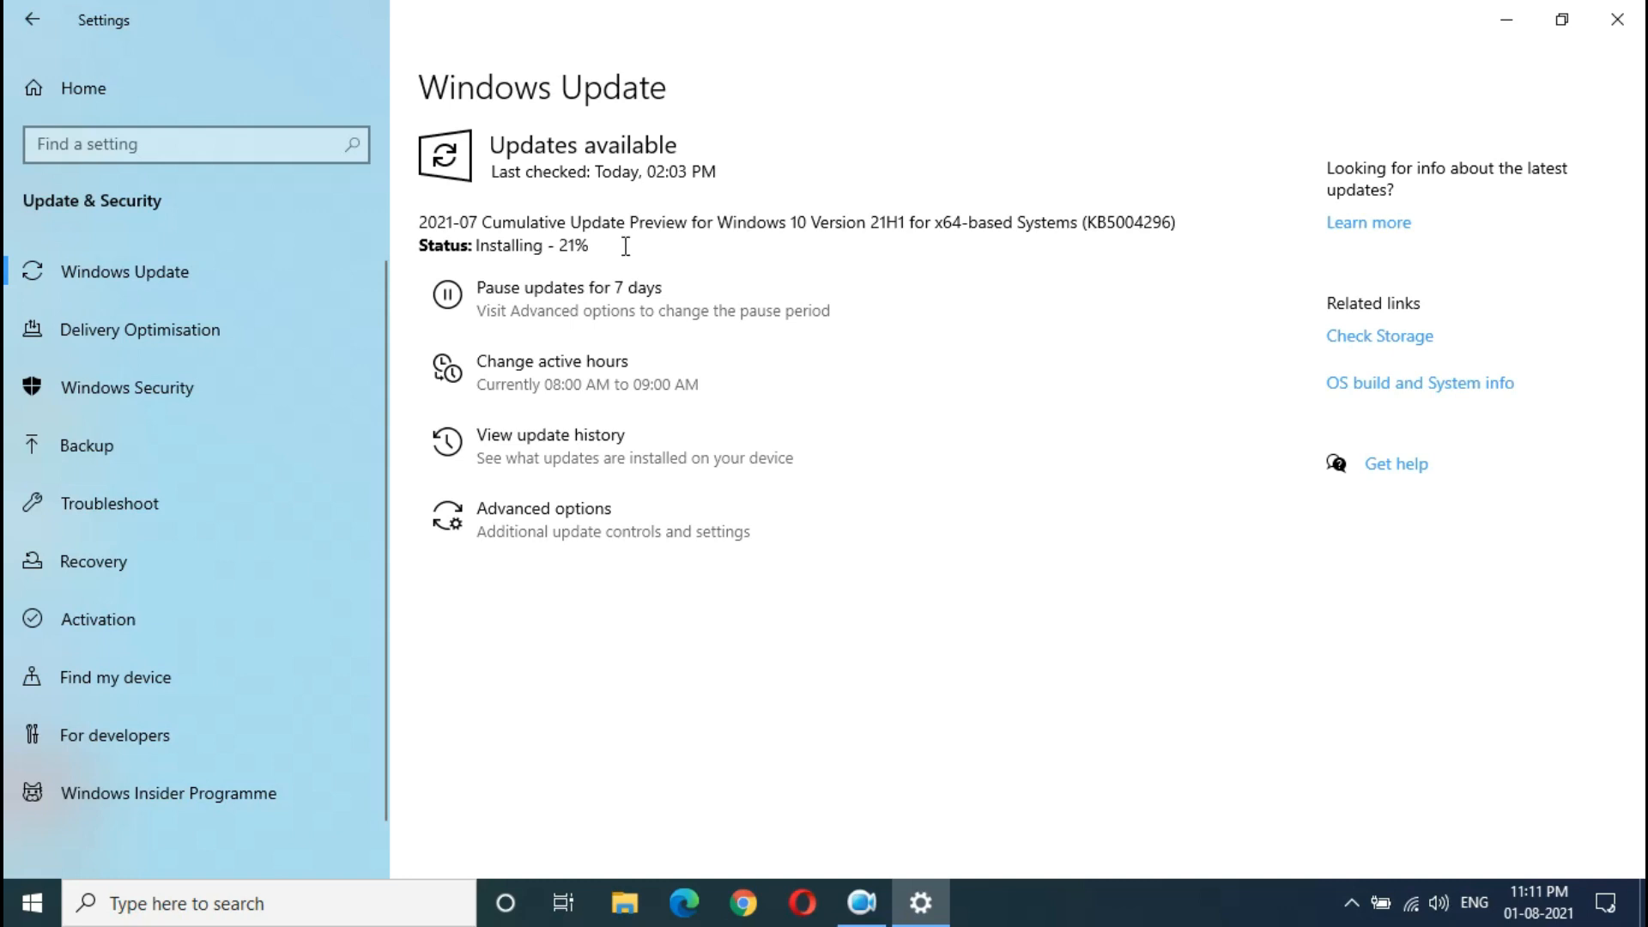
mouse_move(626, 257)
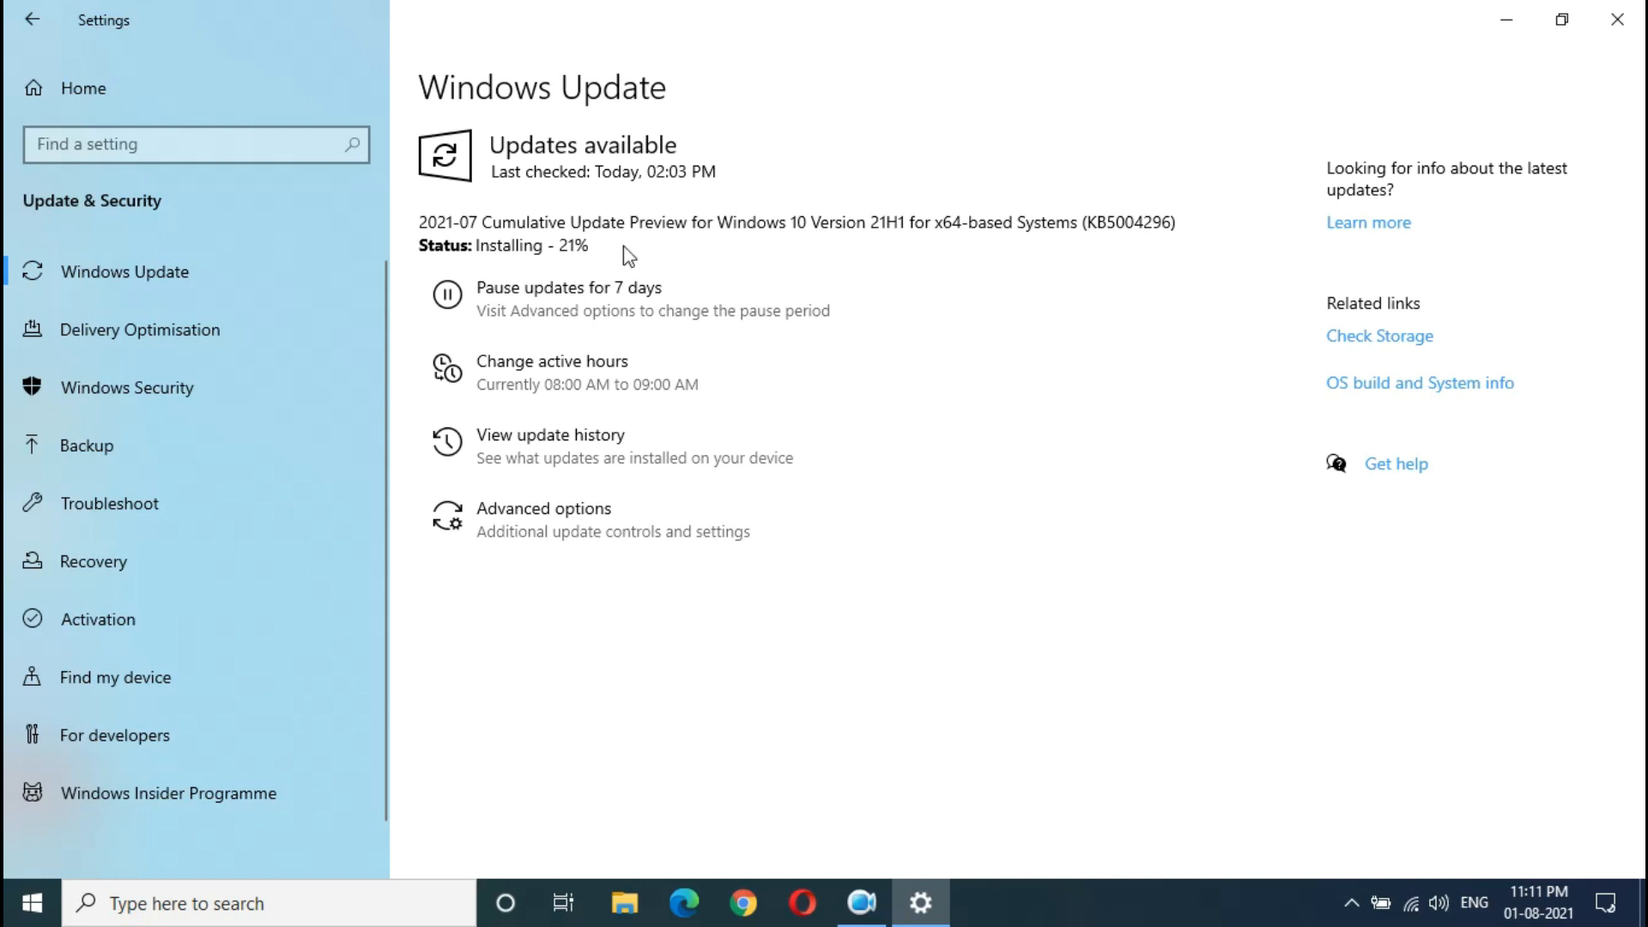
mouse_move(626, 249)
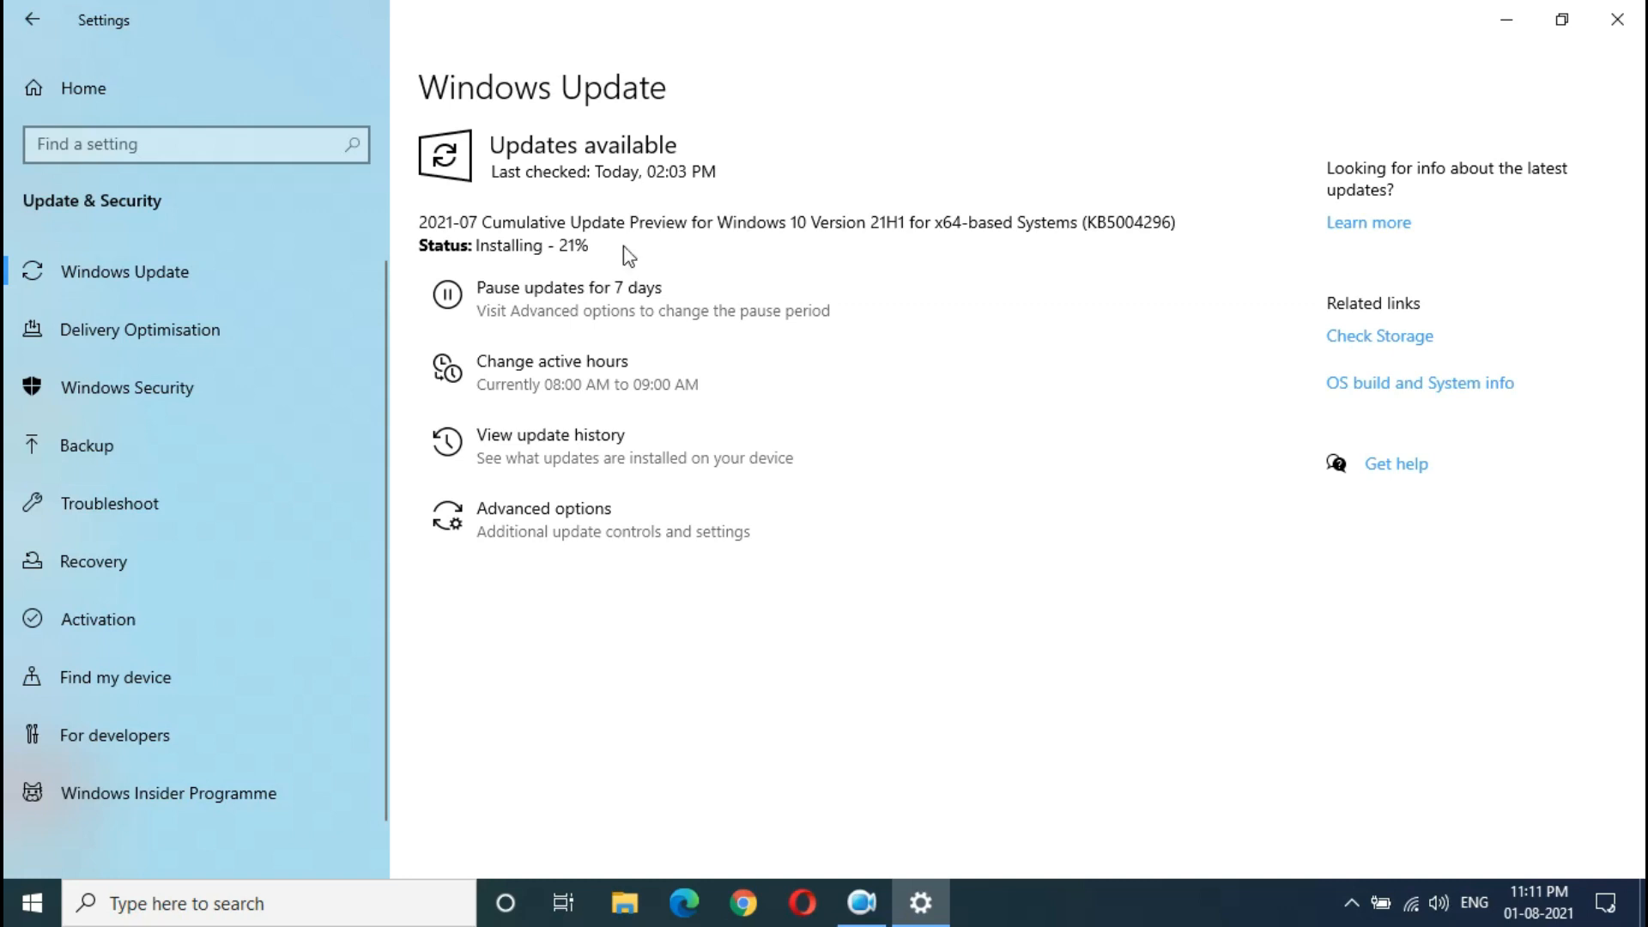
mouse_move(626, 249)
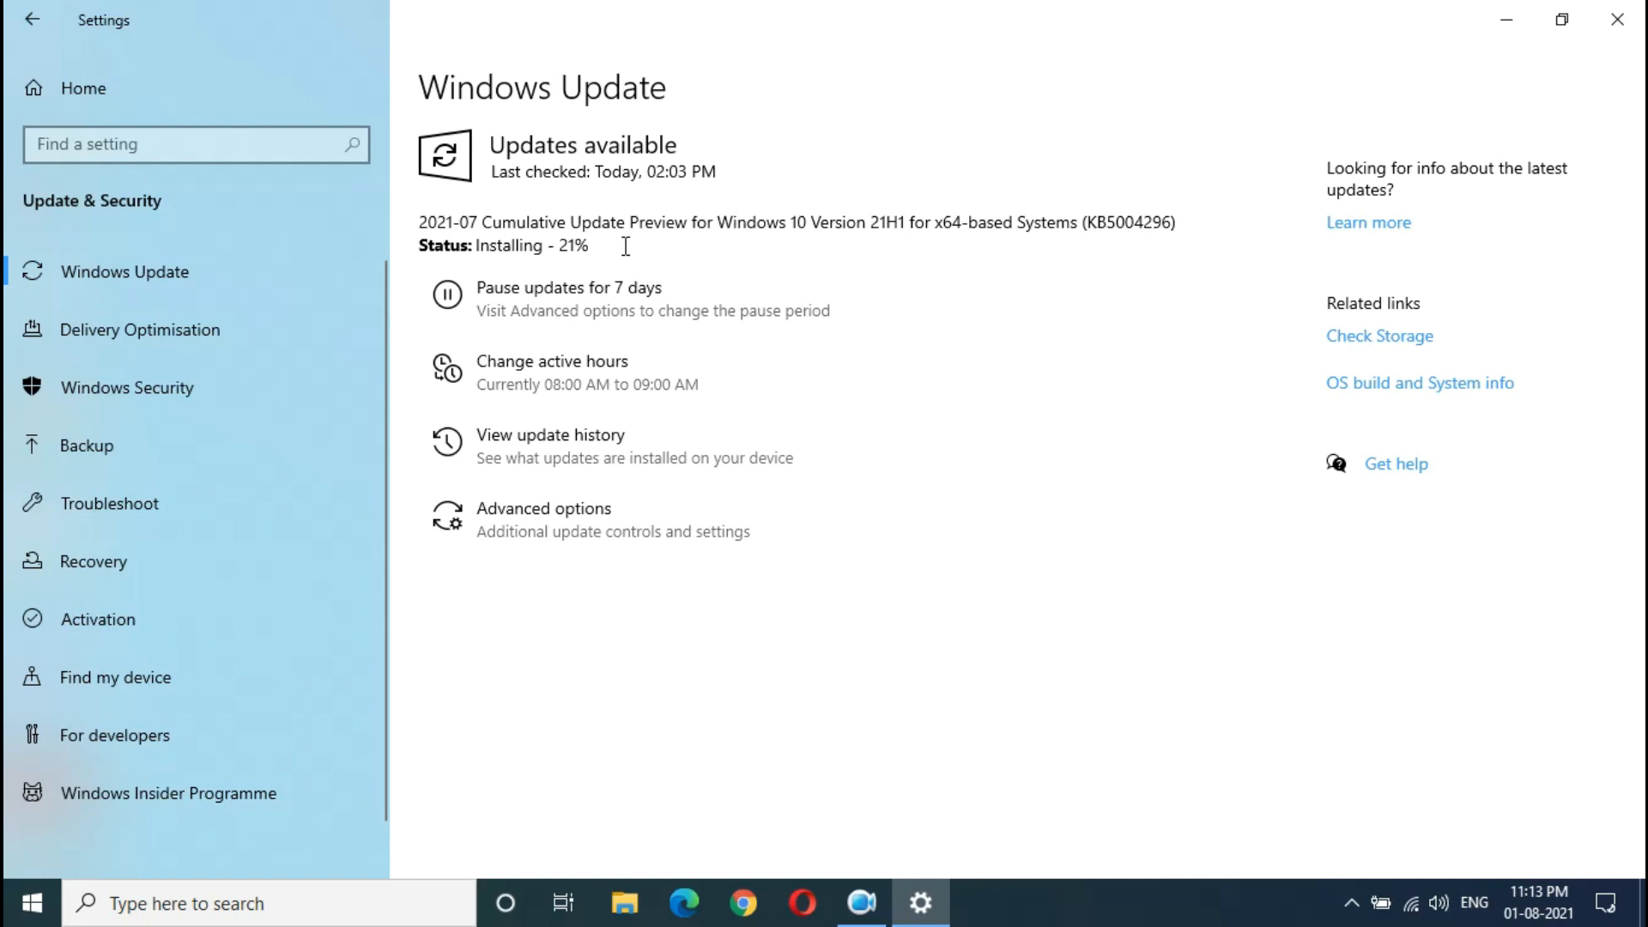
mouse_move(627, 255)
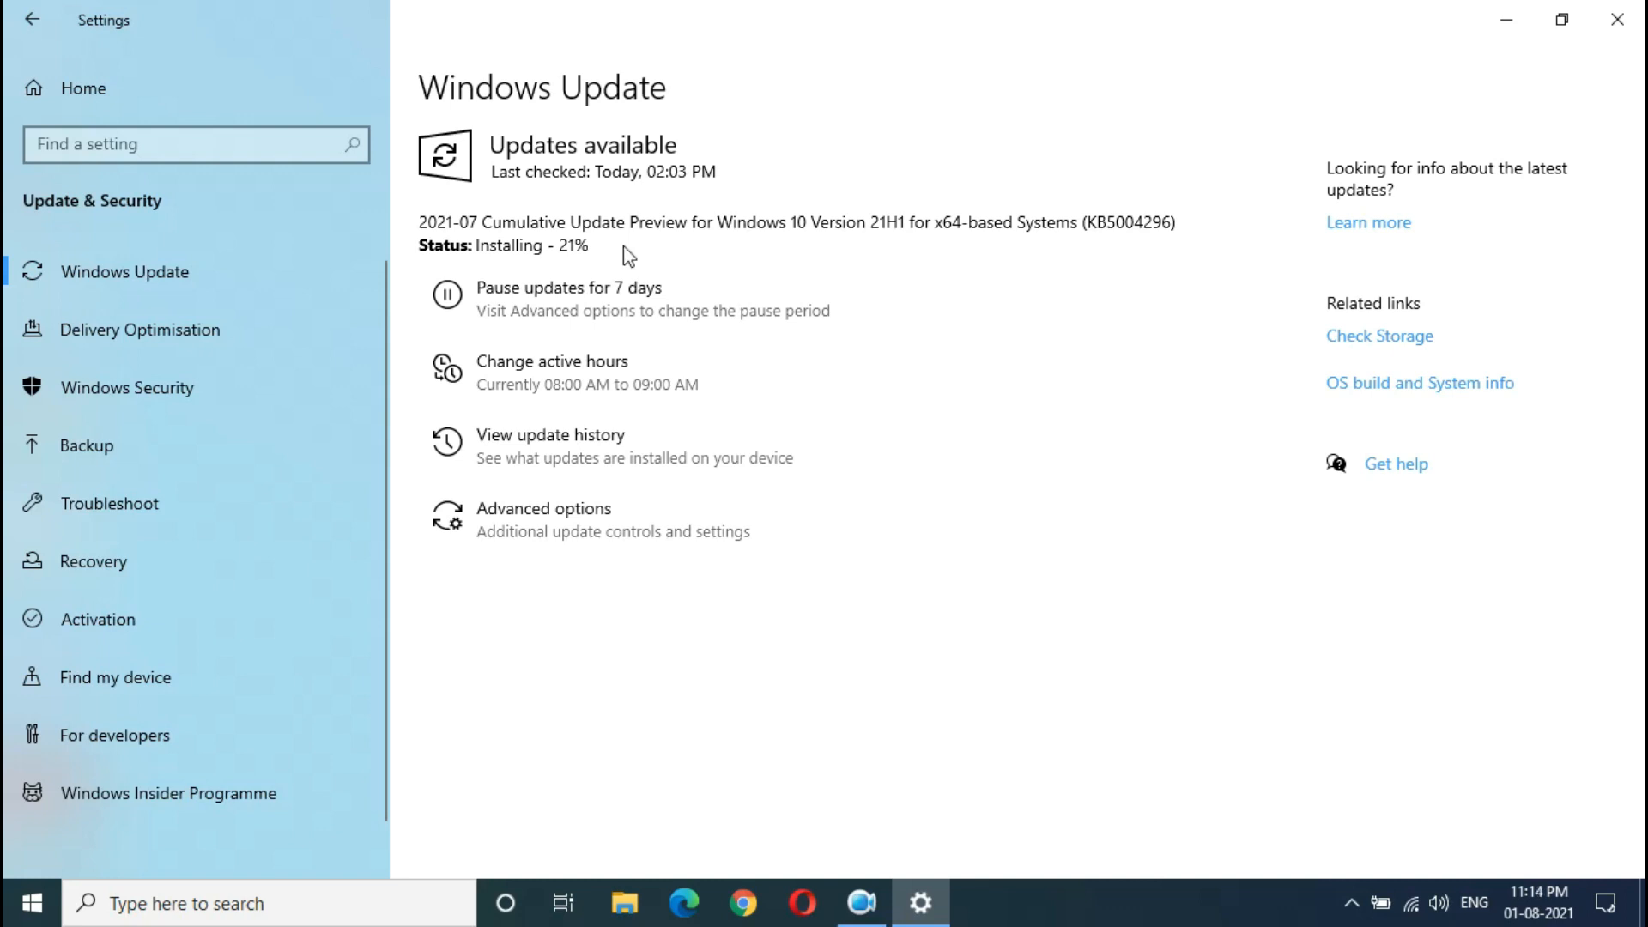
mouse_move(625, 247)
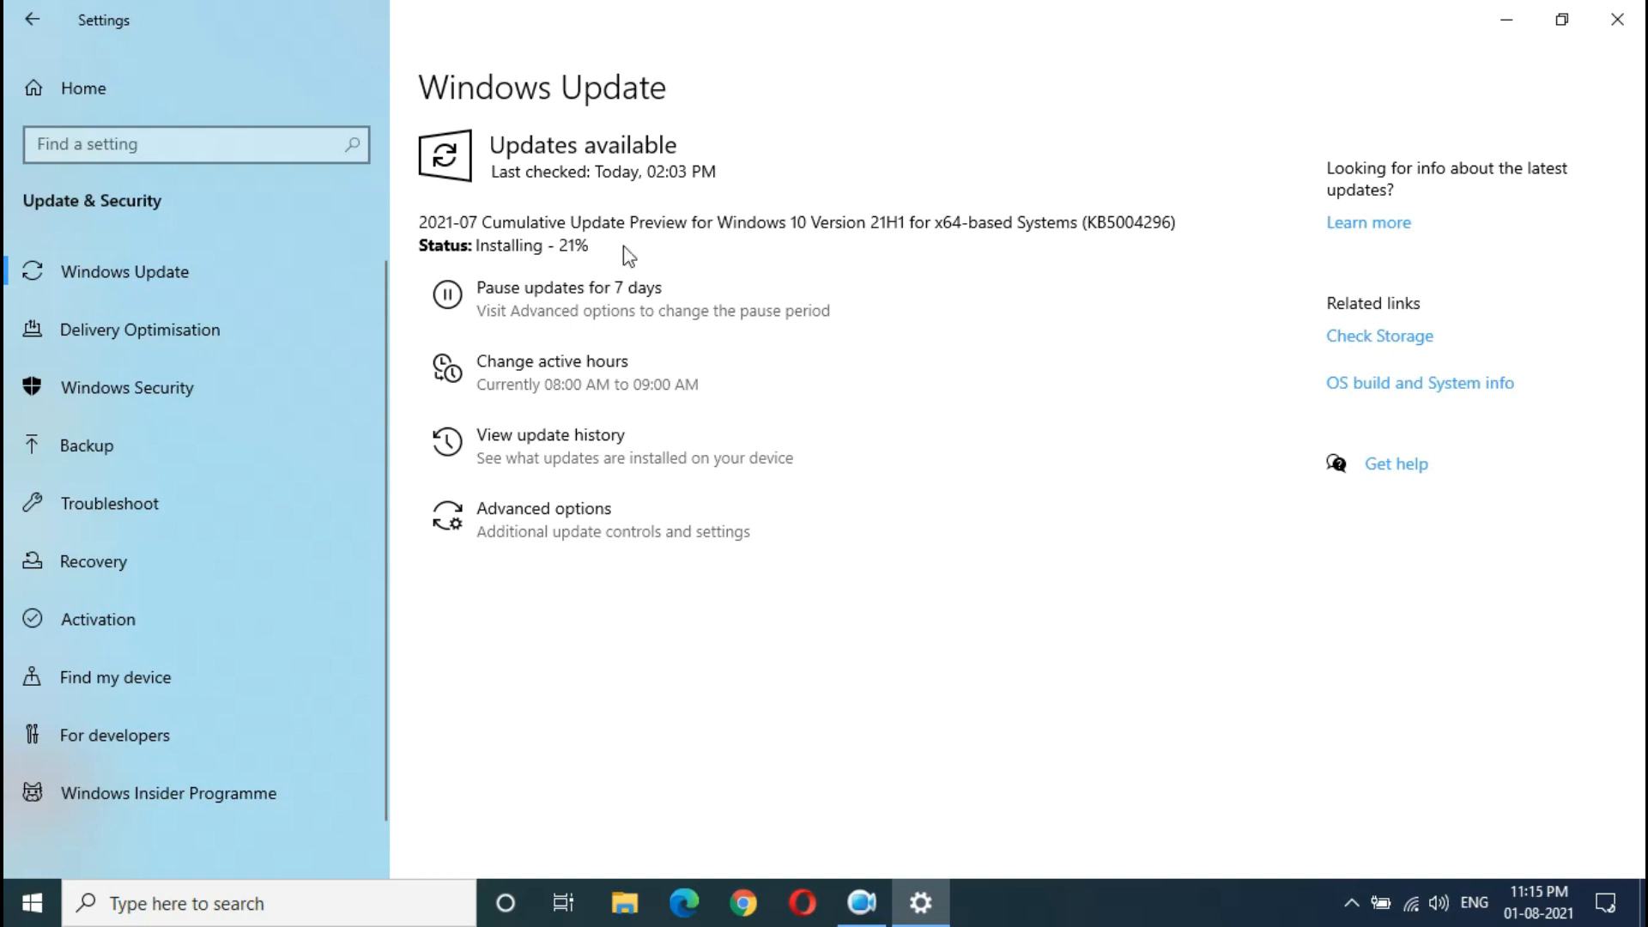
mouse_move(1616, 13)
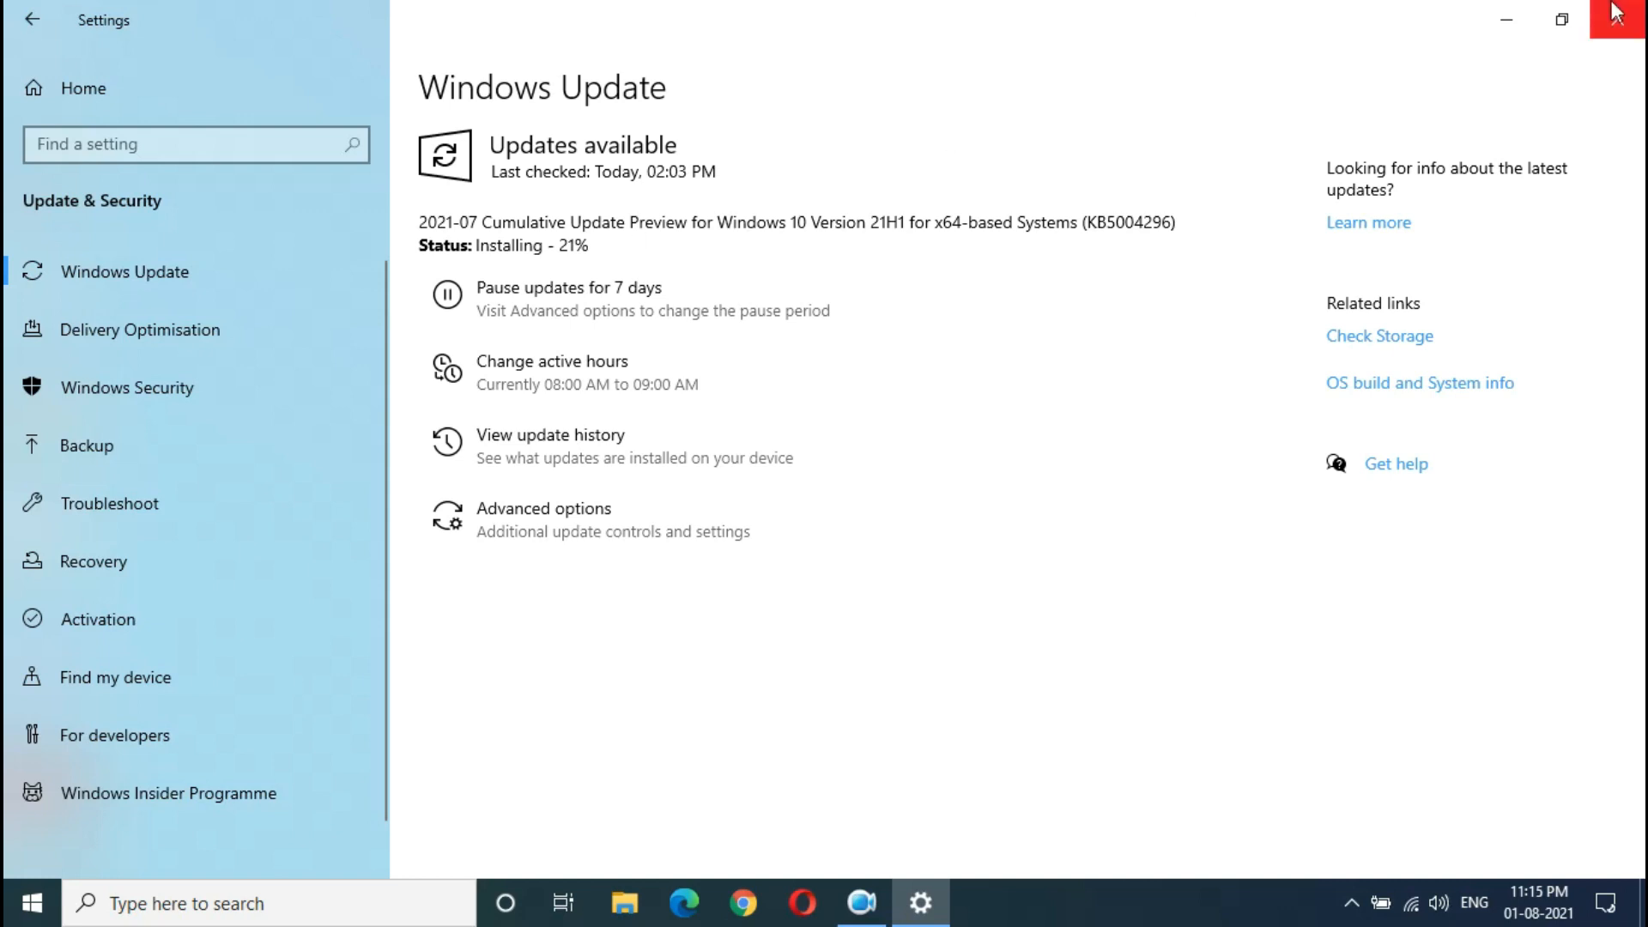
left_click(1635, 13)
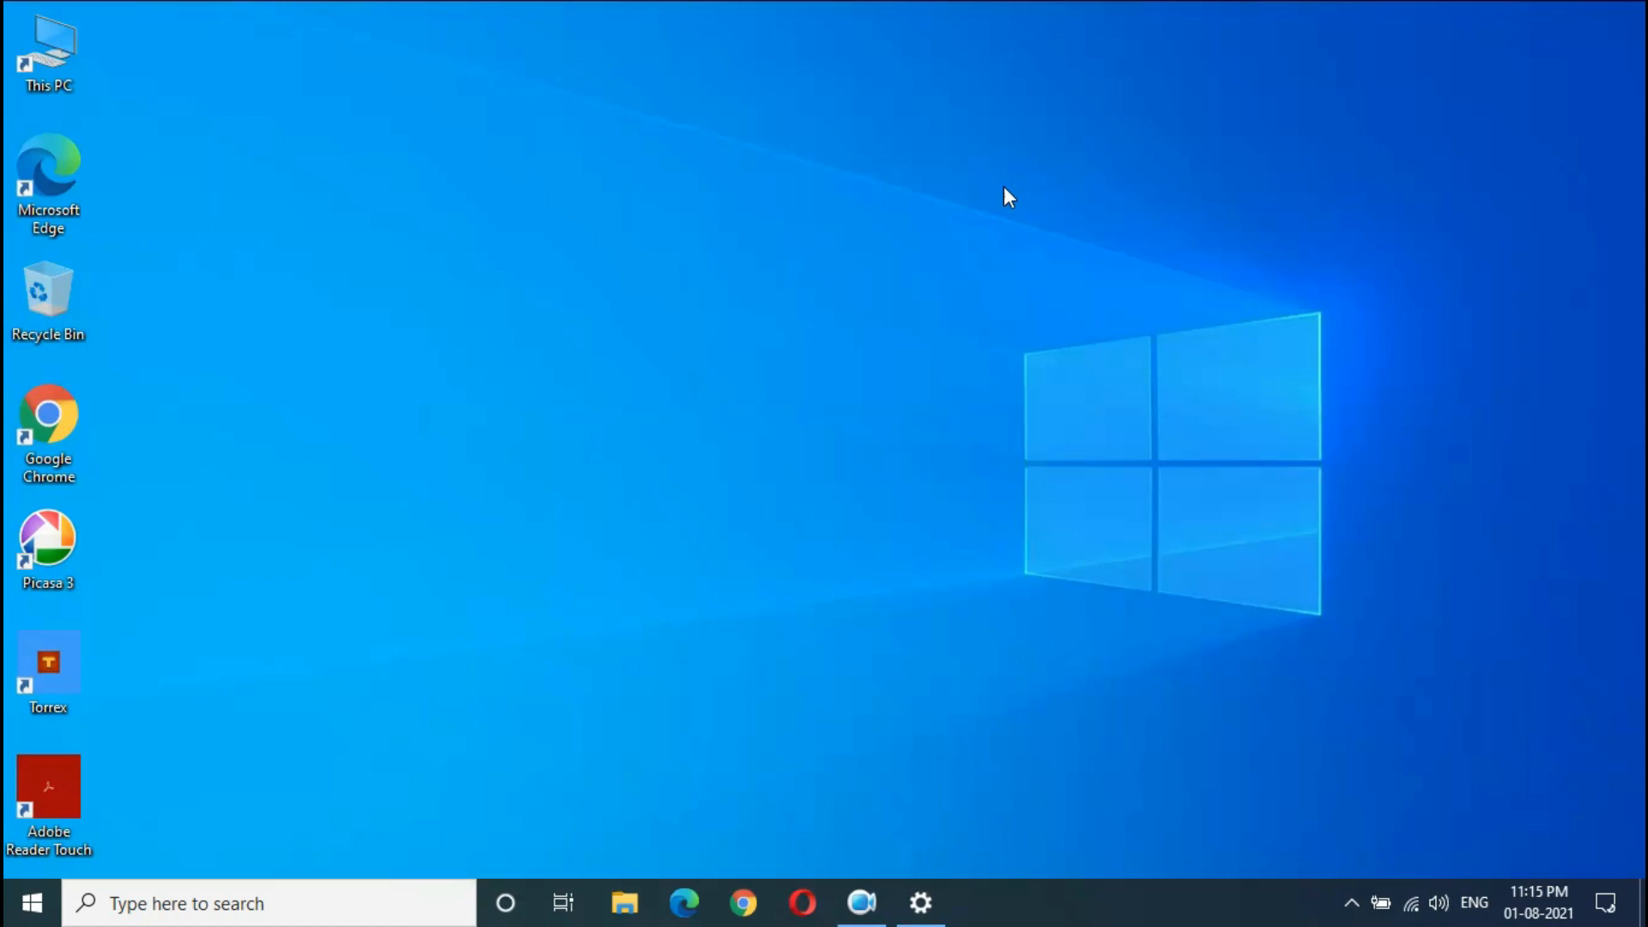
mouse_move(923, 734)
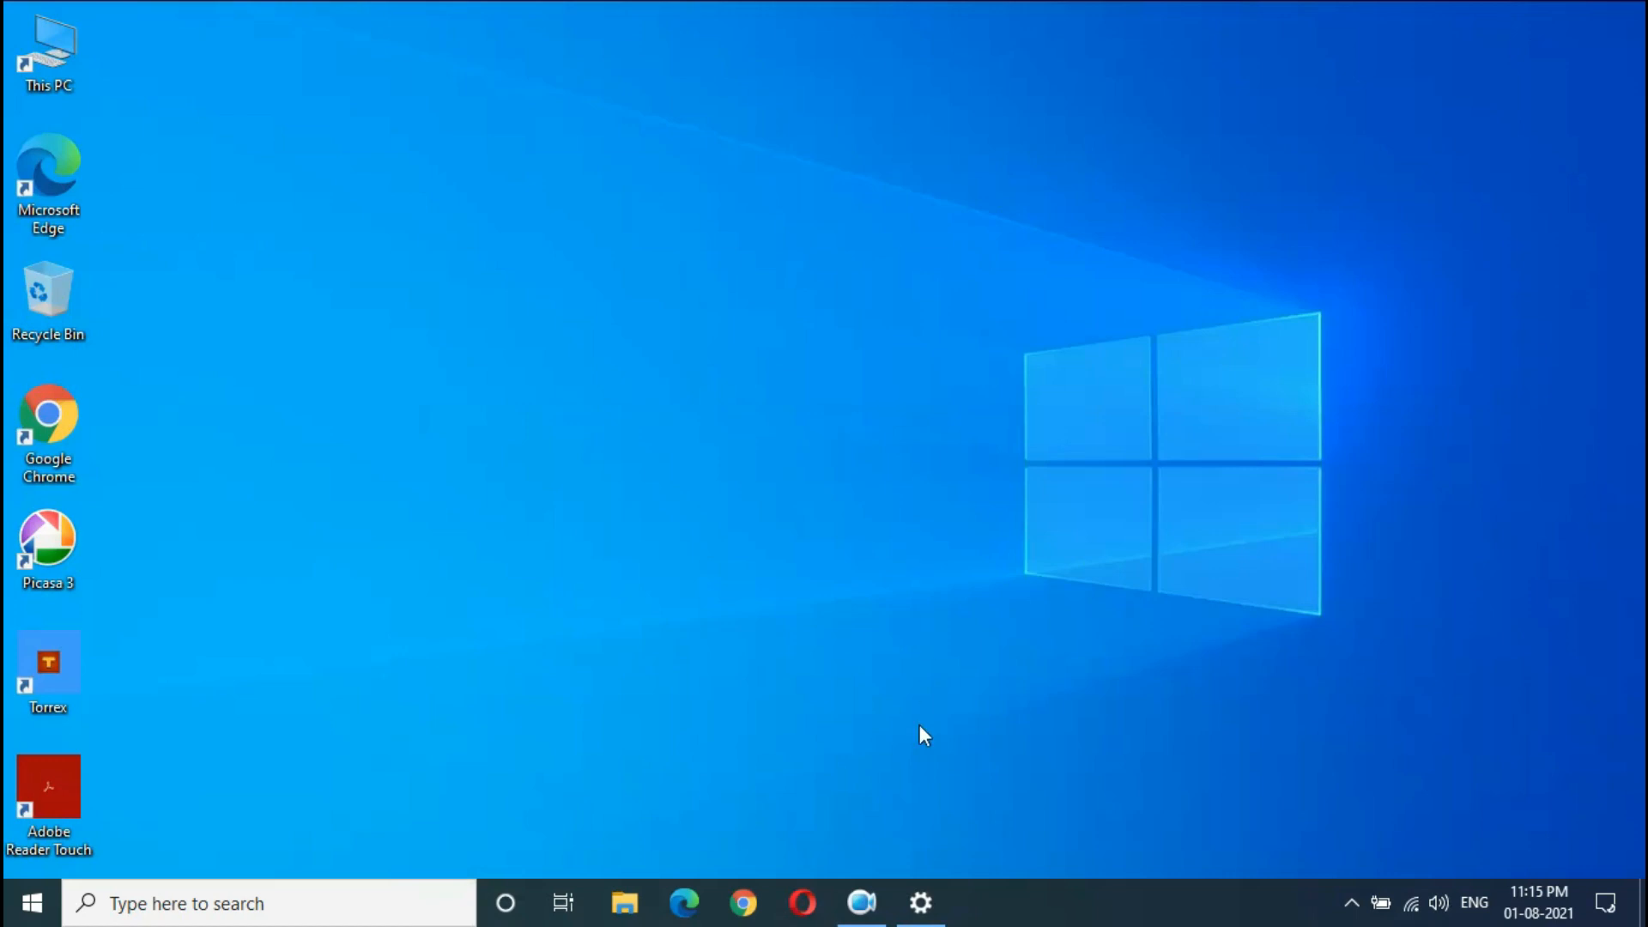
left_click(919, 903)
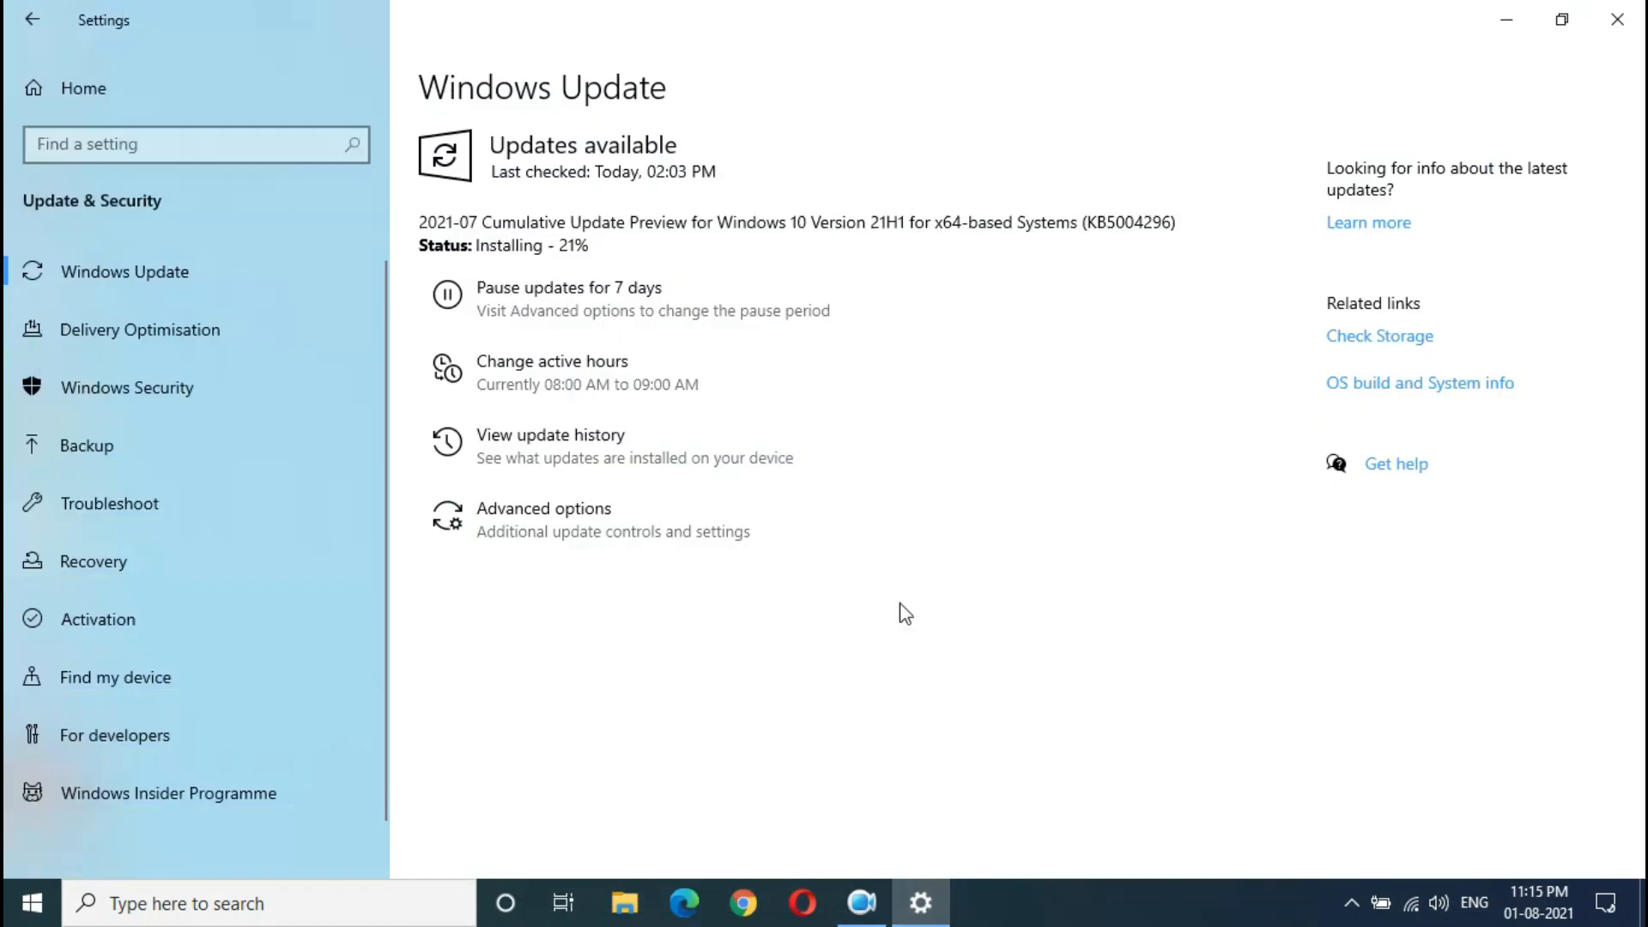
mouse_move(811, 273)
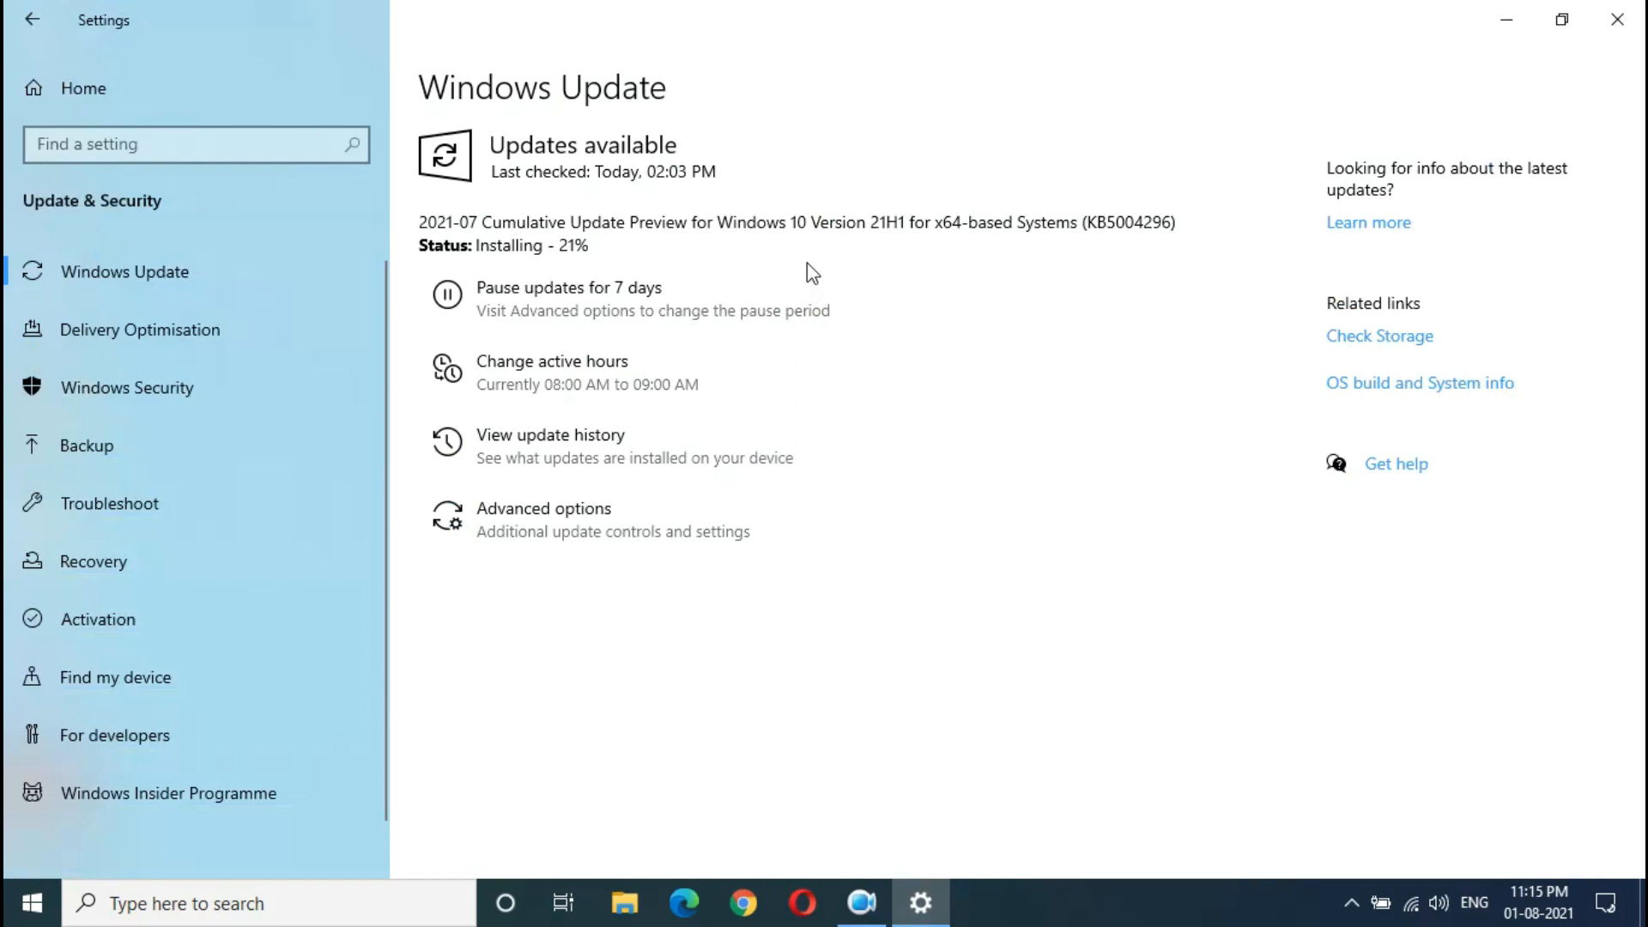
mouse_move(802, 260)
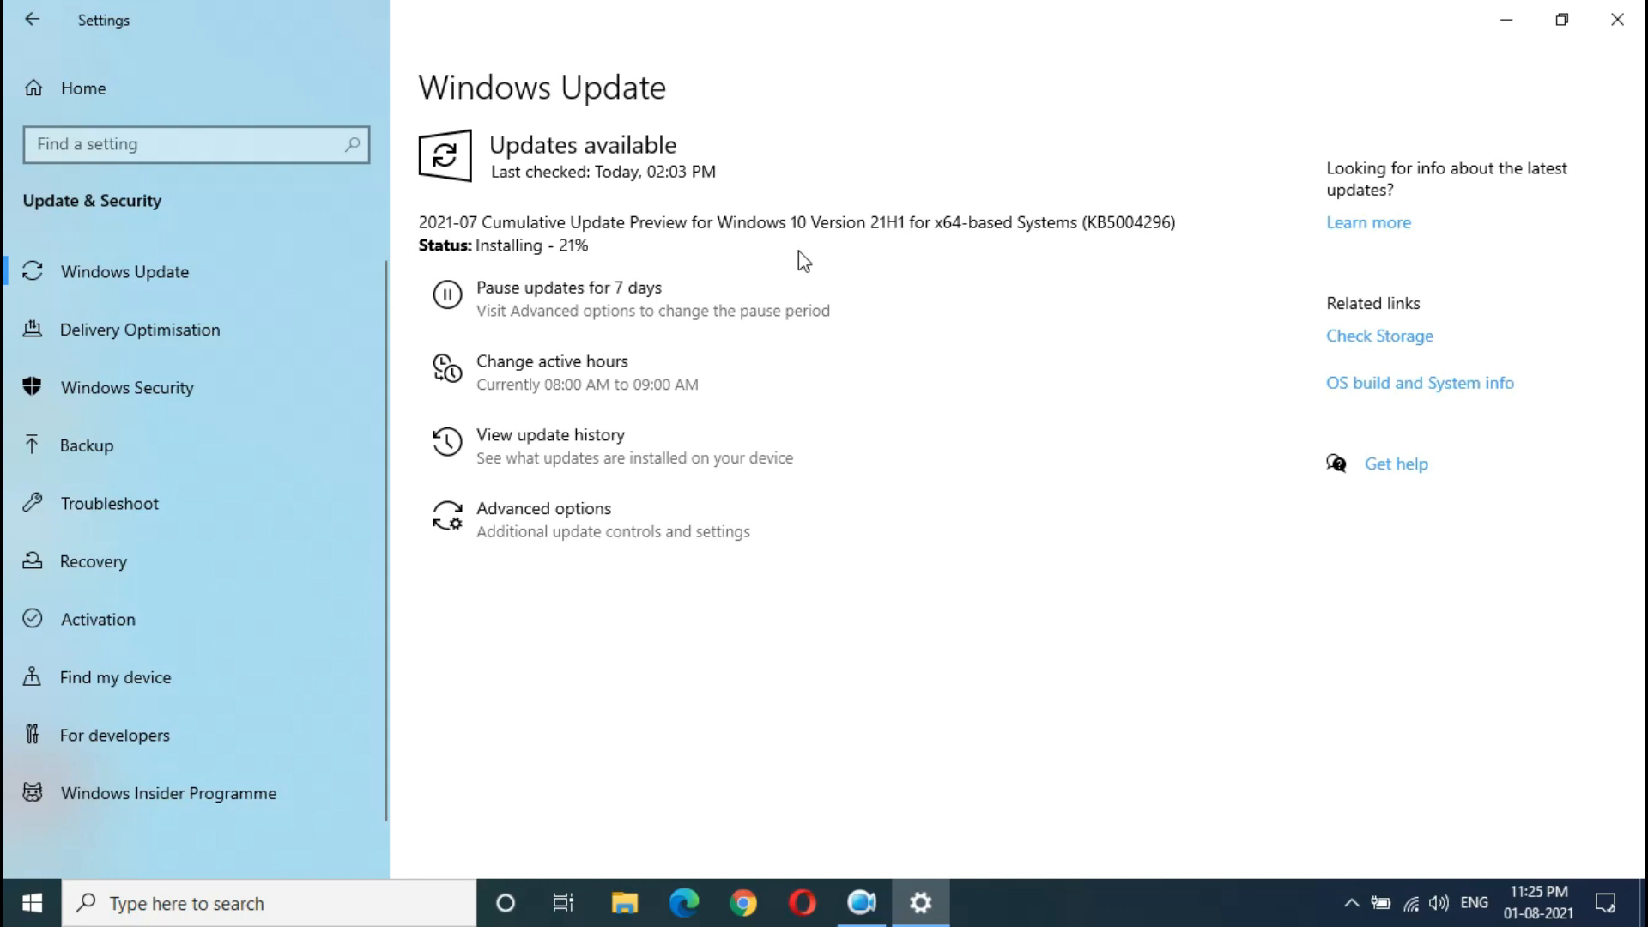
mouse_move(597, 255)
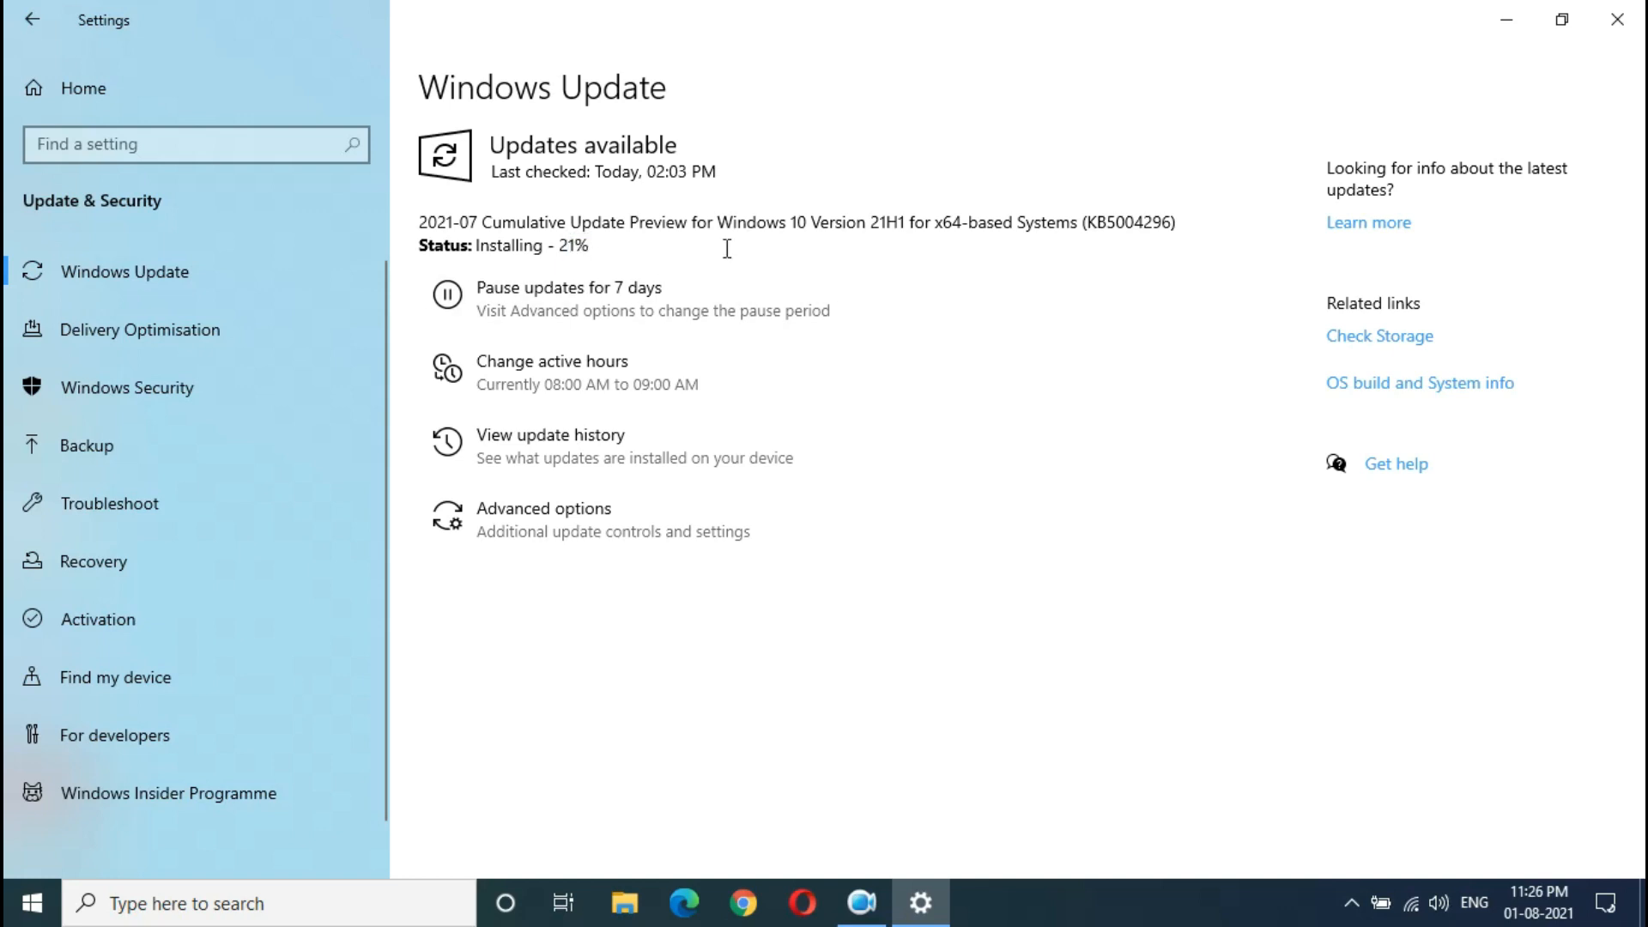
mouse_move(729, 258)
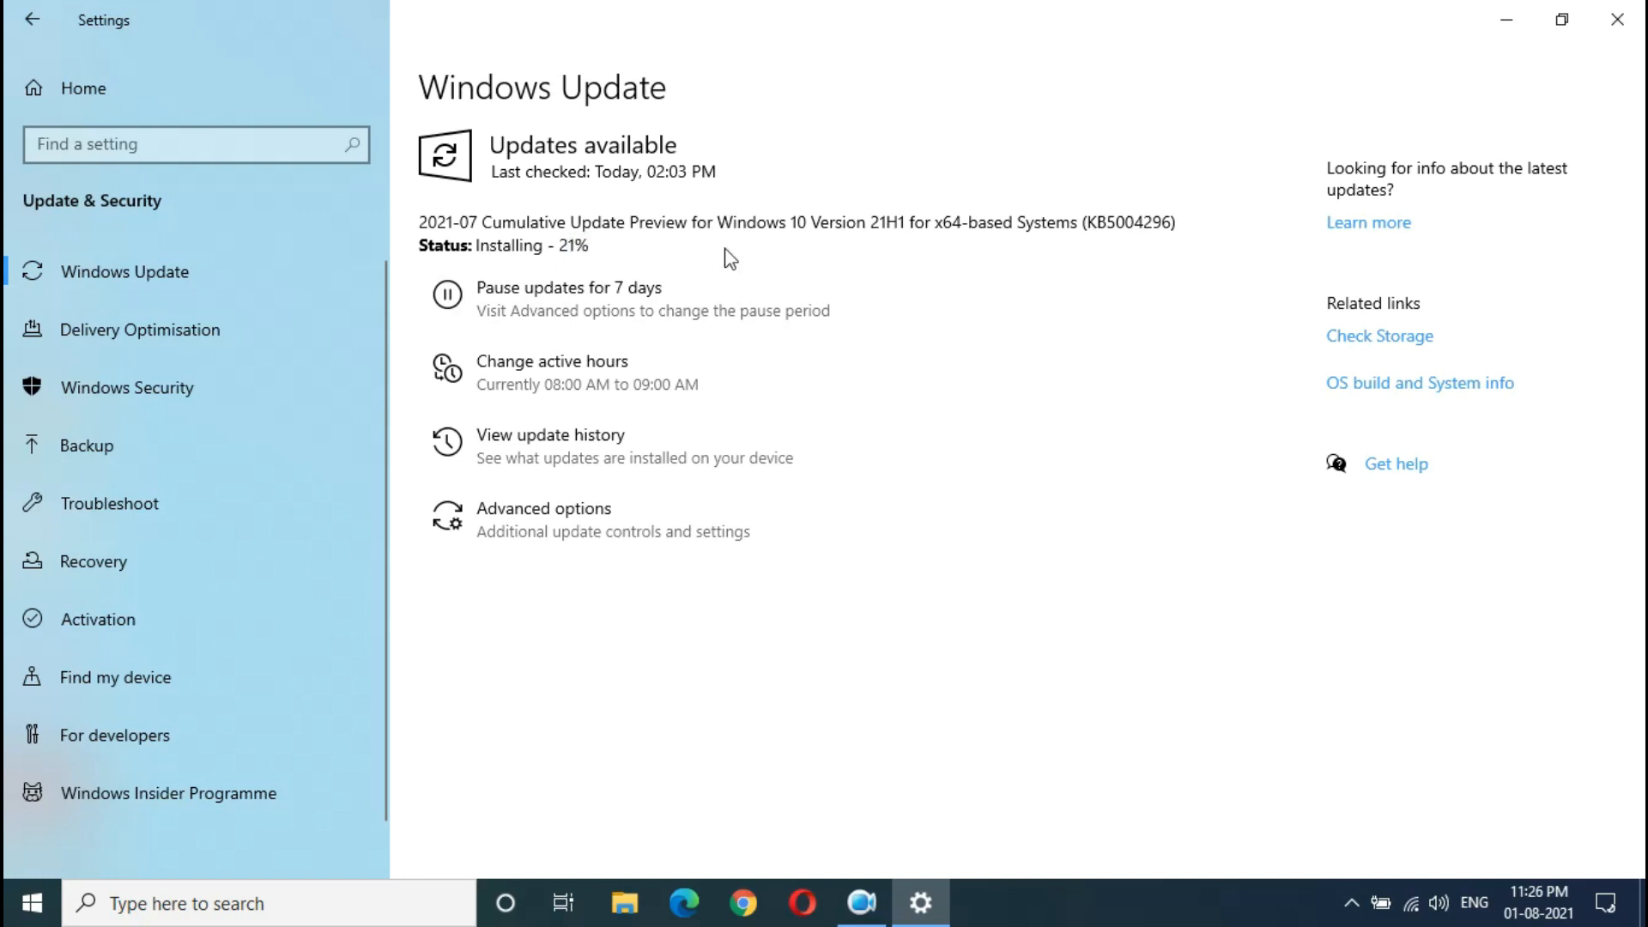
mouse_move(726, 248)
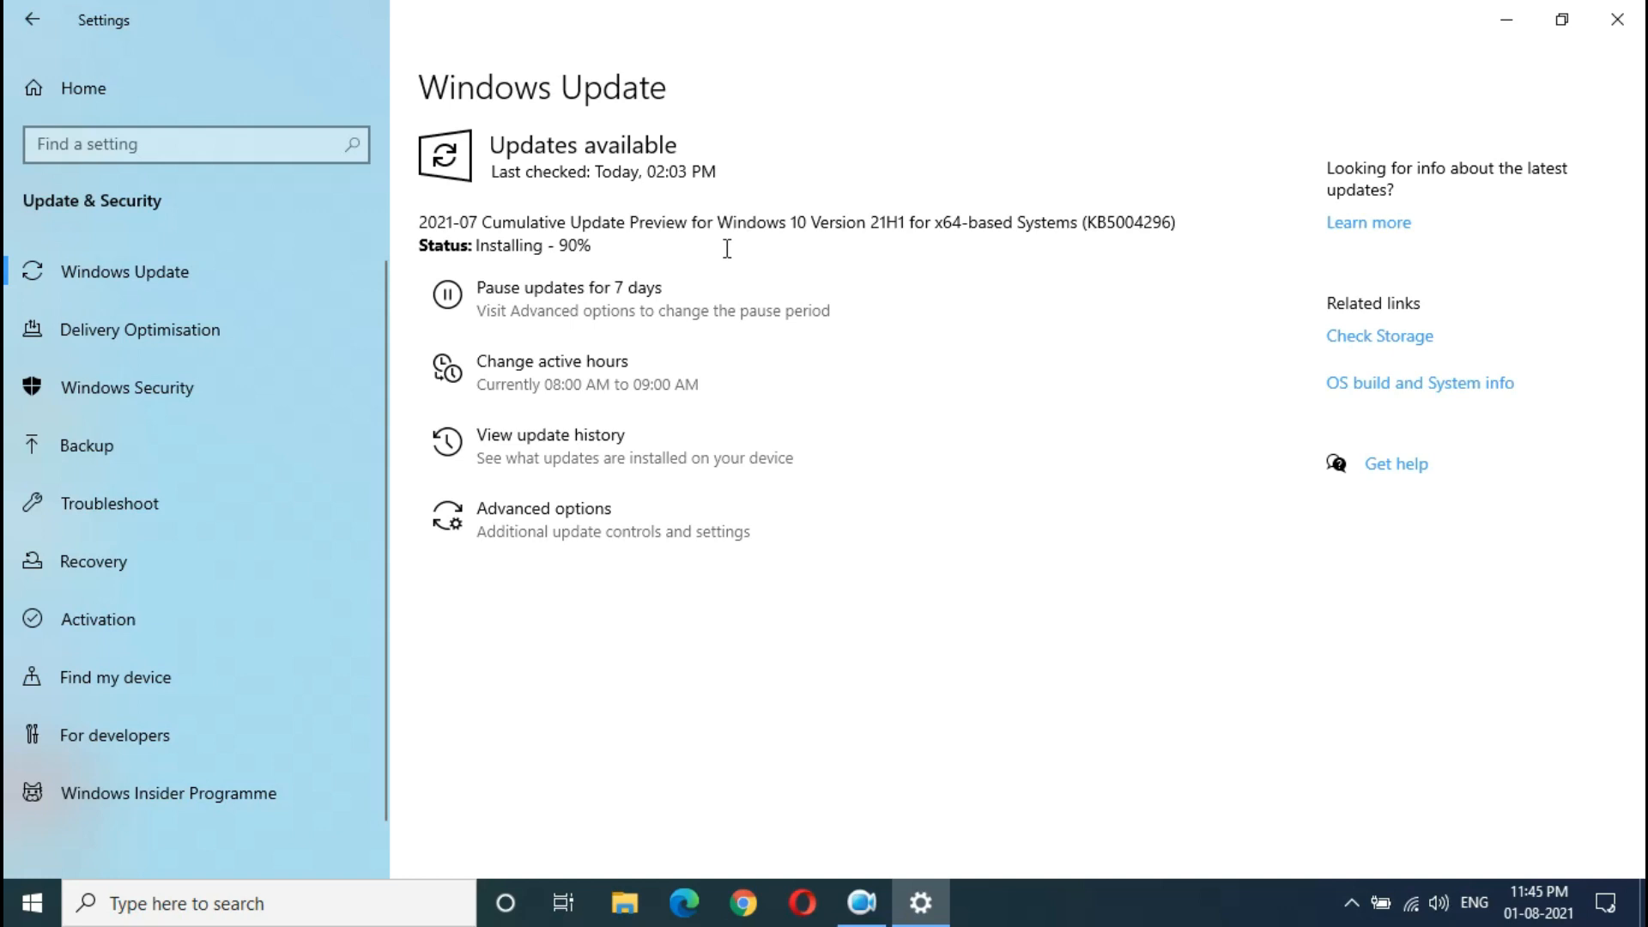
mouse_move(599, 245)
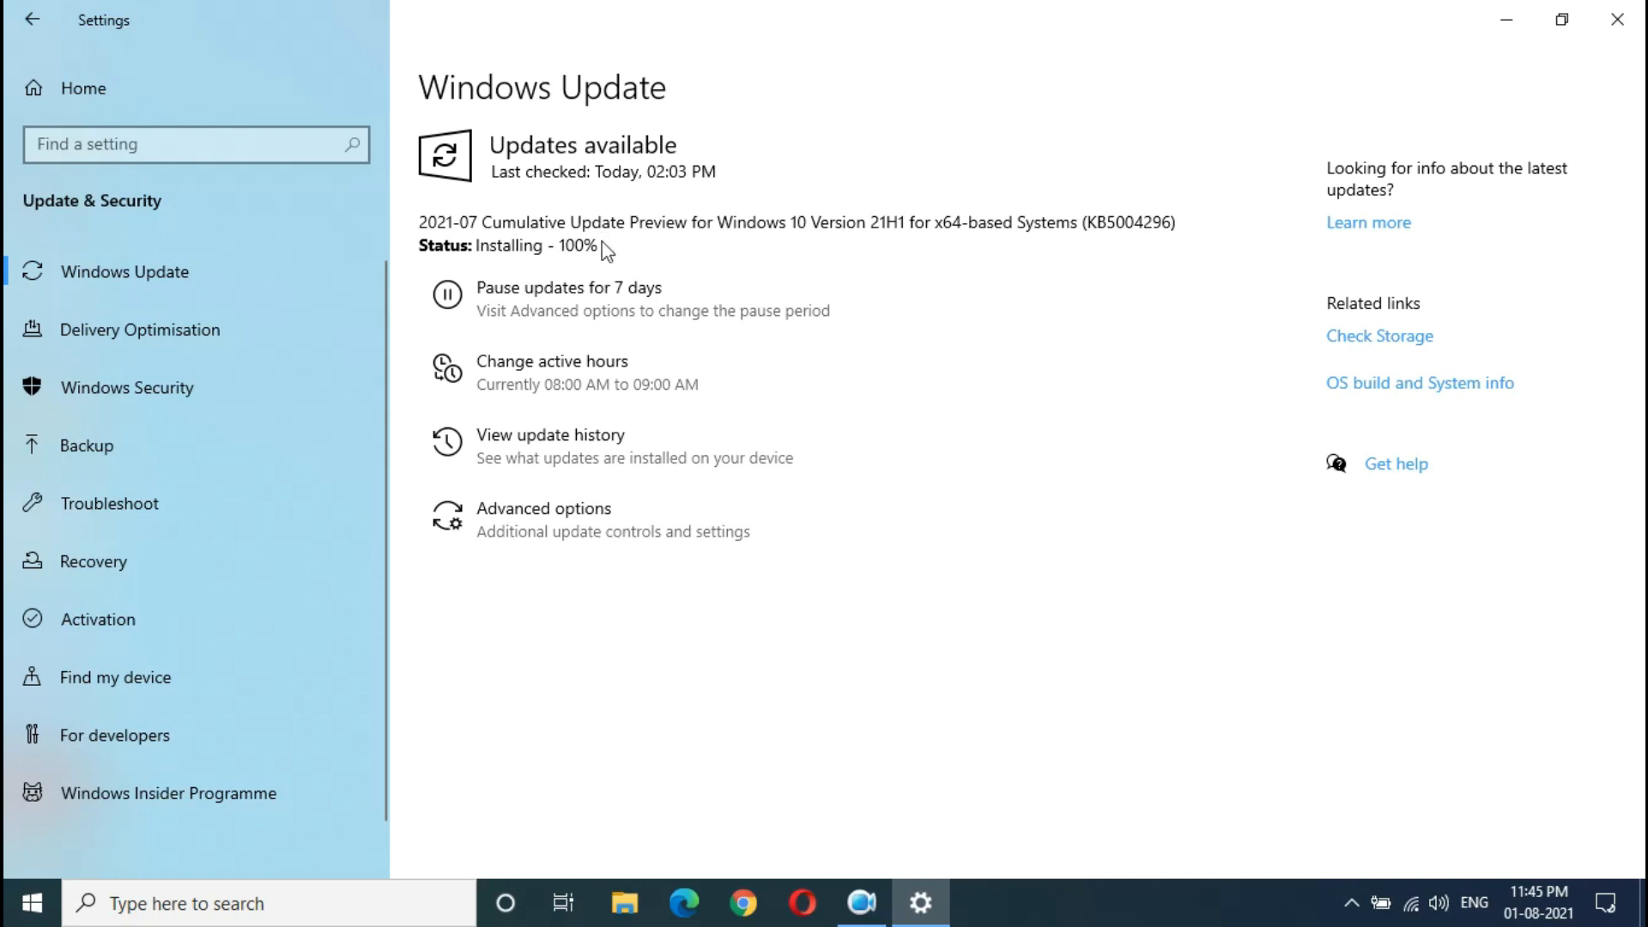
mouse_move(605, 242)
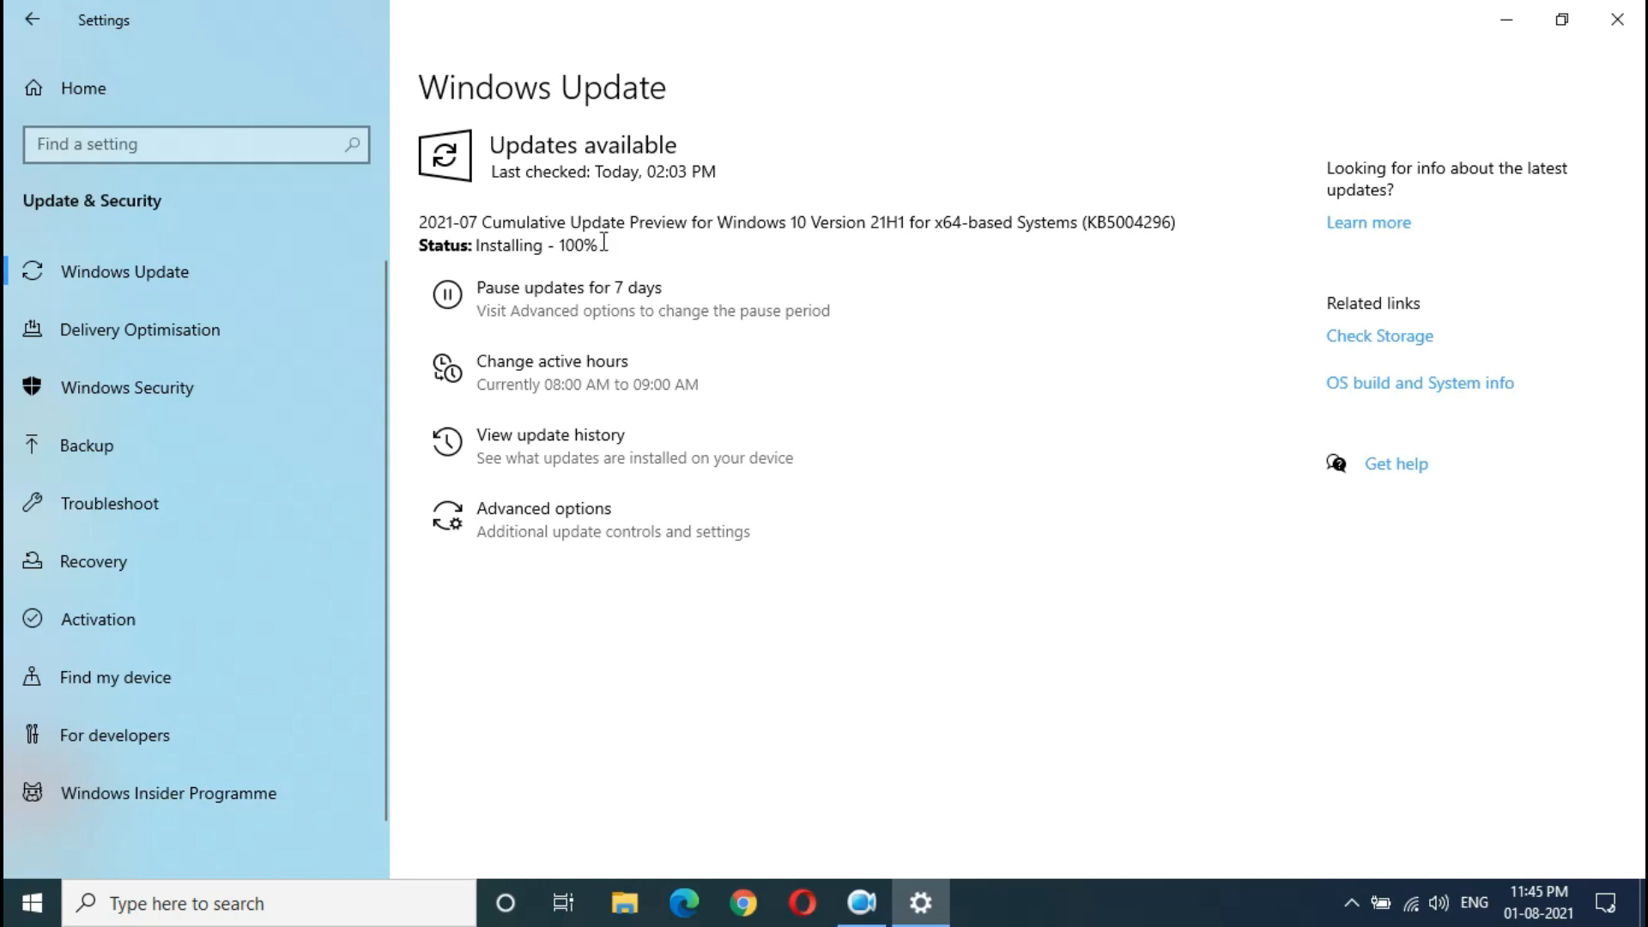